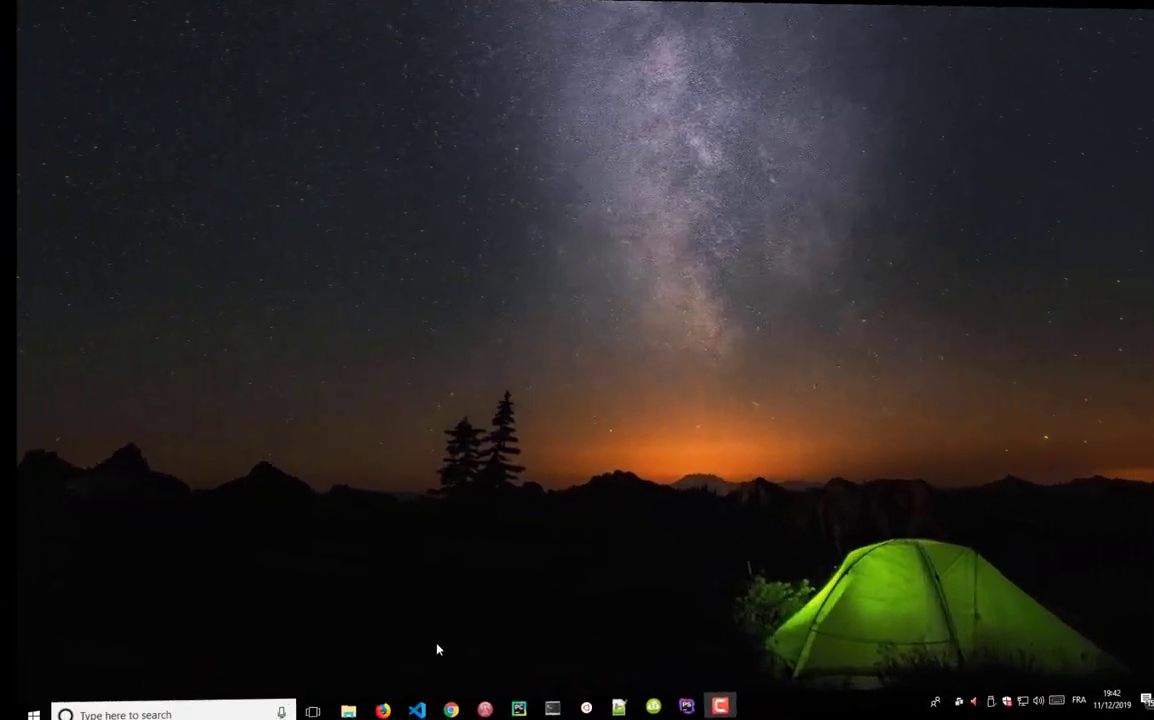
- Open File Explorer on This PC to see all six drives, including New Volume (M:)
left_click(318, 708)
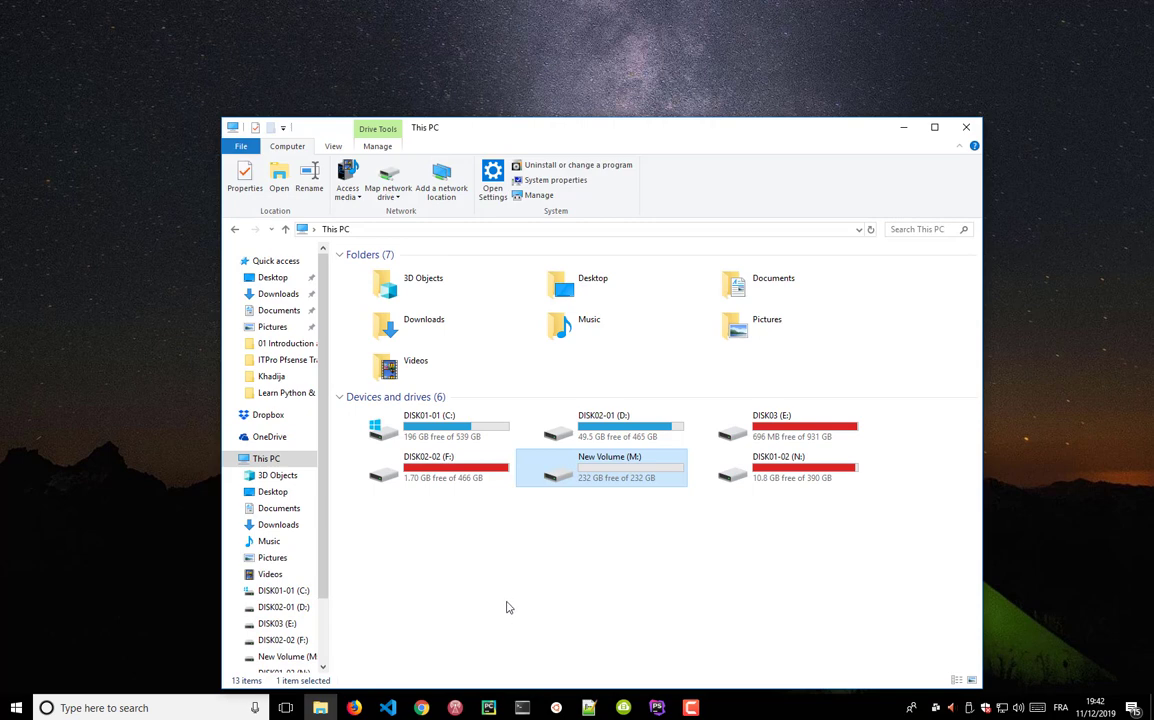
mouse_move(696, 571)
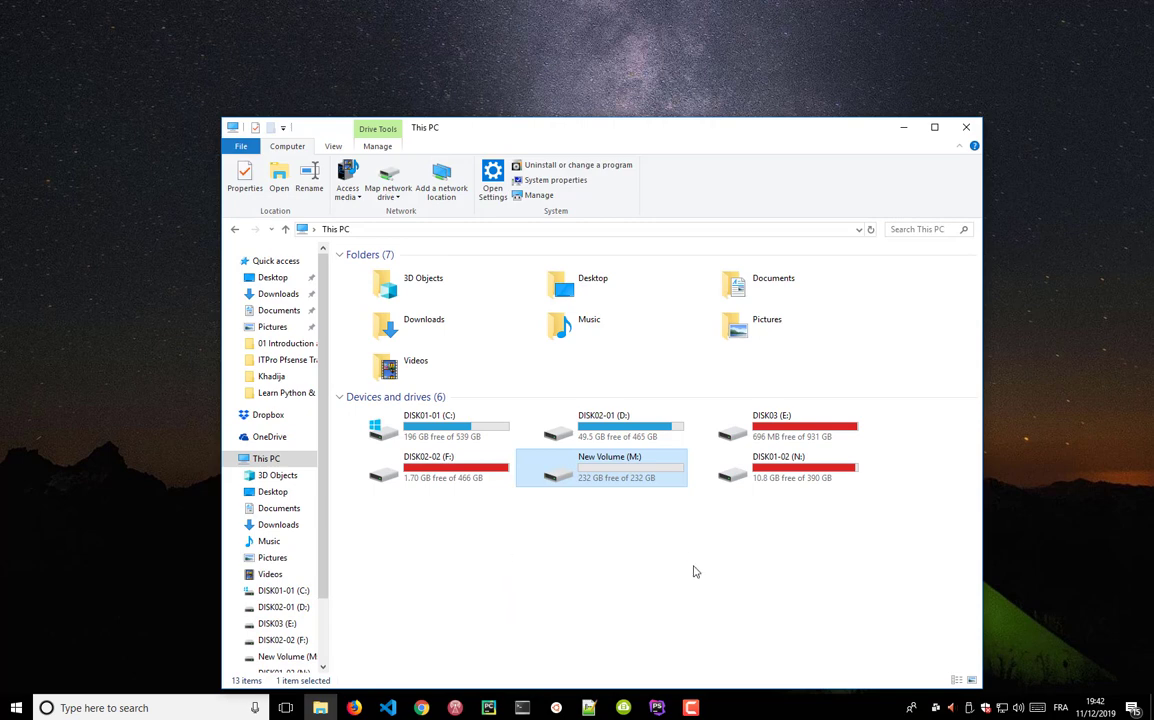
mouse_move(719, 540)
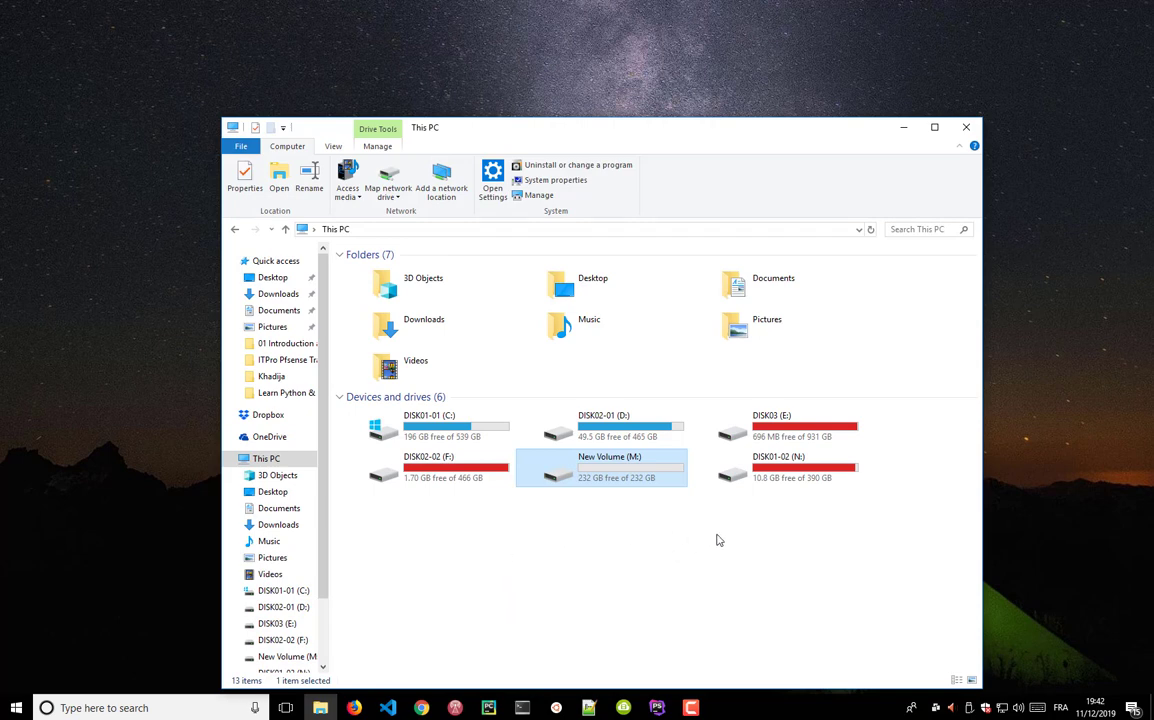
mouse_move(712, 542)
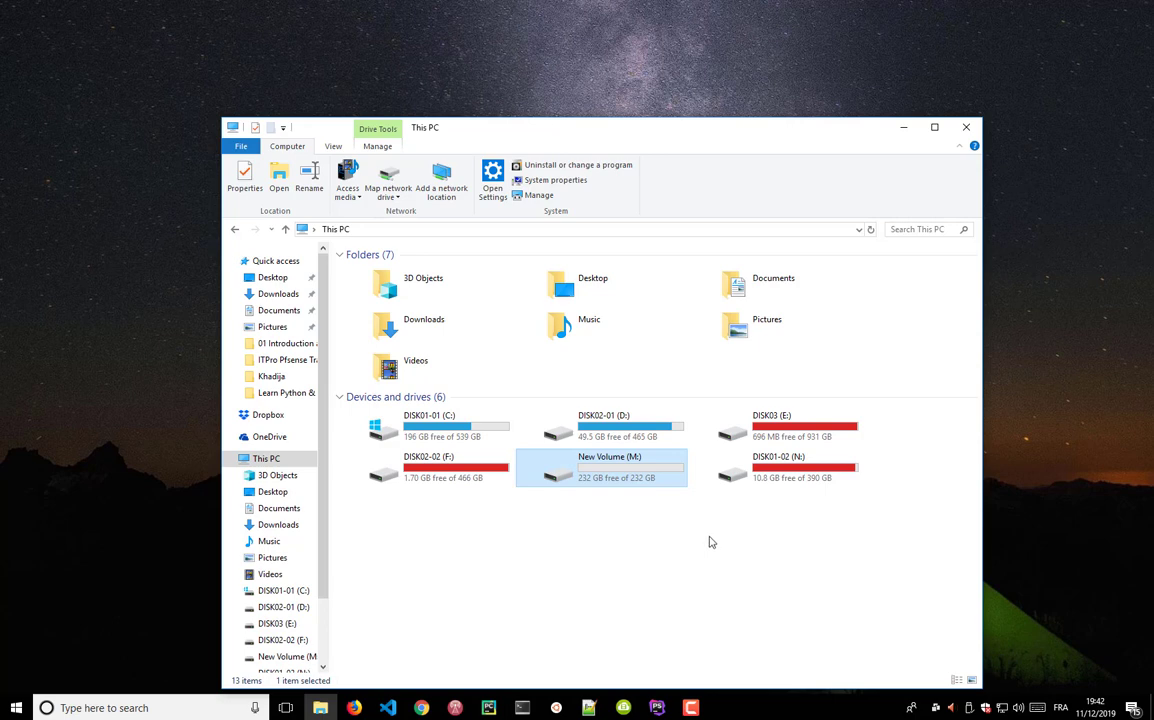
mouse_move(700, 541)
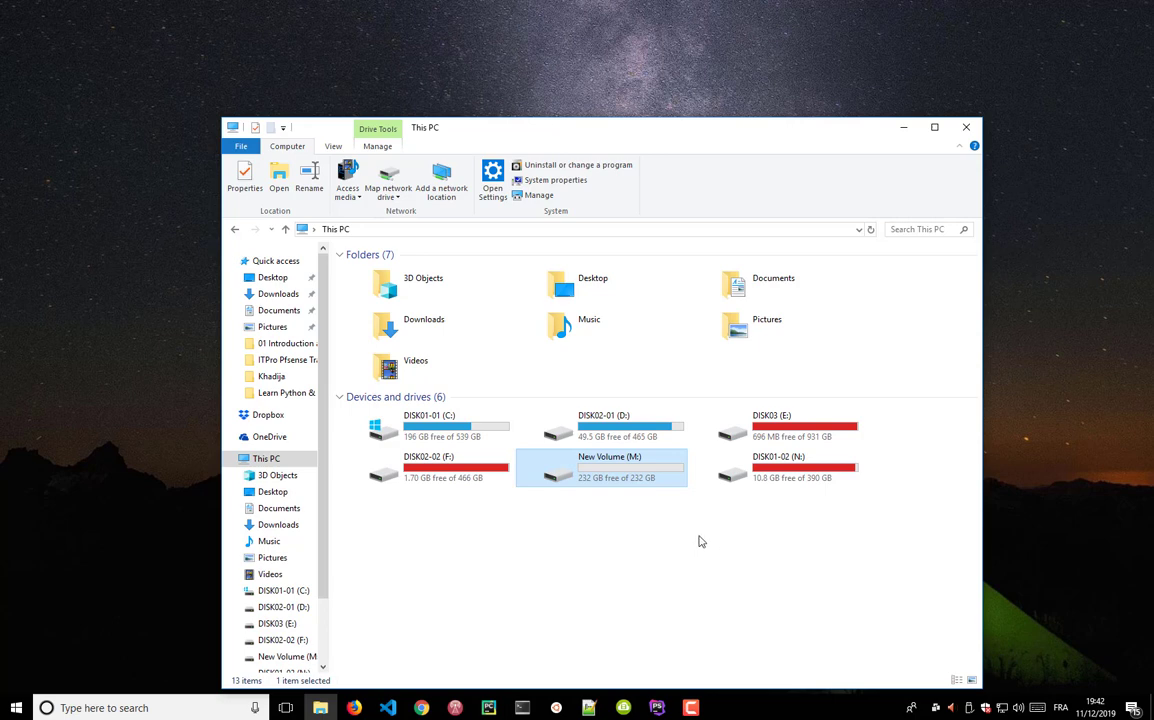
mouse_move(625, 570)
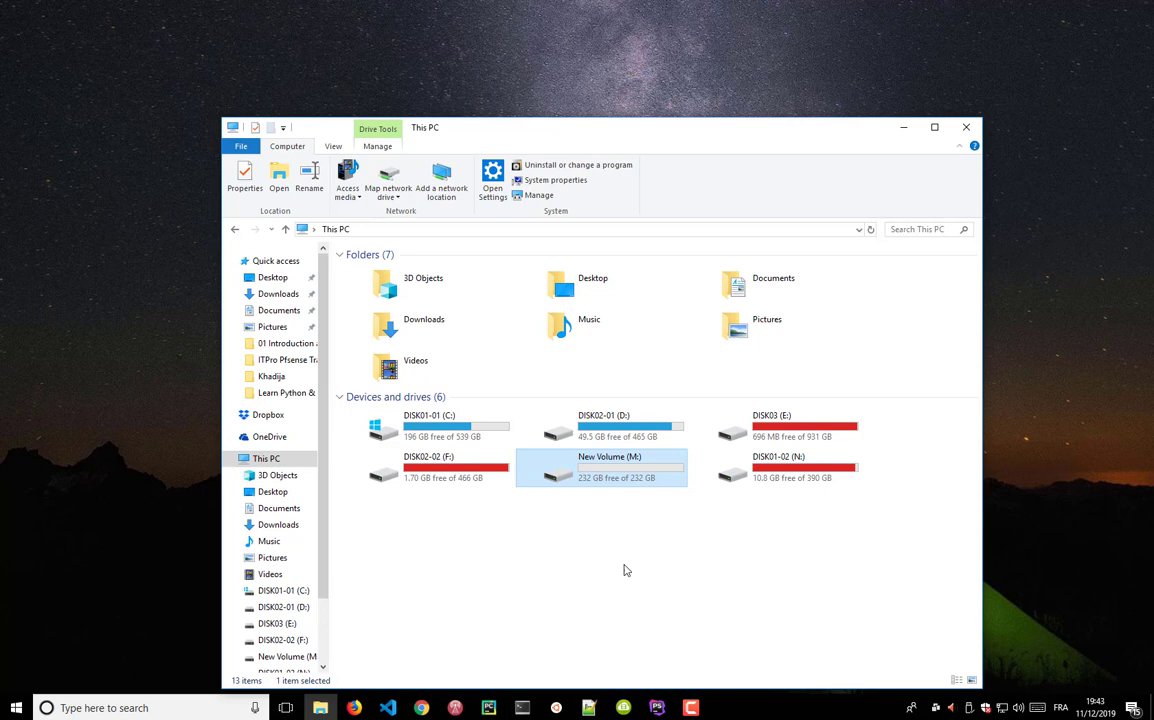
mouse_move(625, 527)
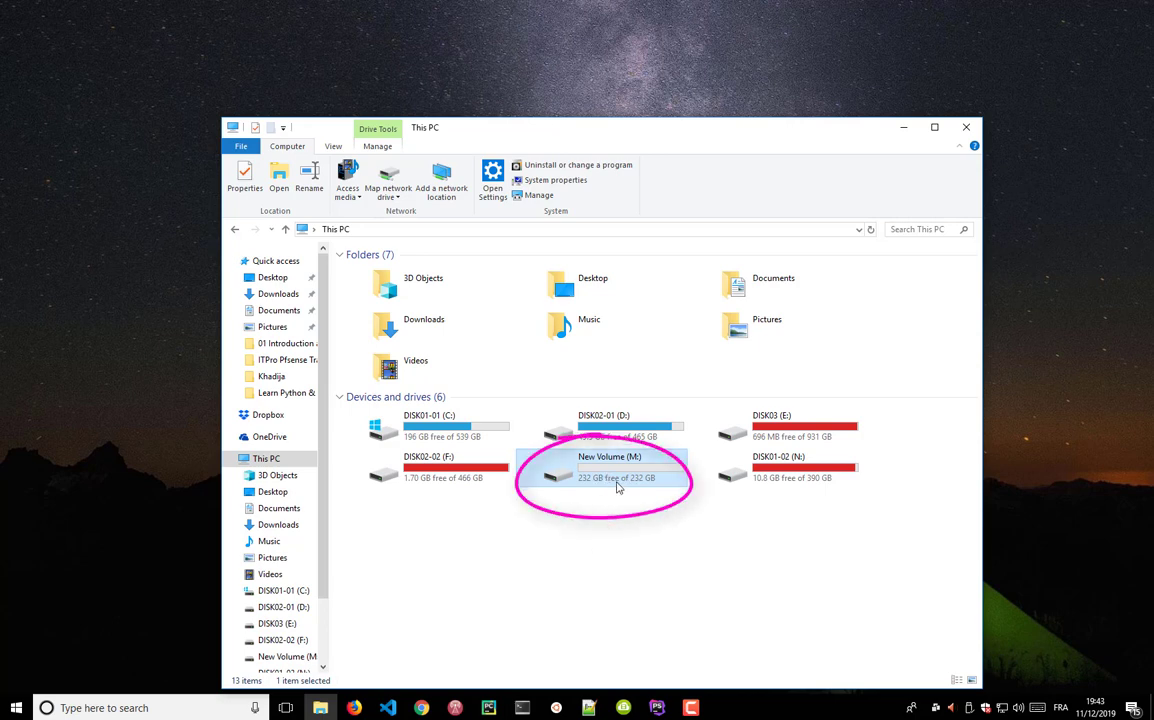
mouse_move(617, 489)
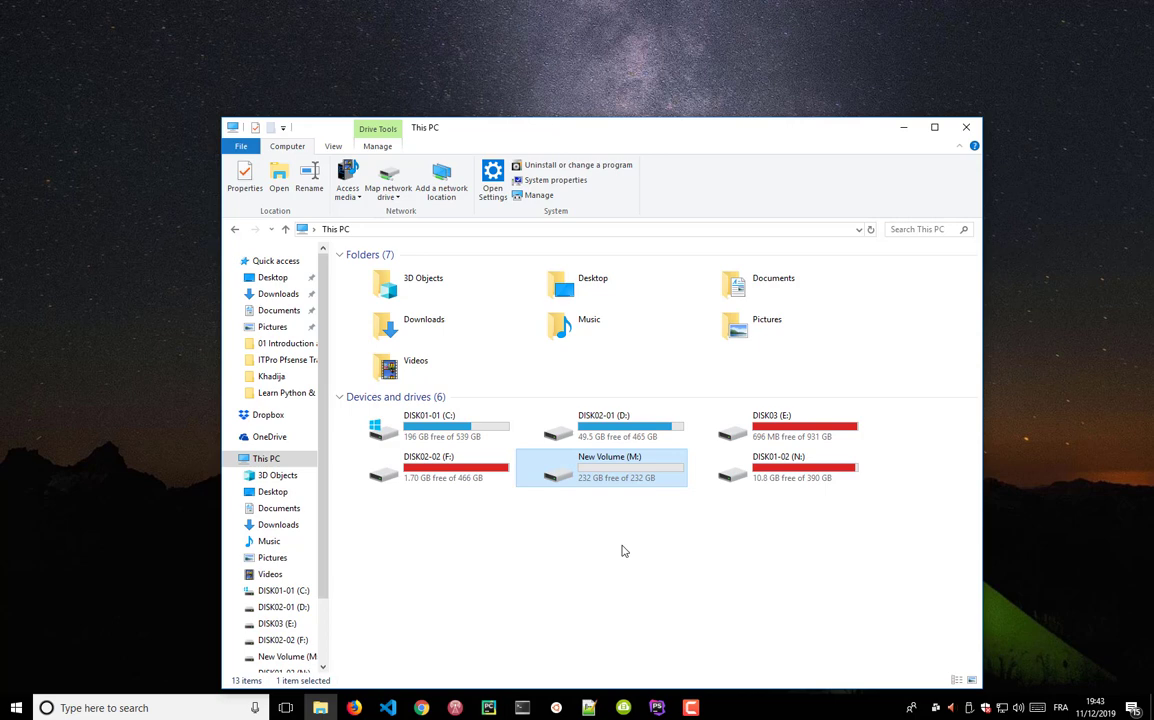
mouse_move(655, 579)
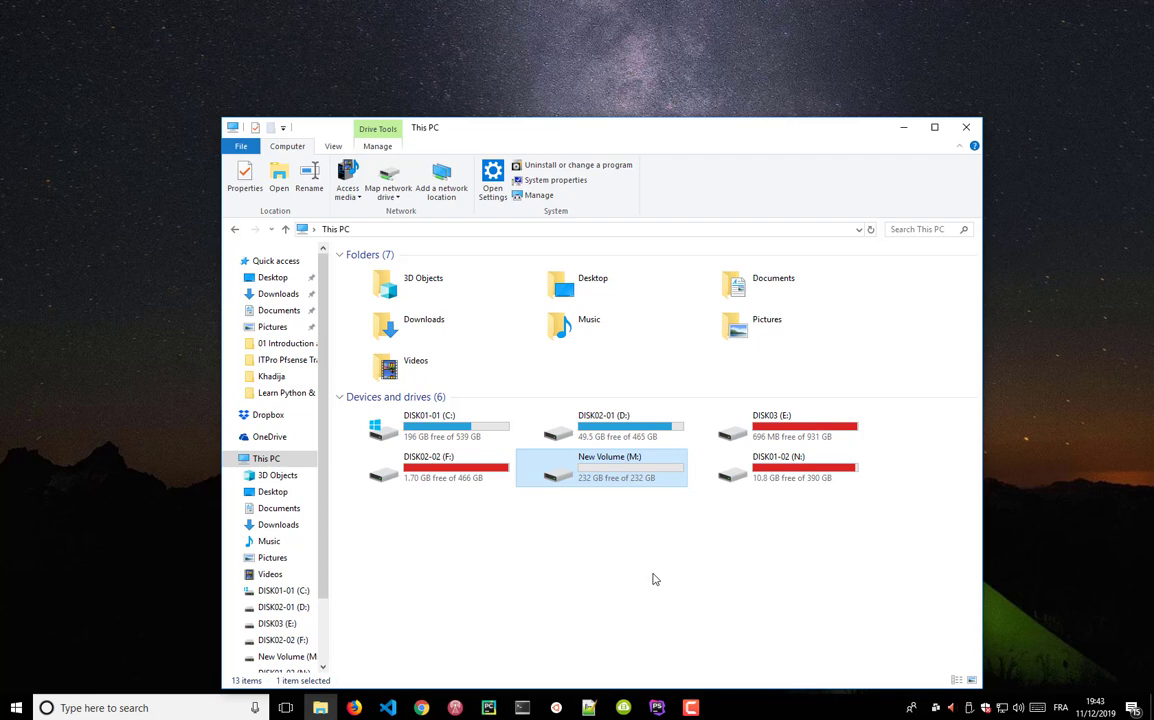
mouse_move(812, 462)
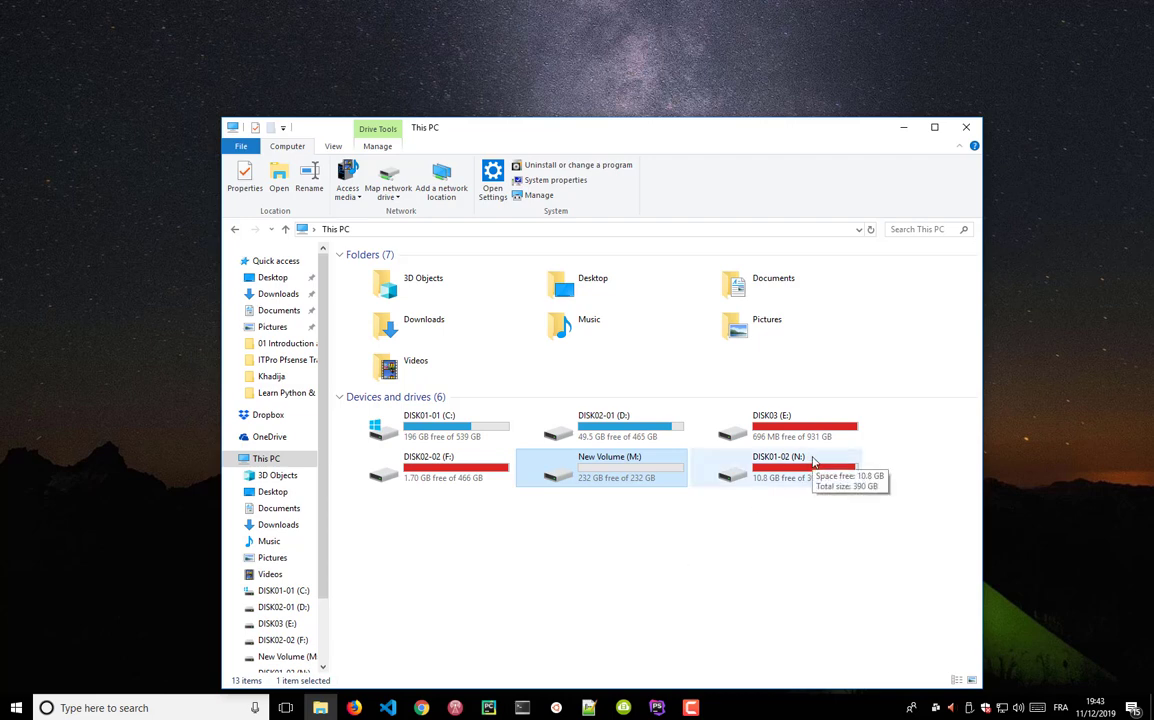
mouse_move(571, 497)
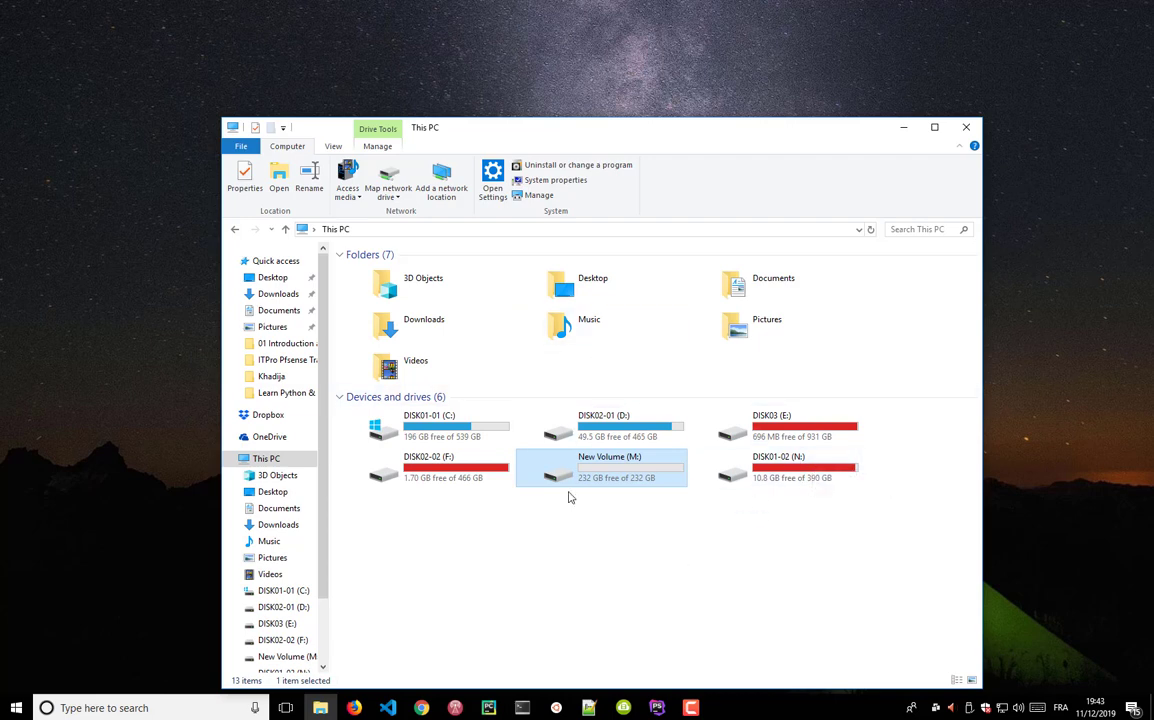
mouse_move(637, 474)
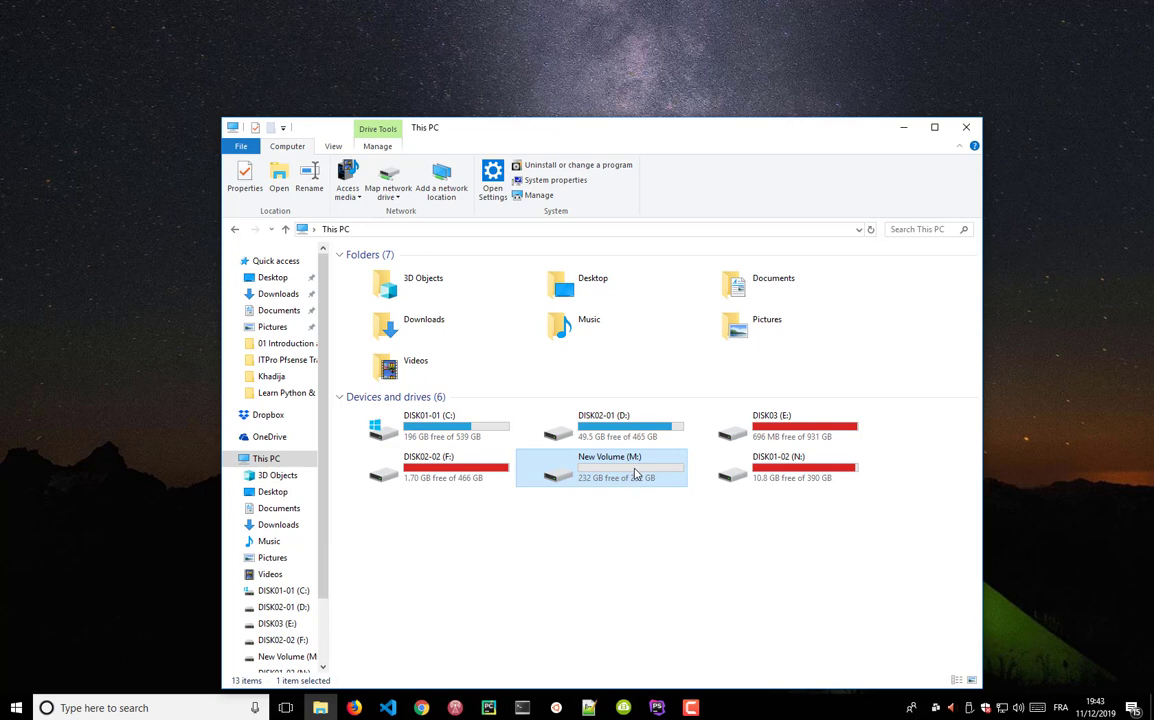
- Open Hello.txt from New Volume (M:) in Notepad, confirm it reads 'Hello World', and close it
double_click(609, 470)
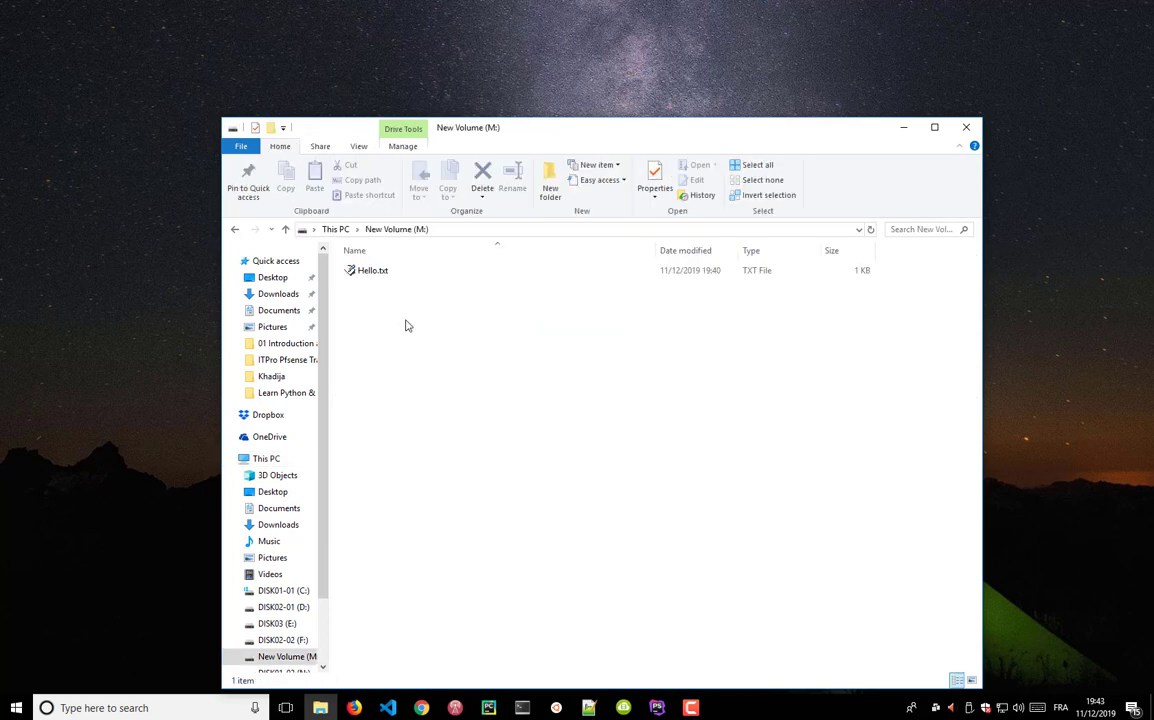
right_click(372, 270)
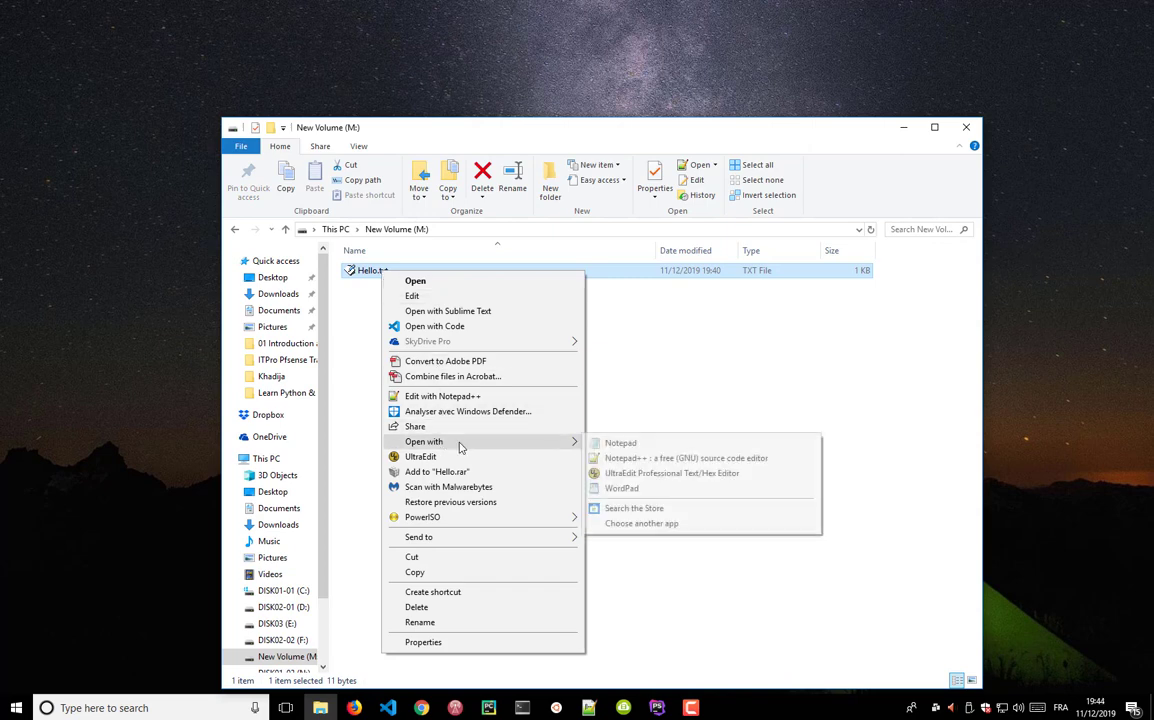
left_click(620, 443)
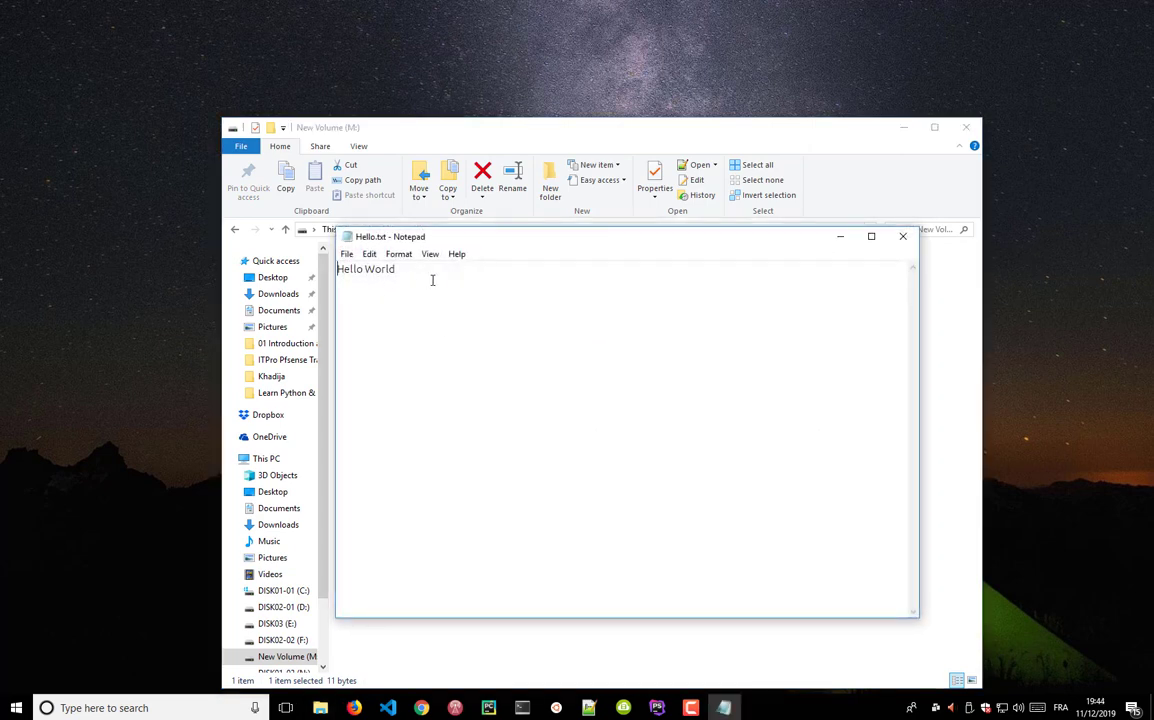
mouse_move(869, 249)
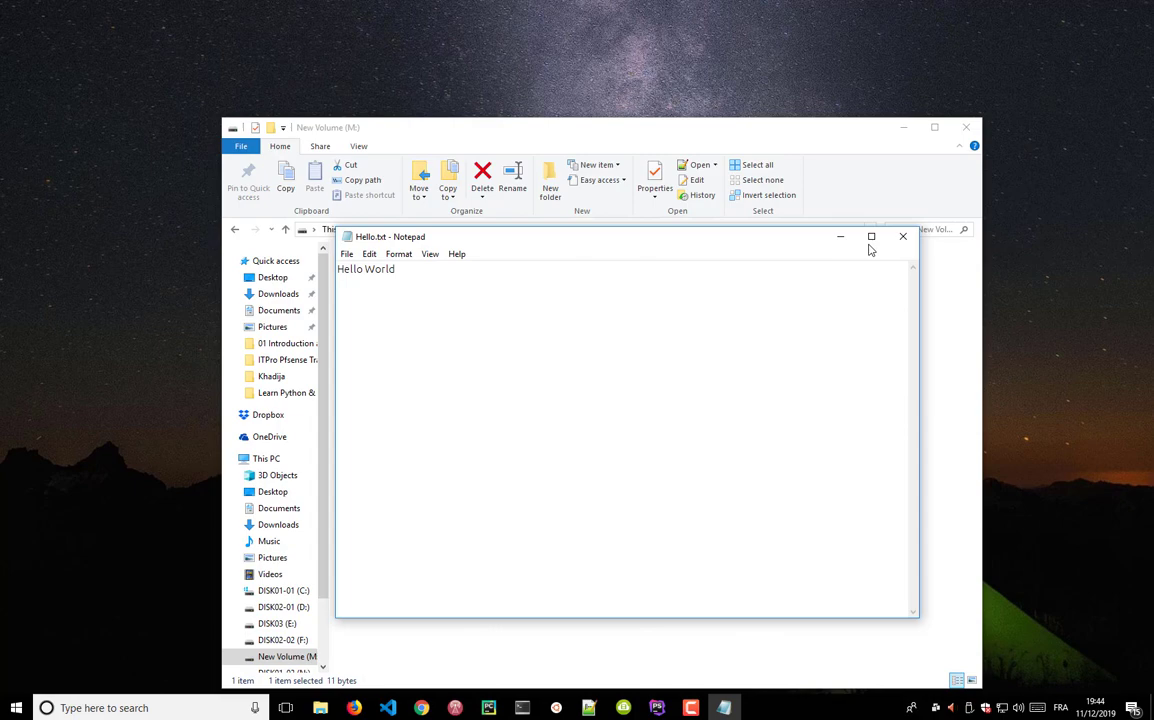
left_click(903, 236)
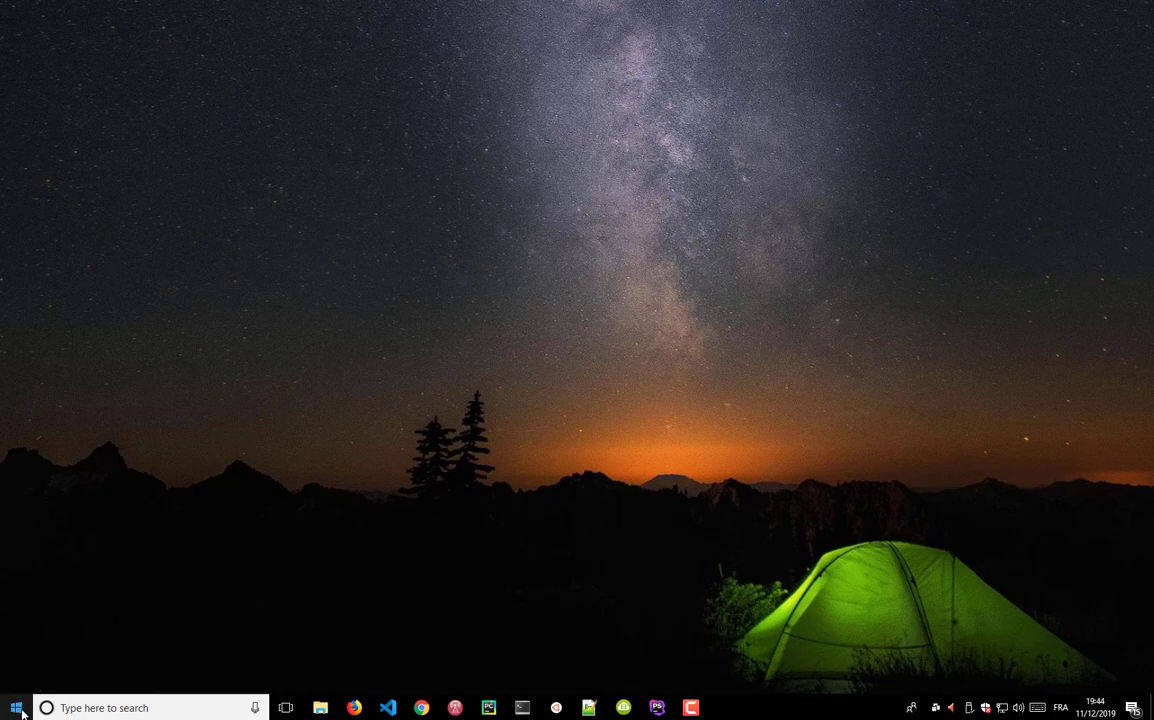
- Open Windows Settings, move its window lower, and search settings for 'bitlo'
left_click(15, 708)
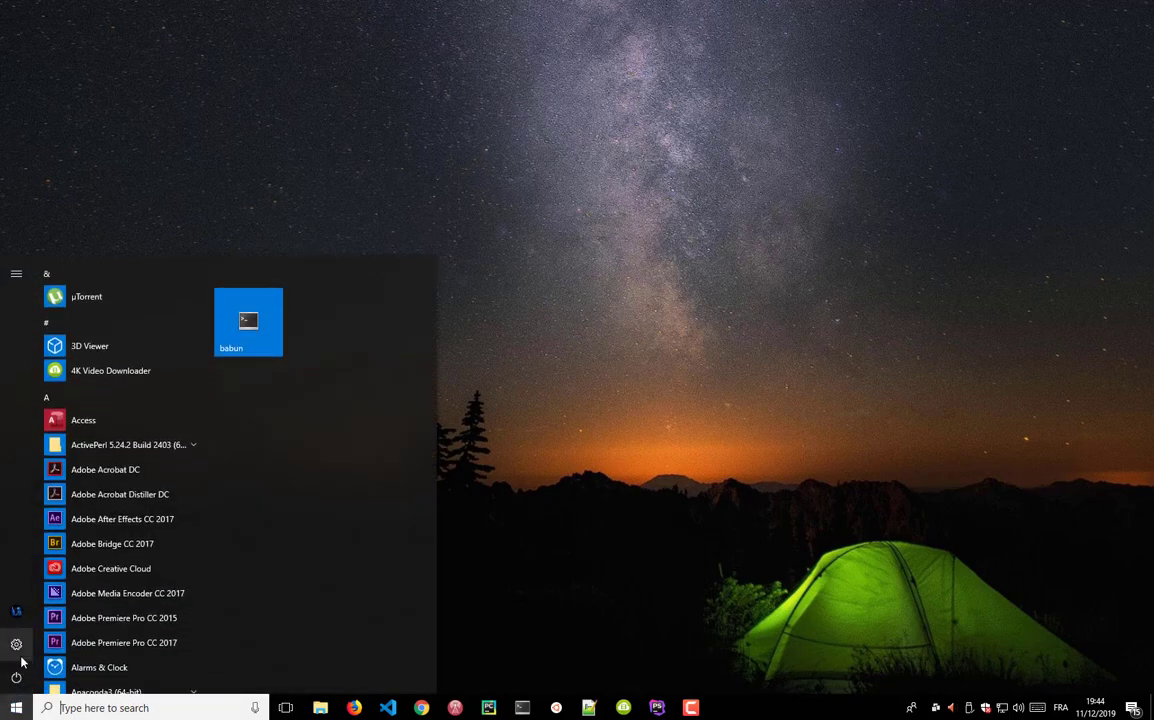
left_click(15, 643)
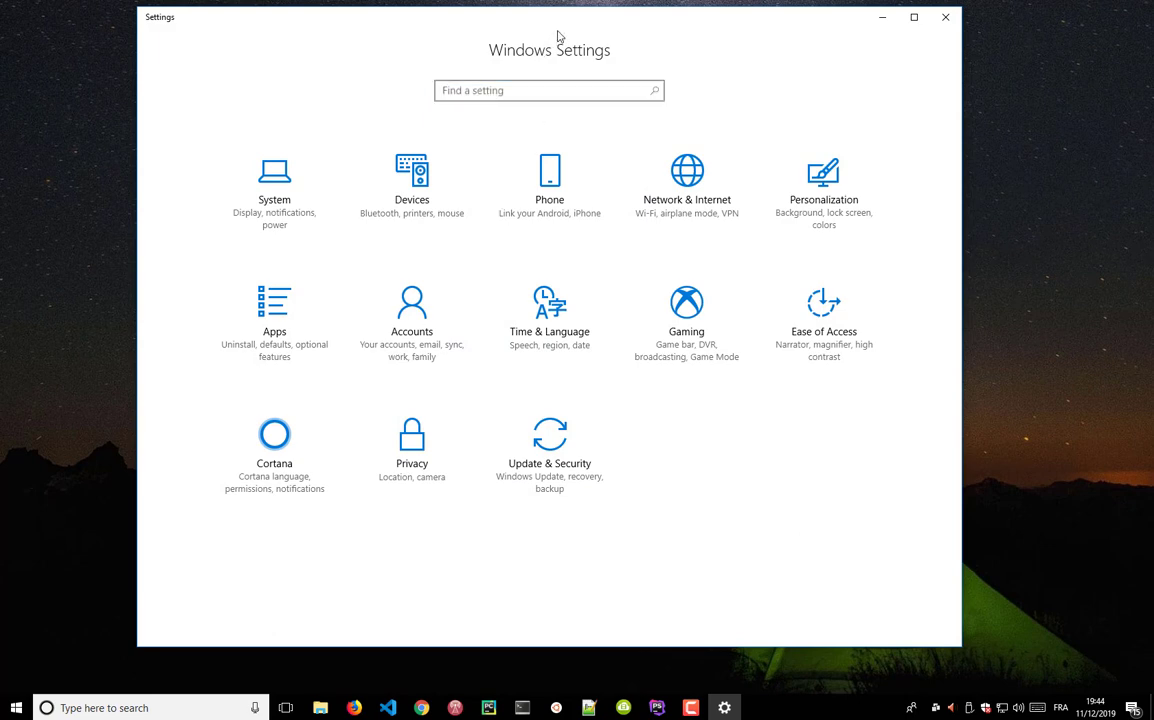
left_click_drag(549, 17, 579, 171)
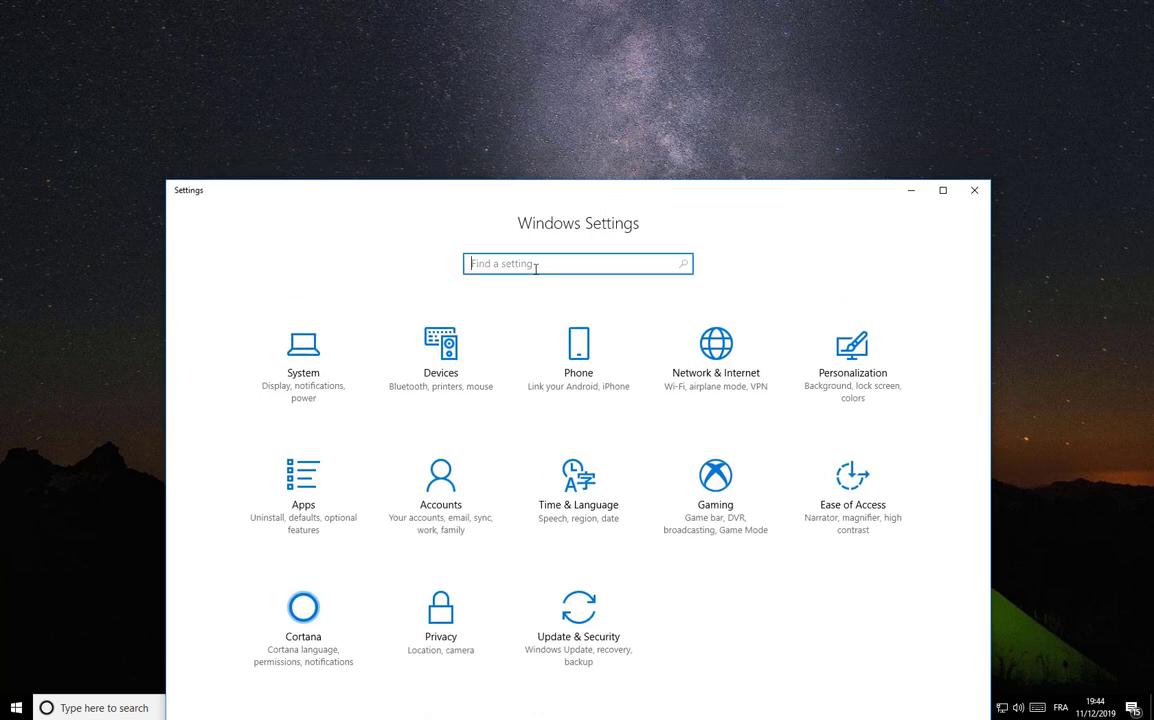
type("bitlo")
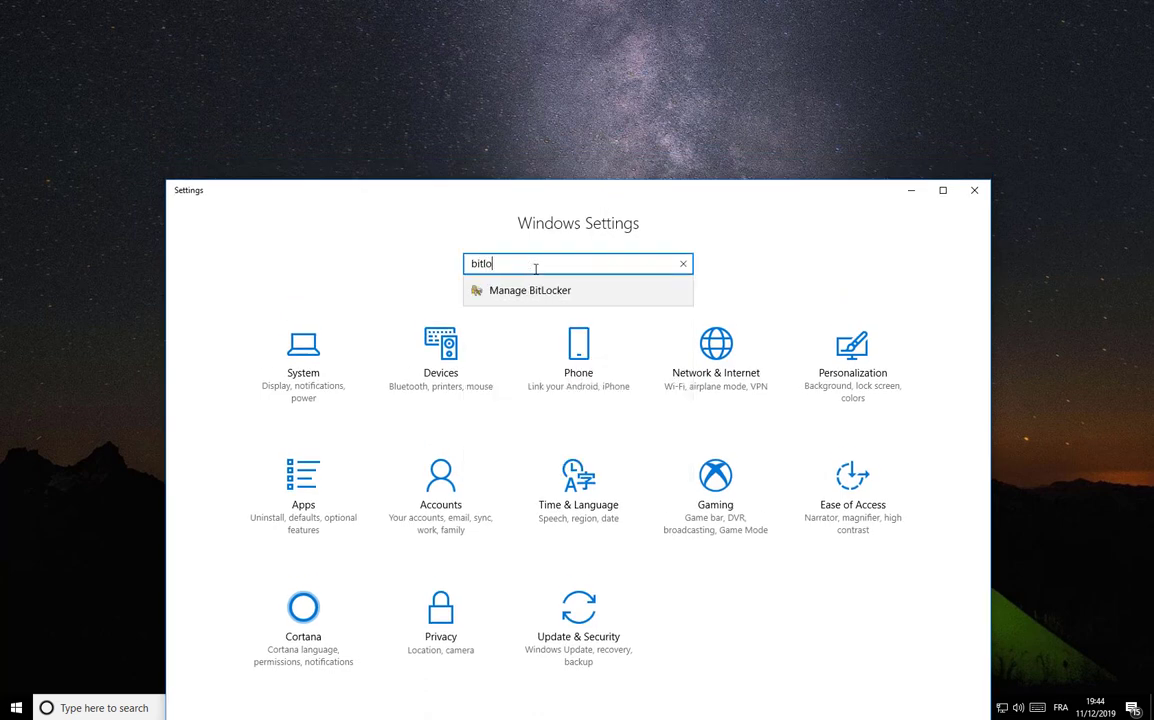
mouse_move(640, 282)
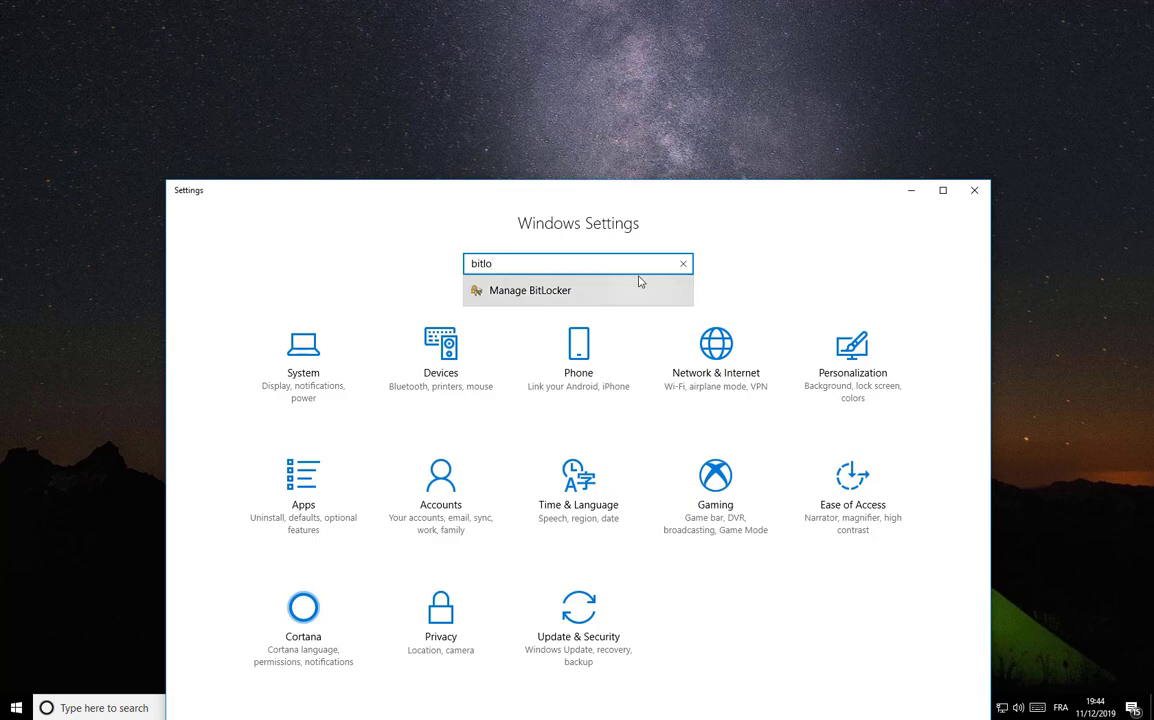
- Open Manage BitLocker and expand New Volume (M:) under Removable data drives
left_click(683, 263)
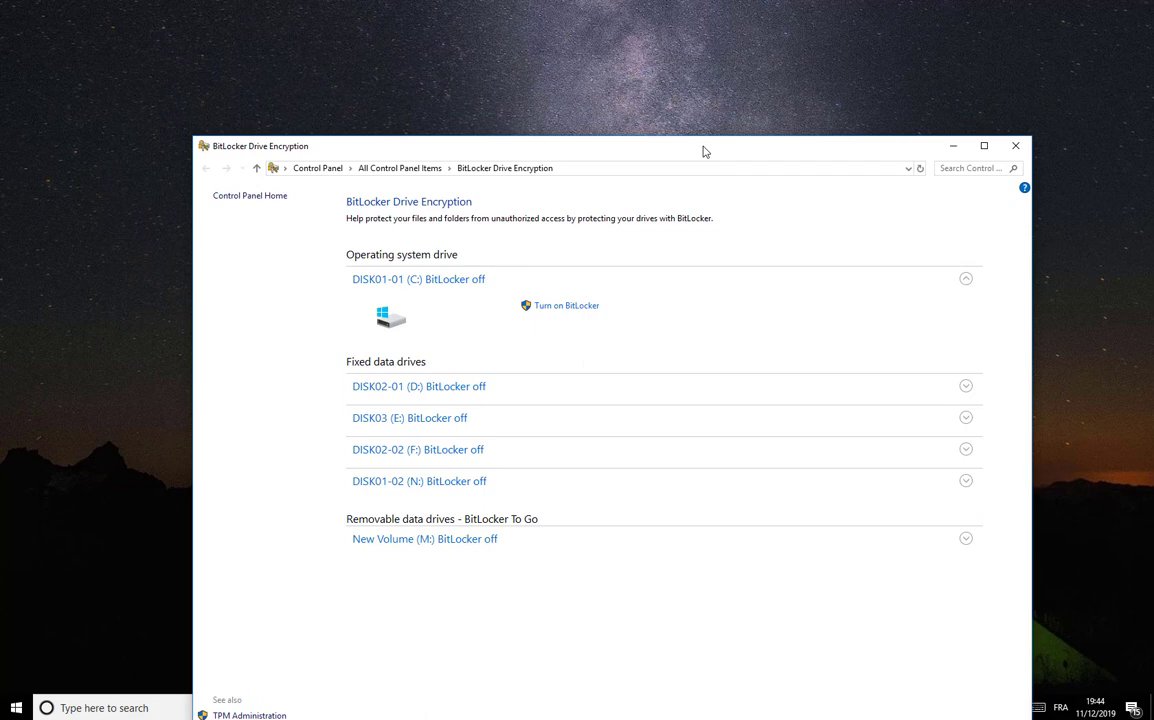
mouse_move(538, 458)
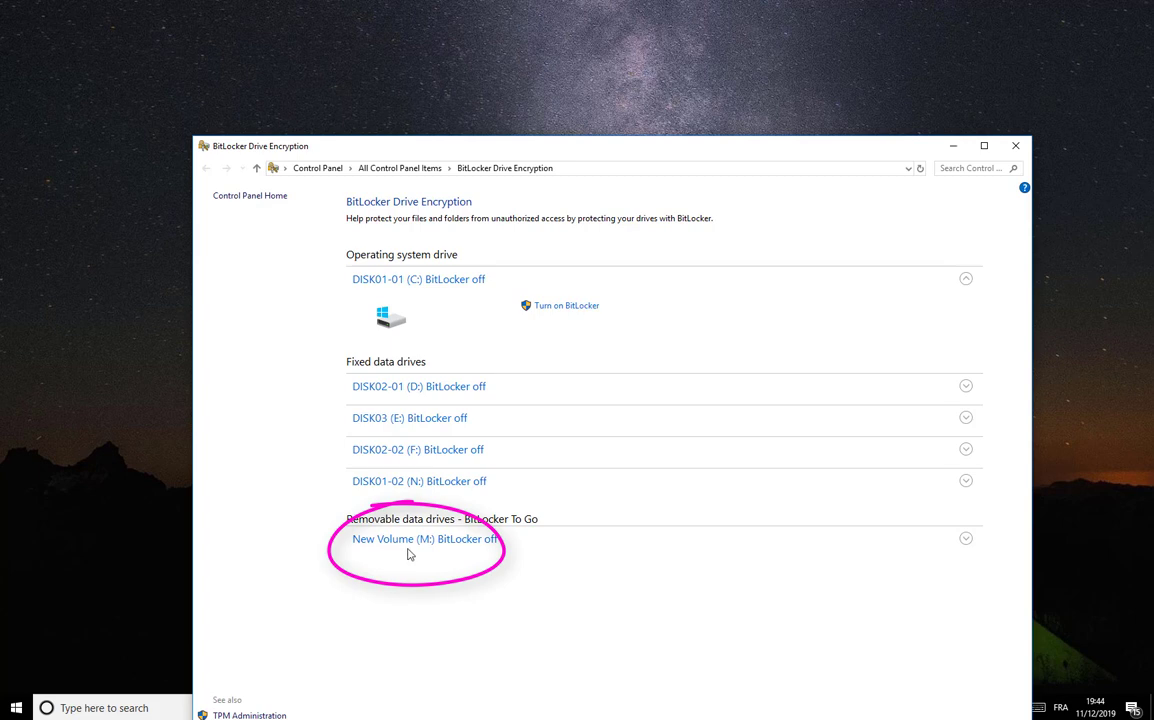
mouse_move(424, 551)
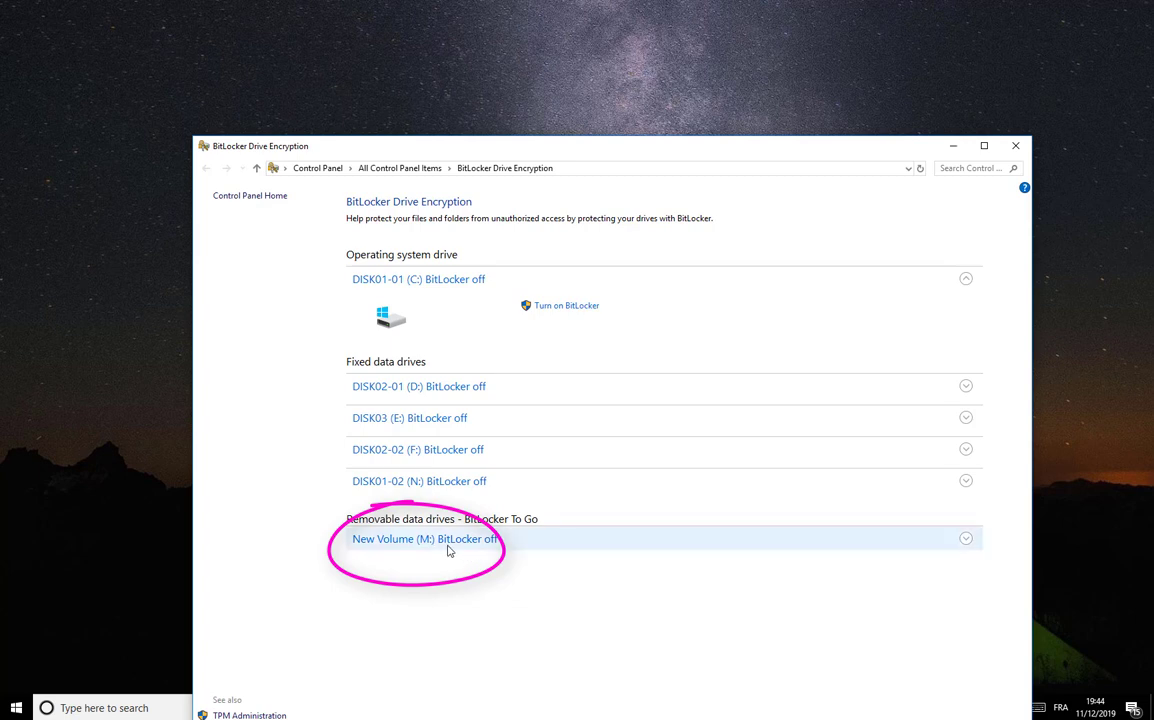
mouse_move(765, 554)
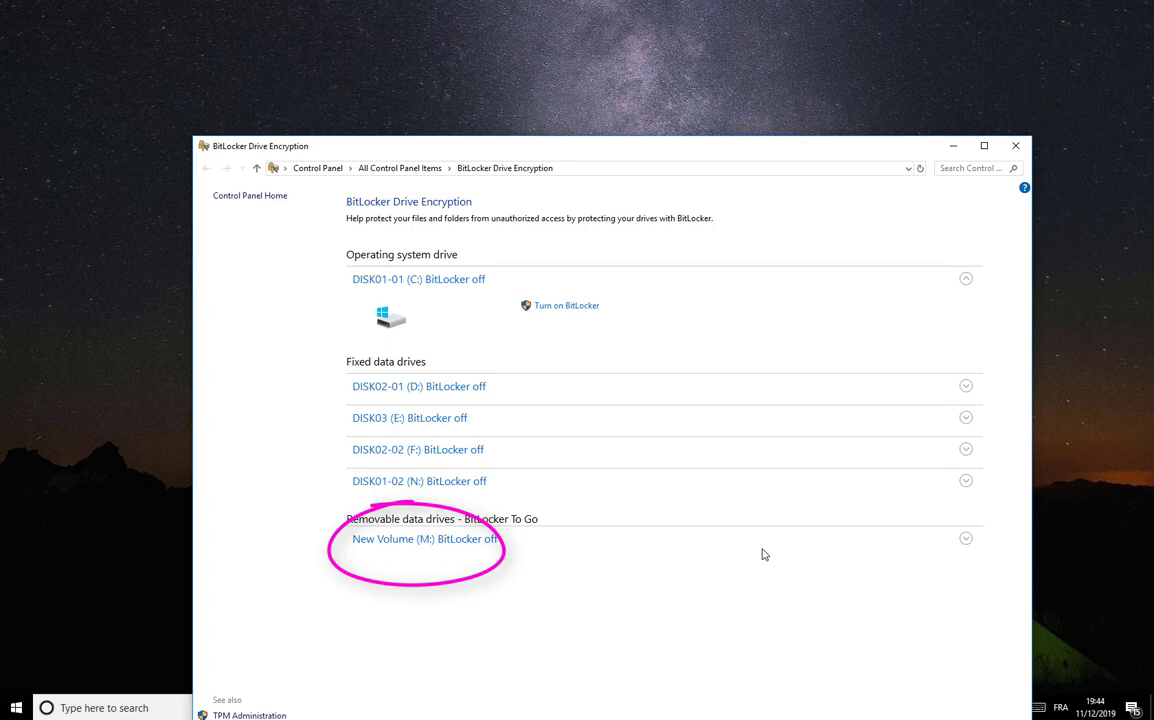
left_click(965, 538)
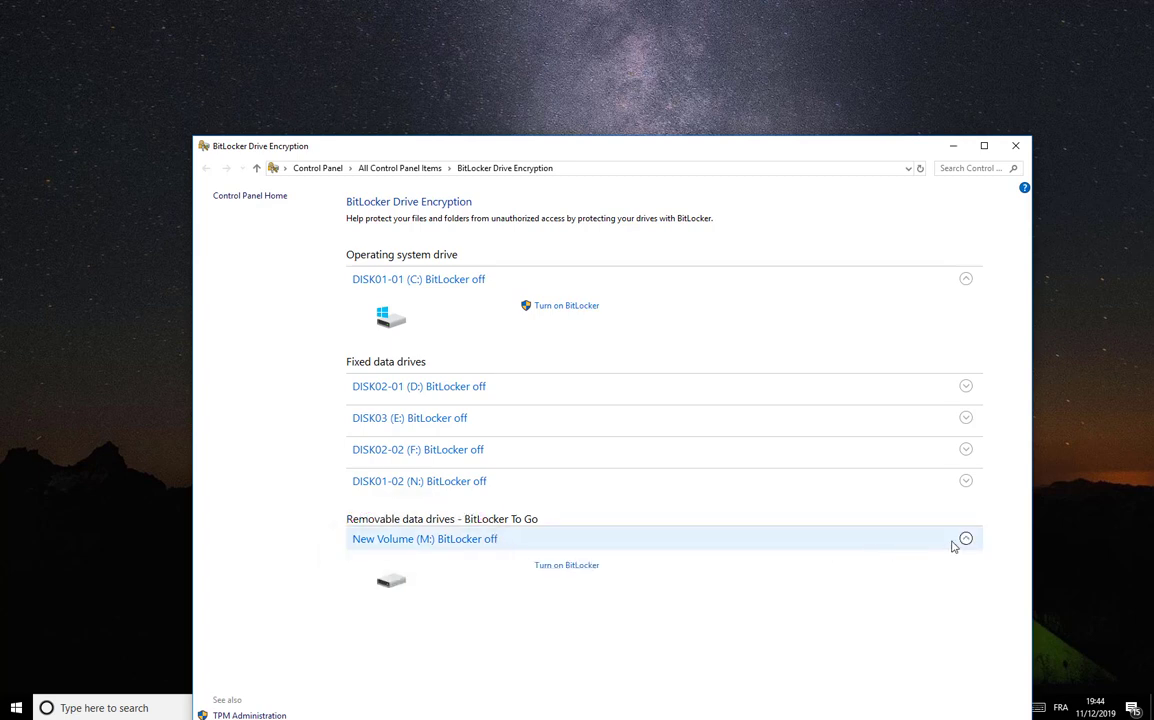
mouse_move(582, 572)
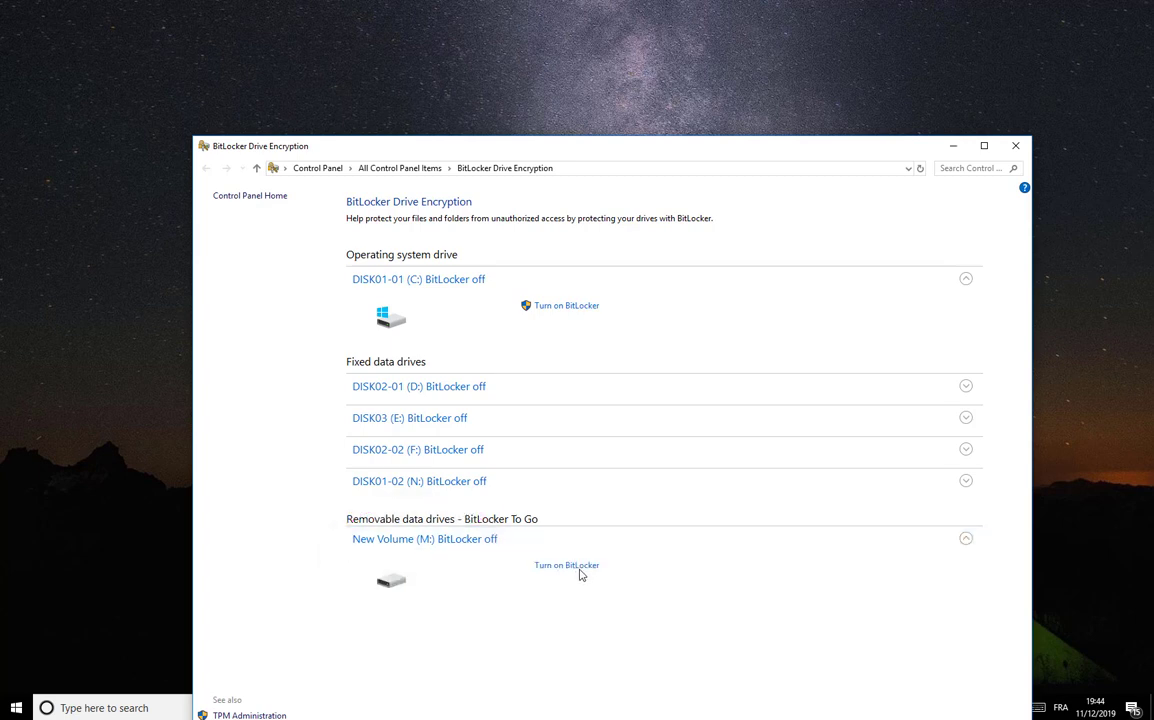
- Turn on BitLocker for drive M: with password unlock, entering and re-entering the password
left_click(566, 564)
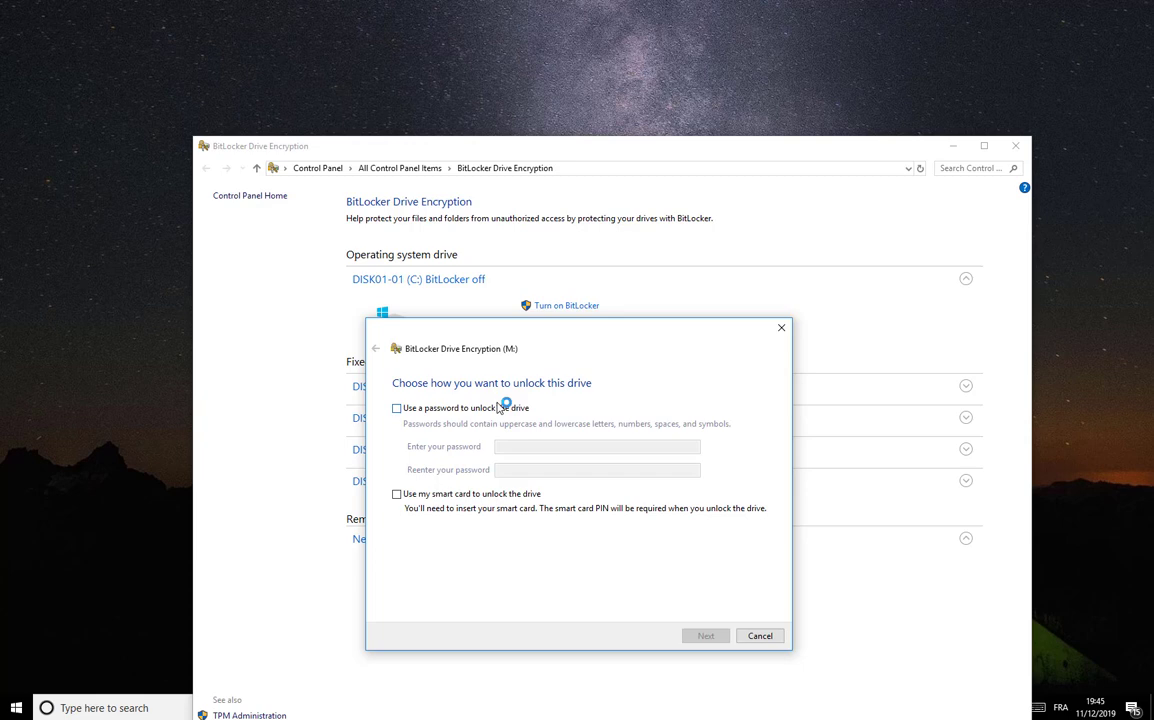
mouse_move(607, 393)
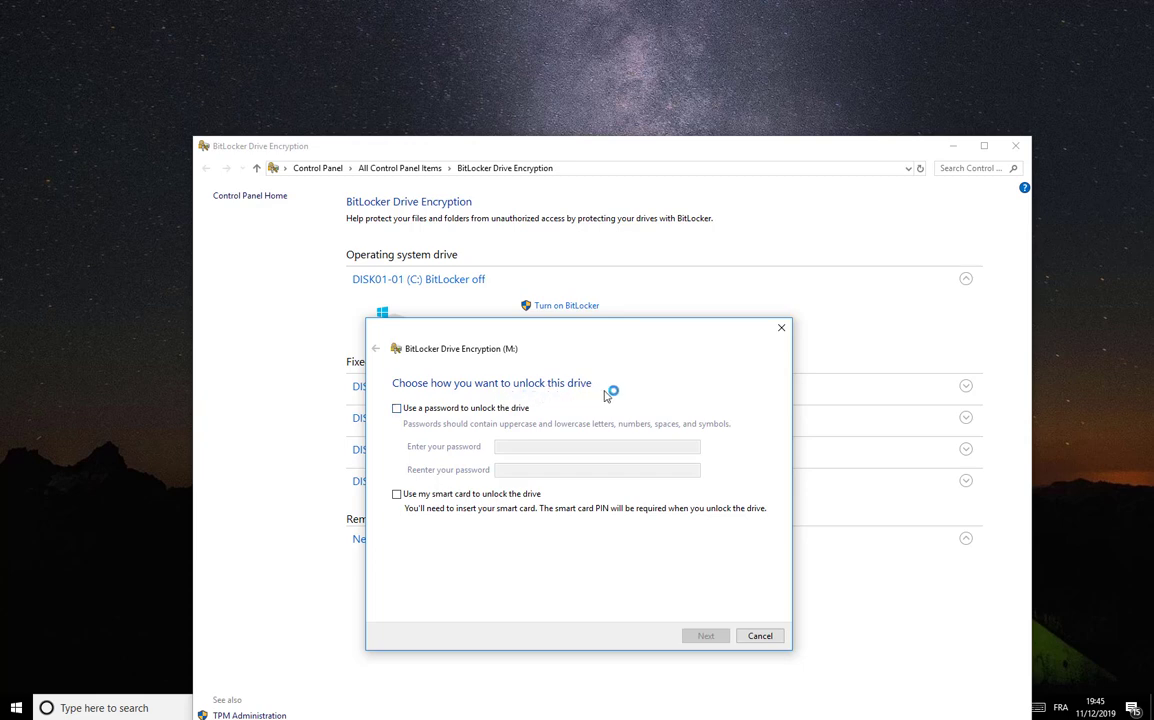
mouse_move(558, 396)
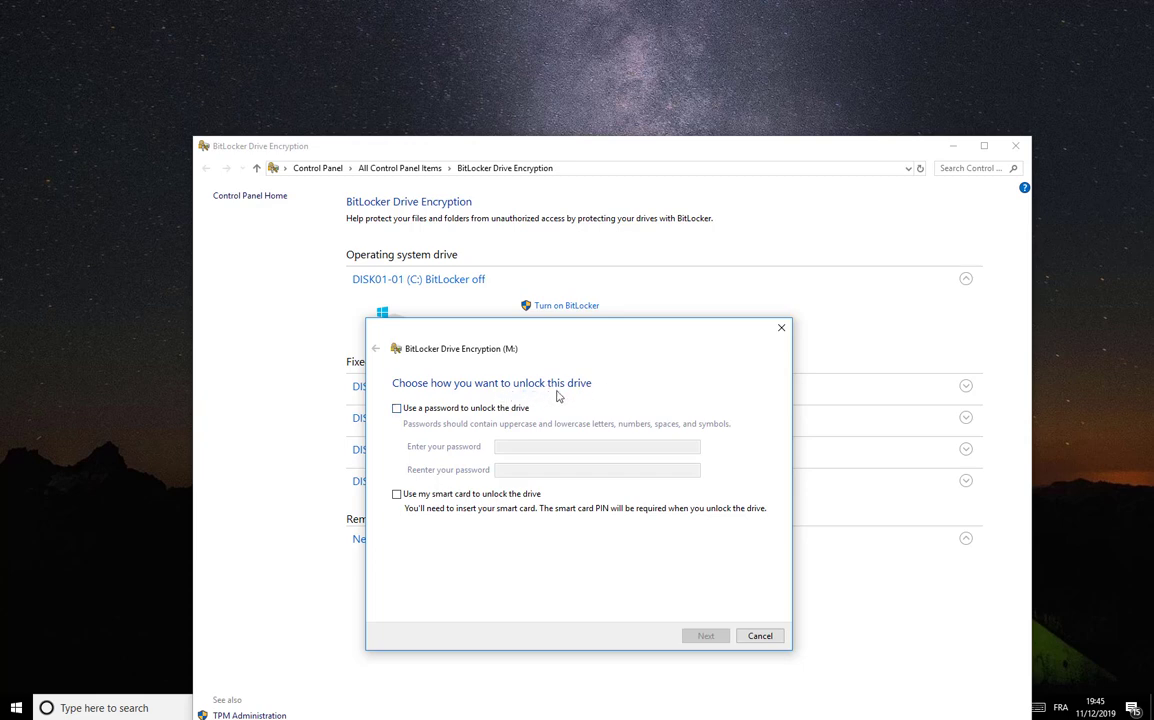
mouse_move(601, 407)
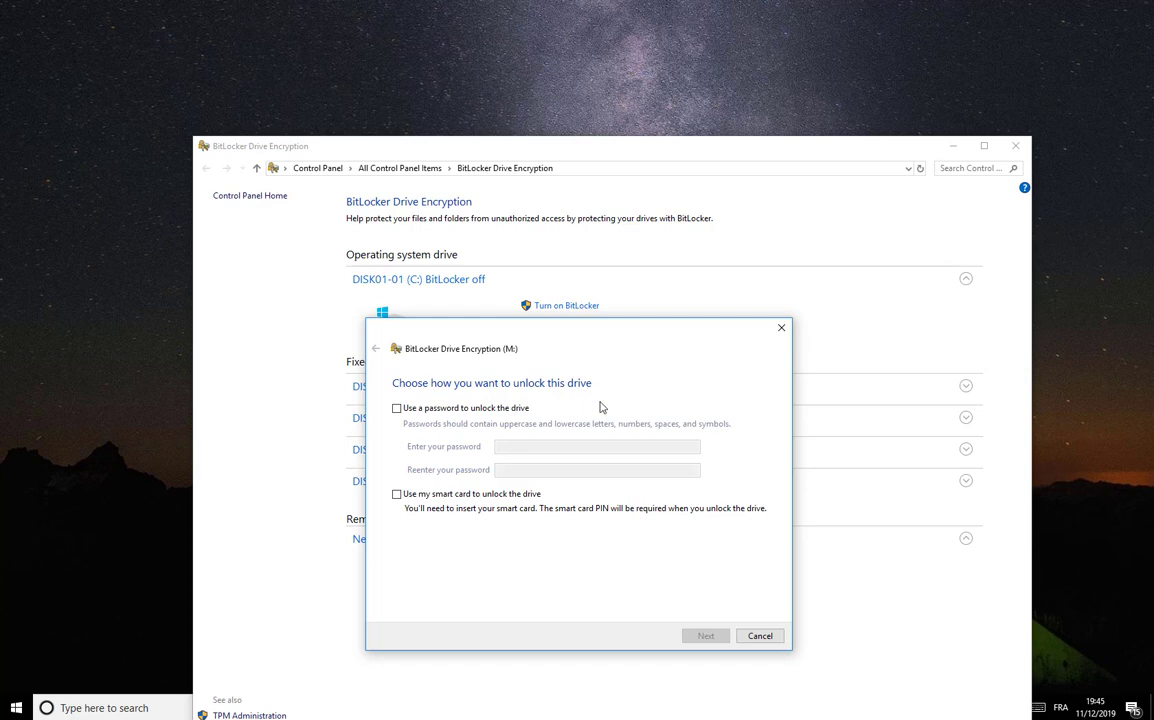
mouse_move(420, 515)
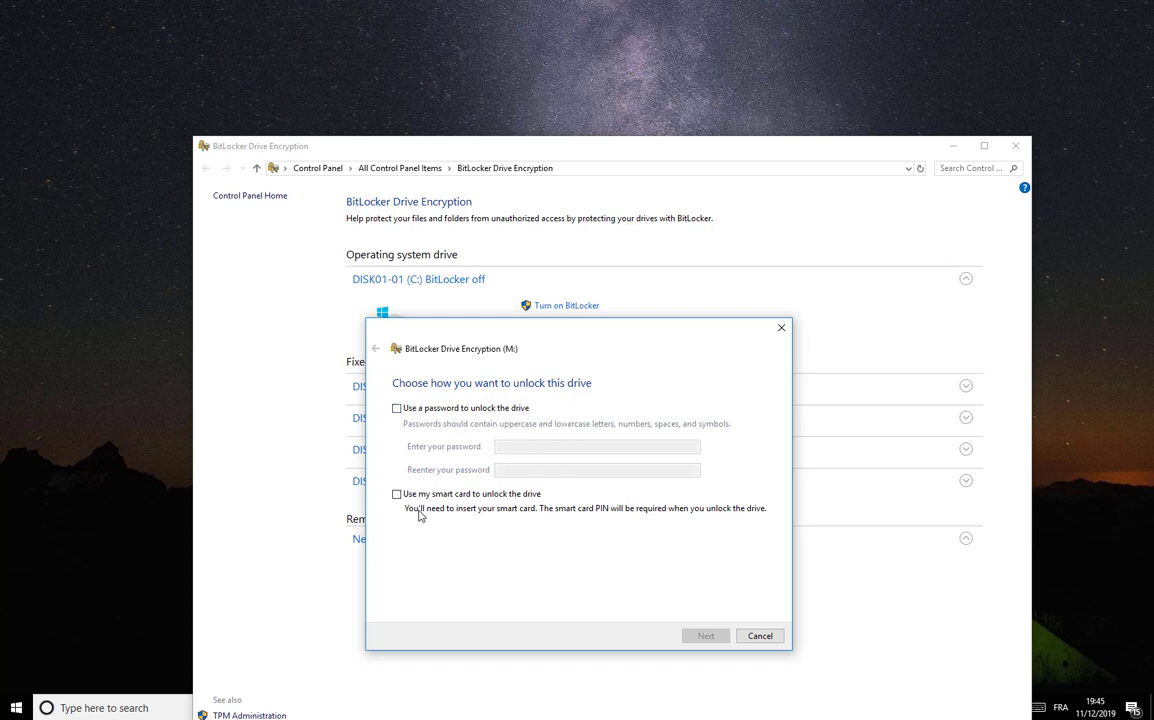
mouse_move(489, 510)
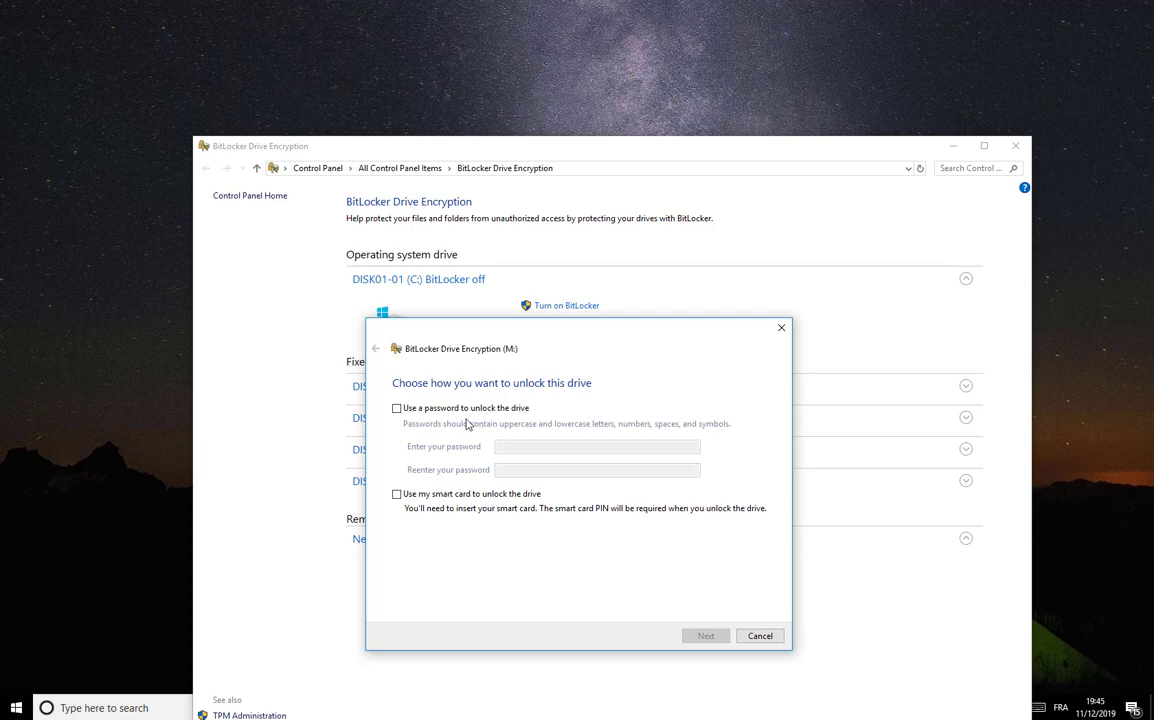
mouse_move(491, 419)
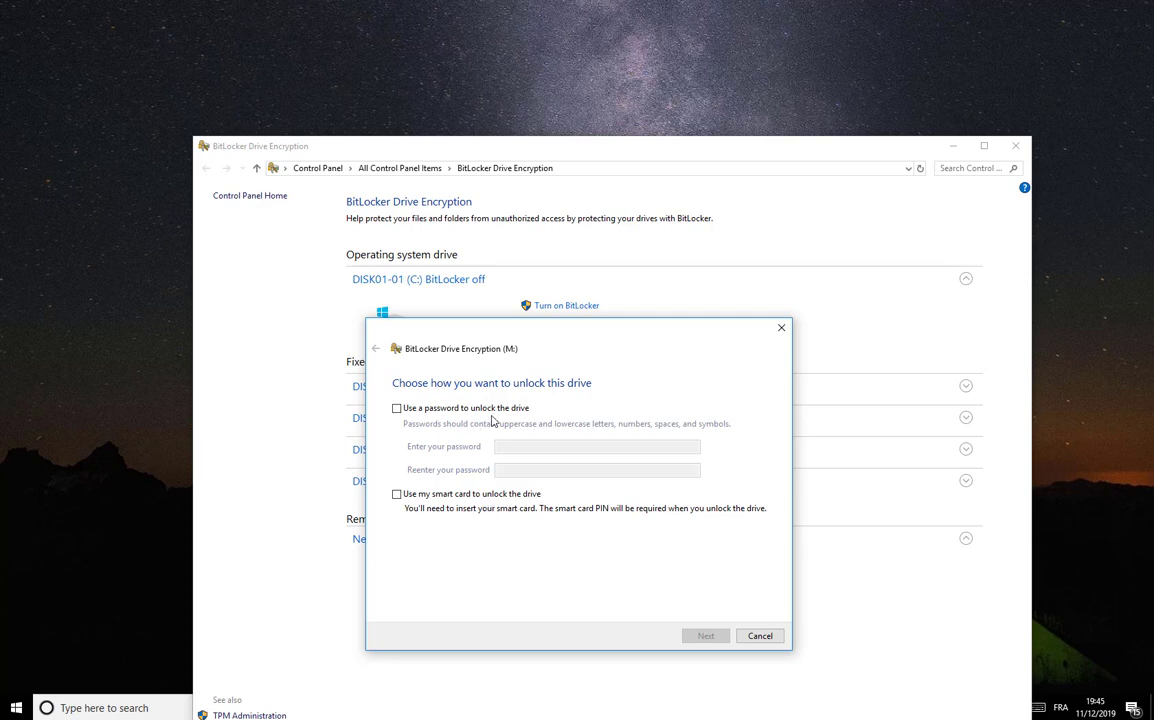
left_click(396, 408)
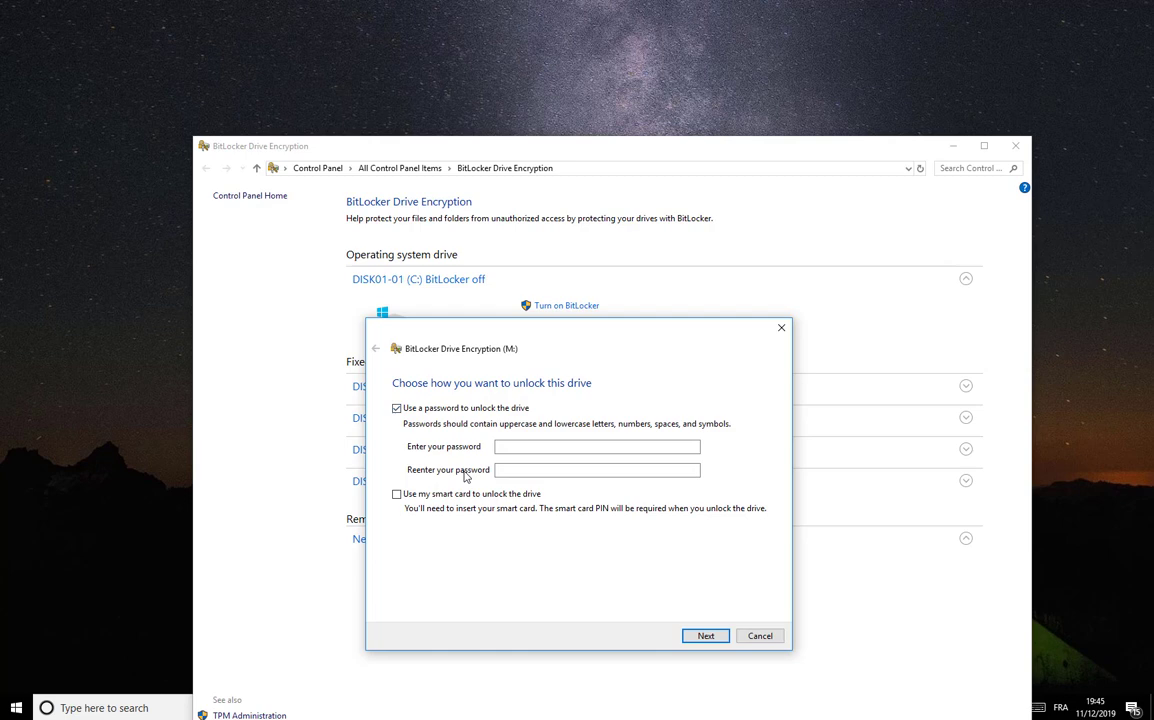
mouse_move(437, 440)
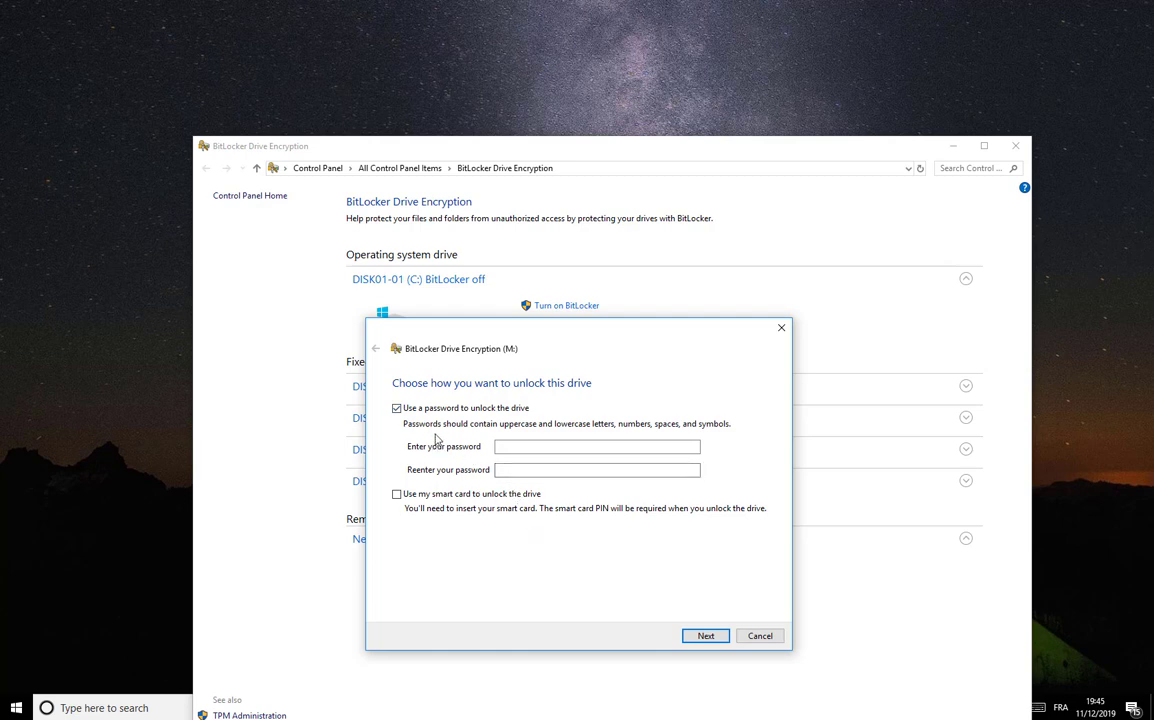
mouse_move(470, 438)
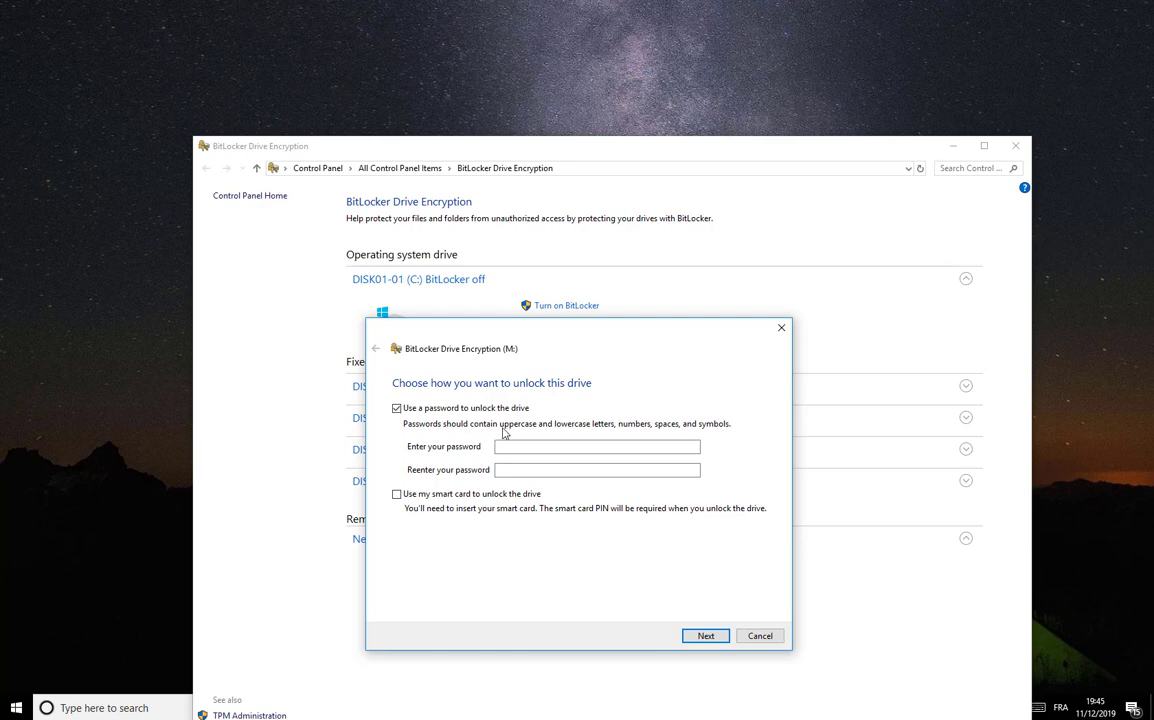
mouse_move(592, 433)
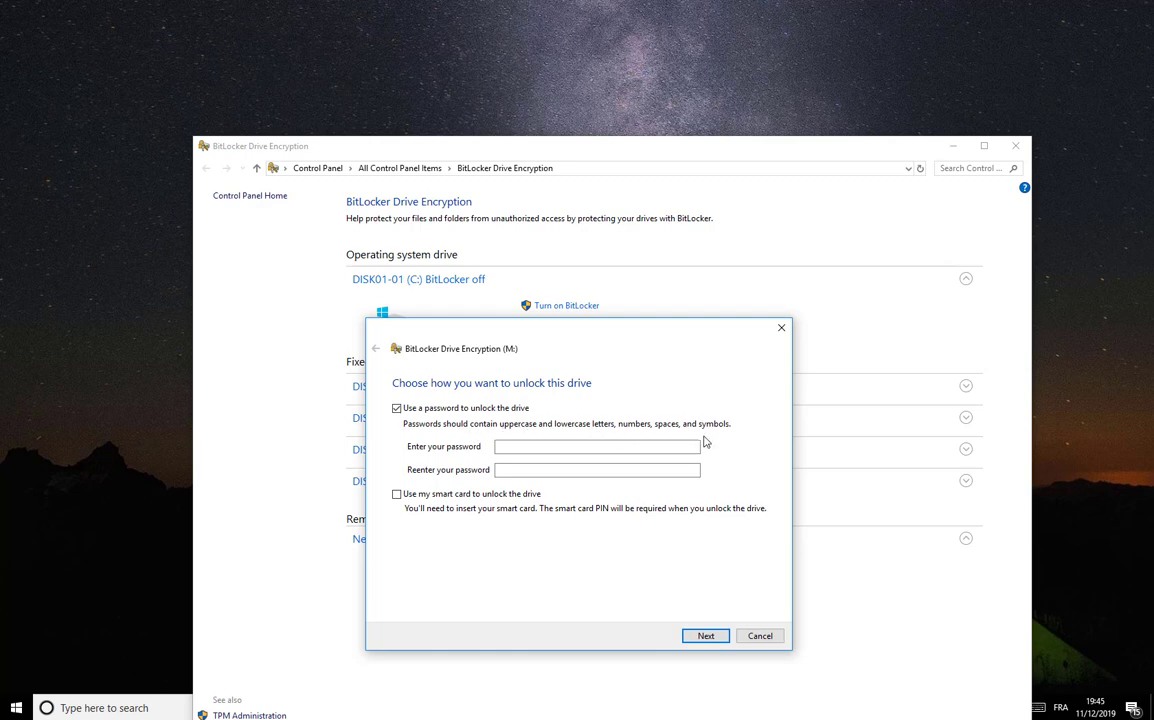
mouse_move(700, 443)
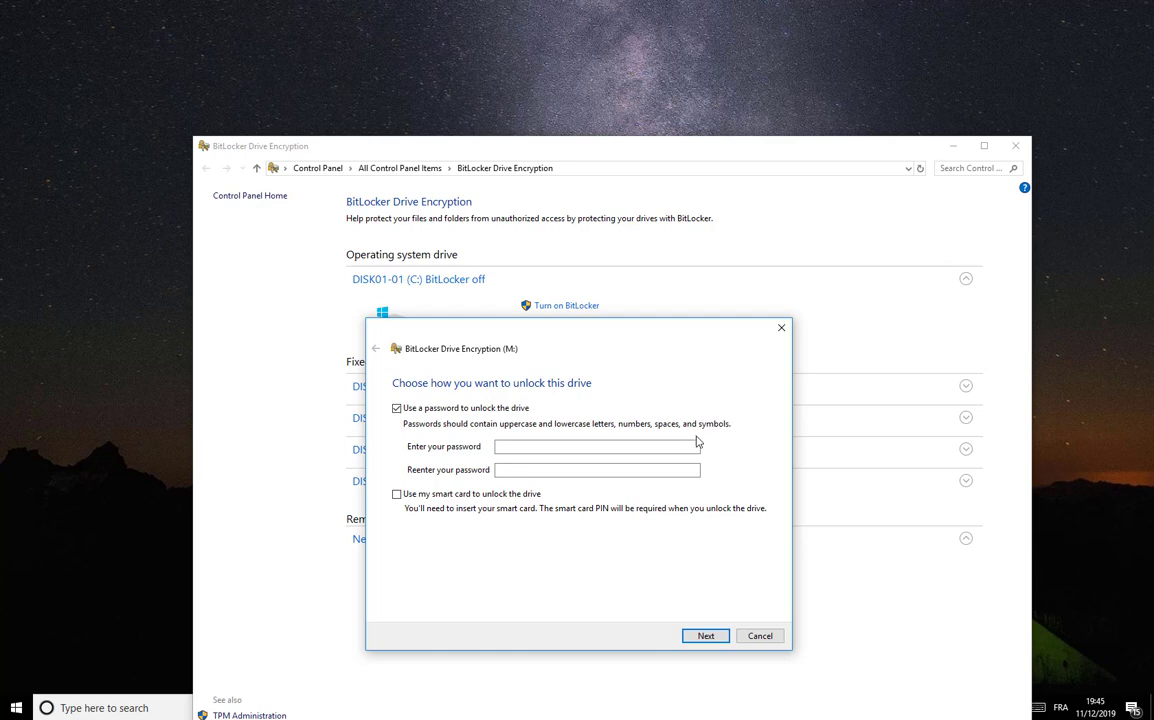
left_click(597, 446)
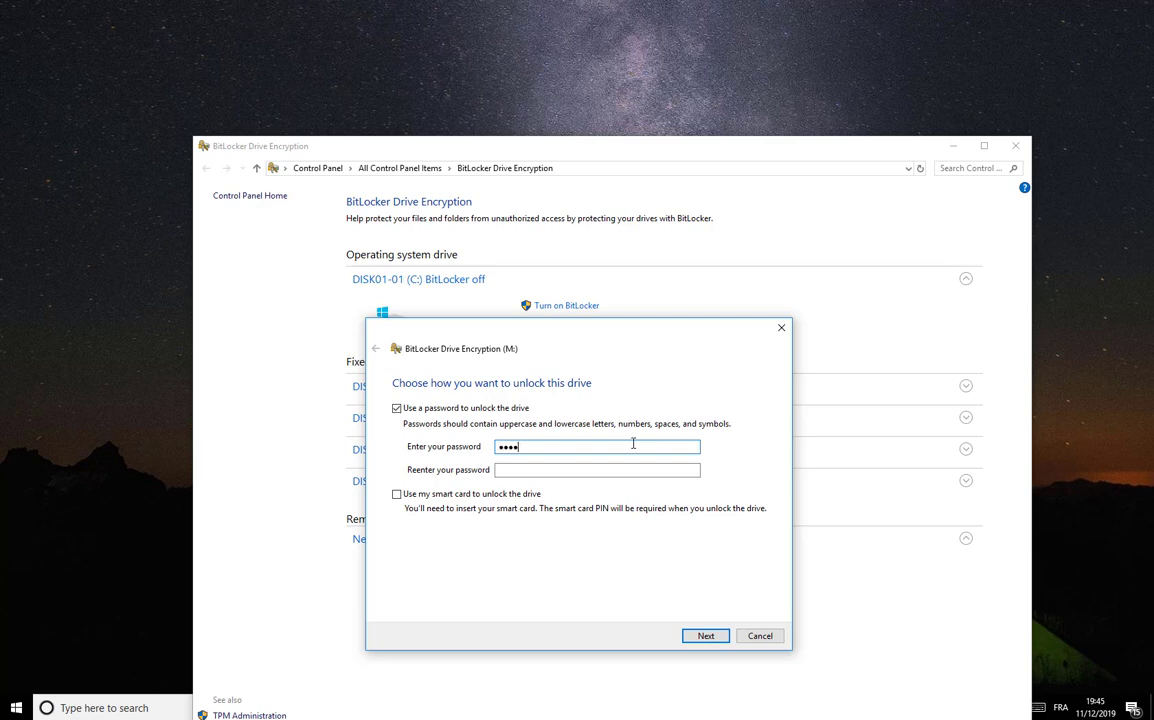
type("••••")
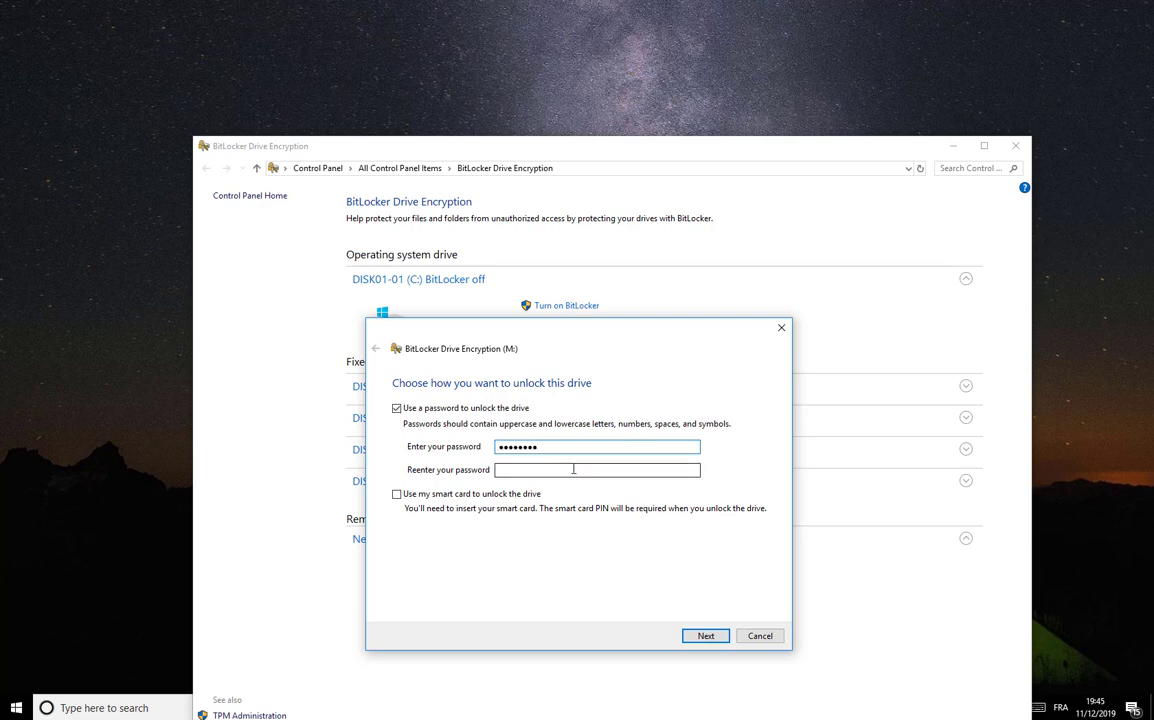
type("••••")
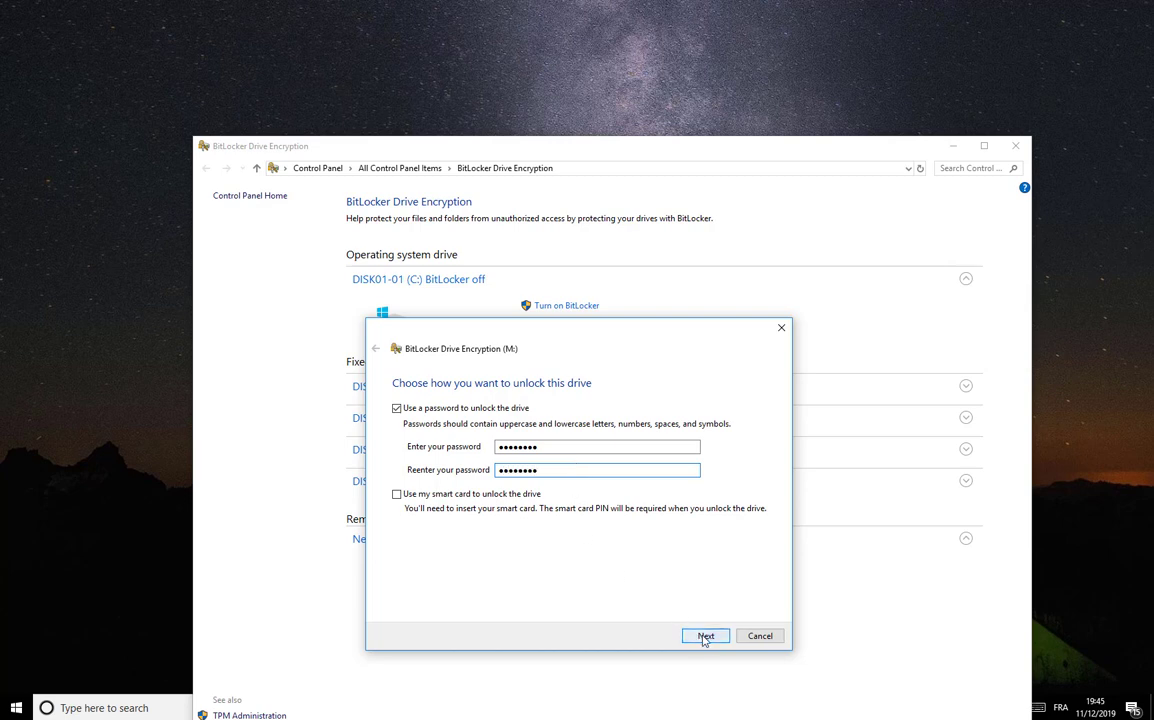
- Save drive M:'s recovery key as a text file in Documents with the default name
left_click(705, 635)
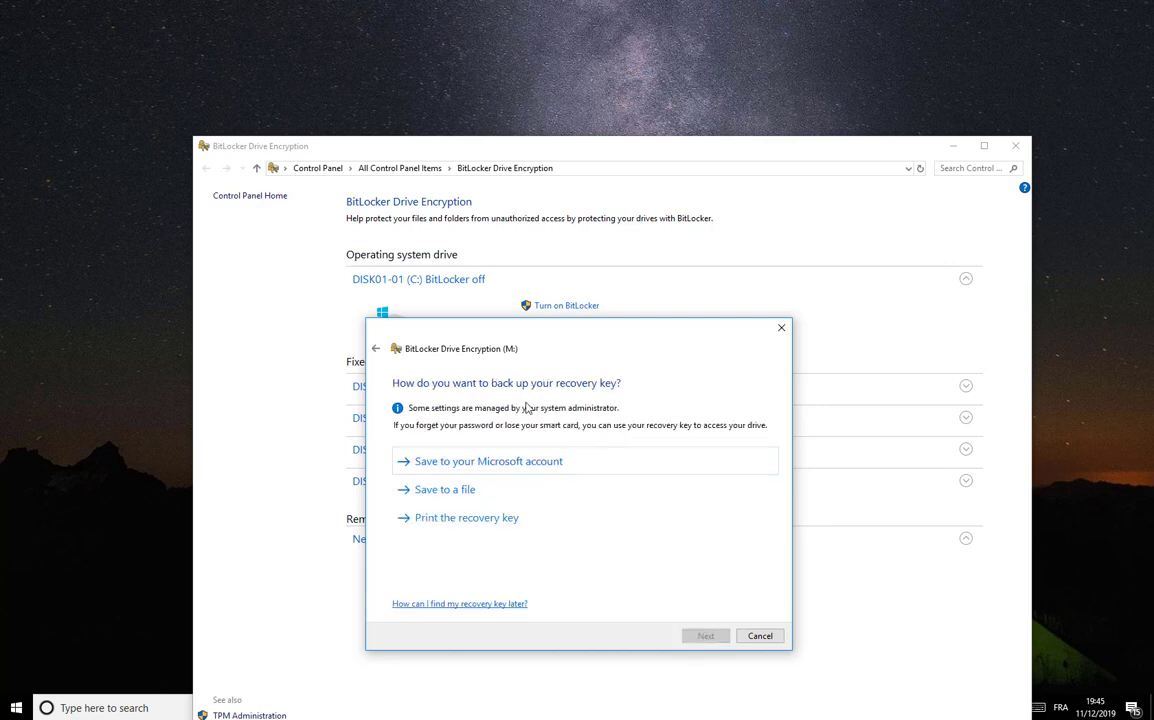
mouse_move(646, 403)
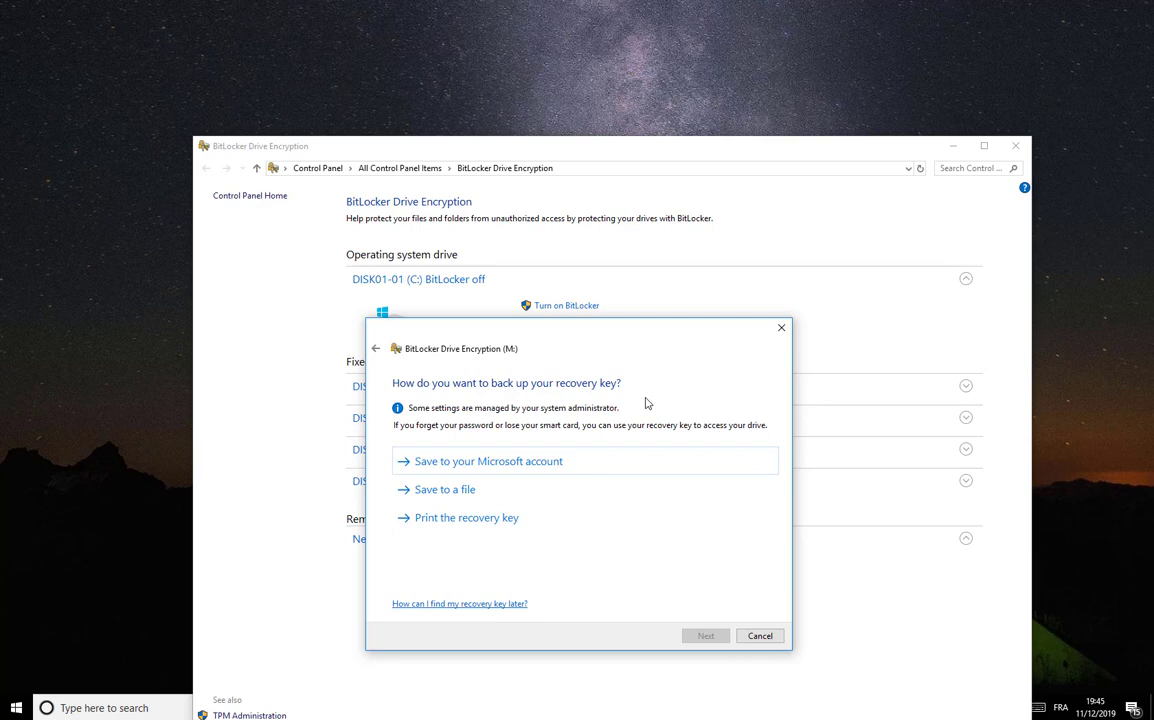
mouse_move(595, 400)
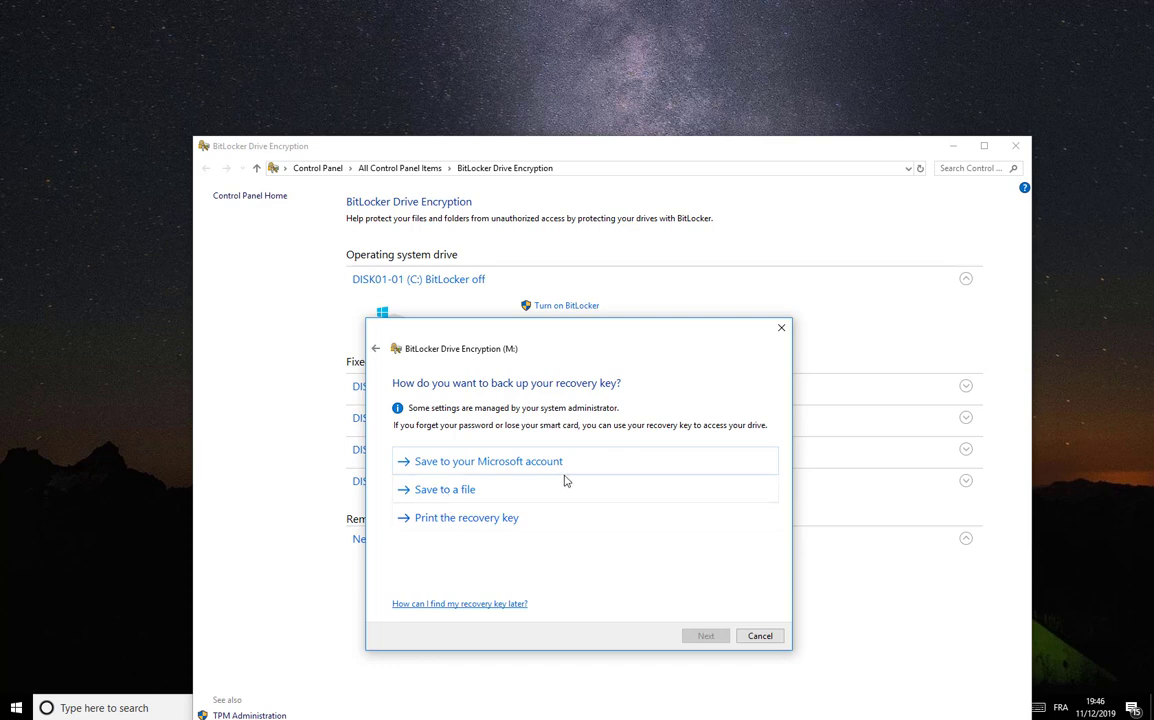
mouse_move(481, 569)
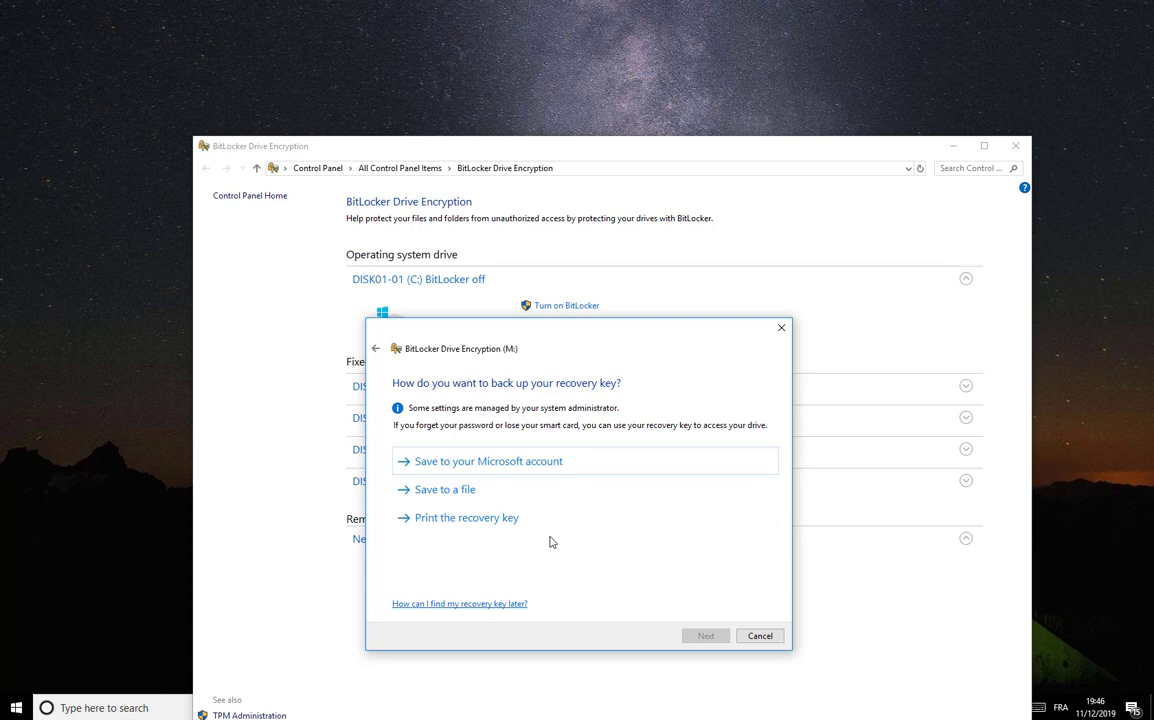
mouse_move(418, 507)
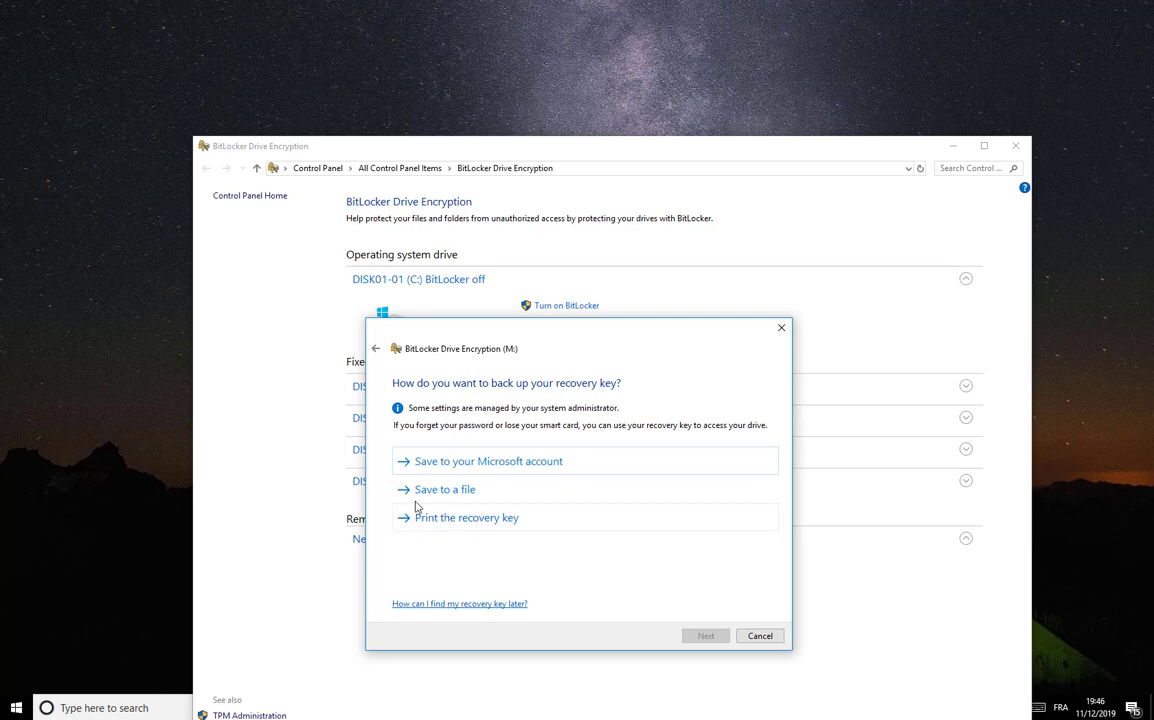
mouse_move(489, 497)
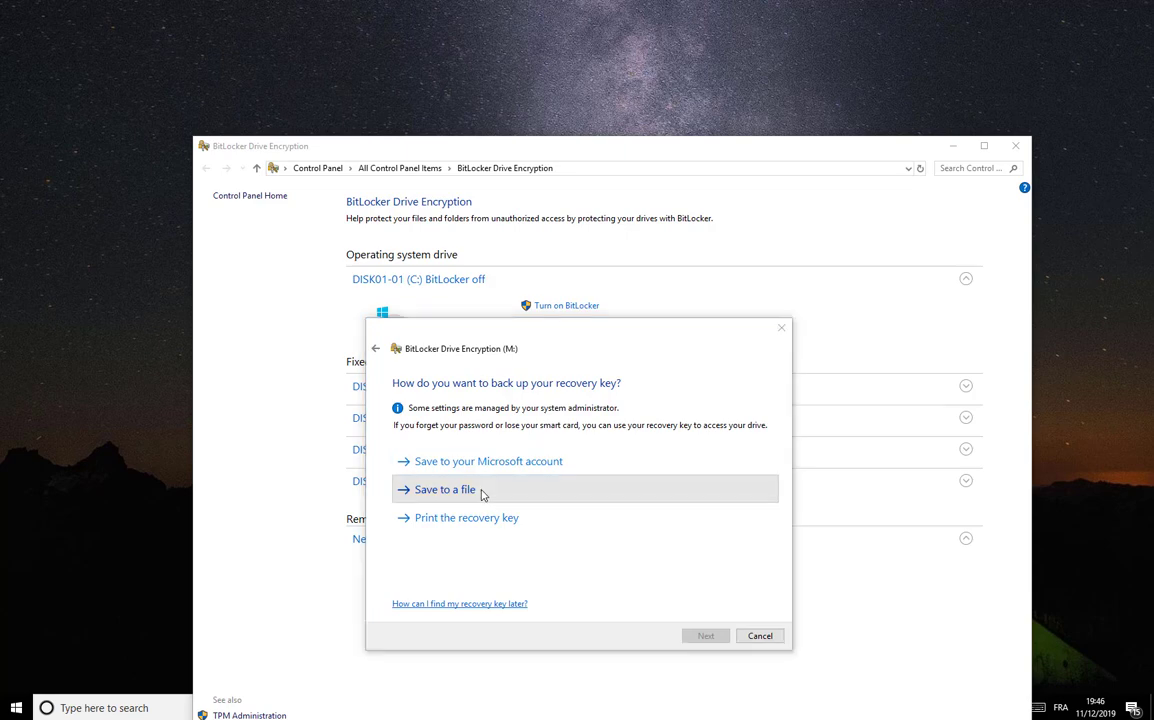
left_click(442, 489)
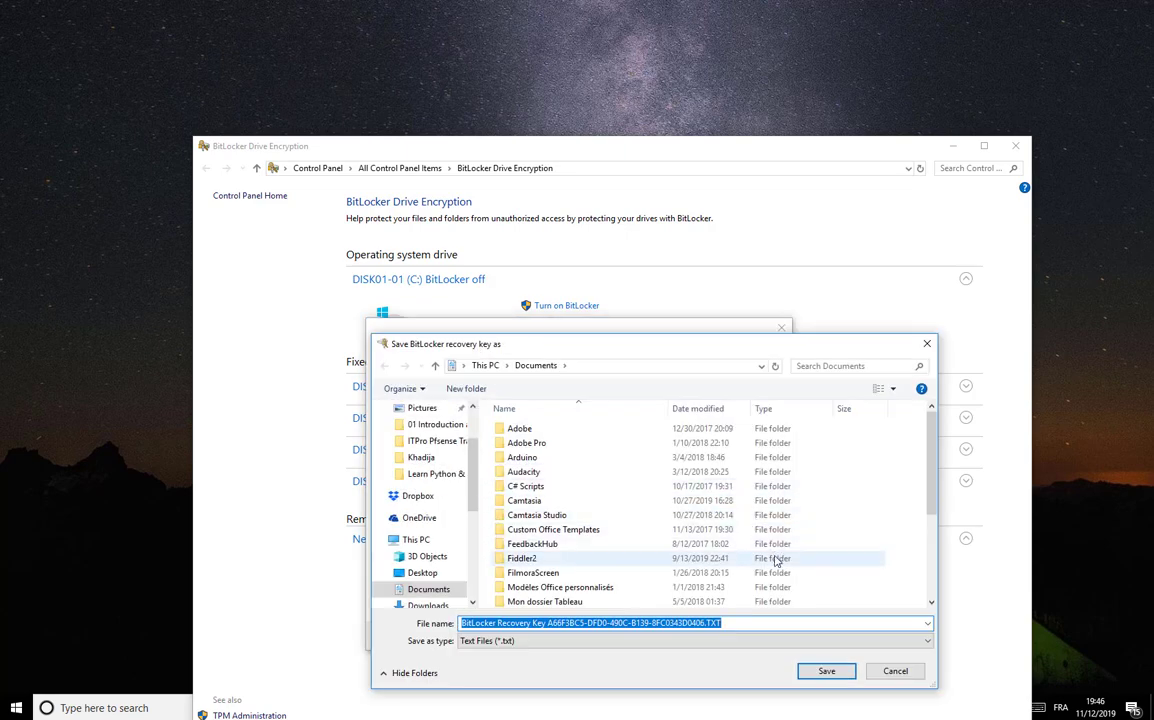
left_click(533, 572)
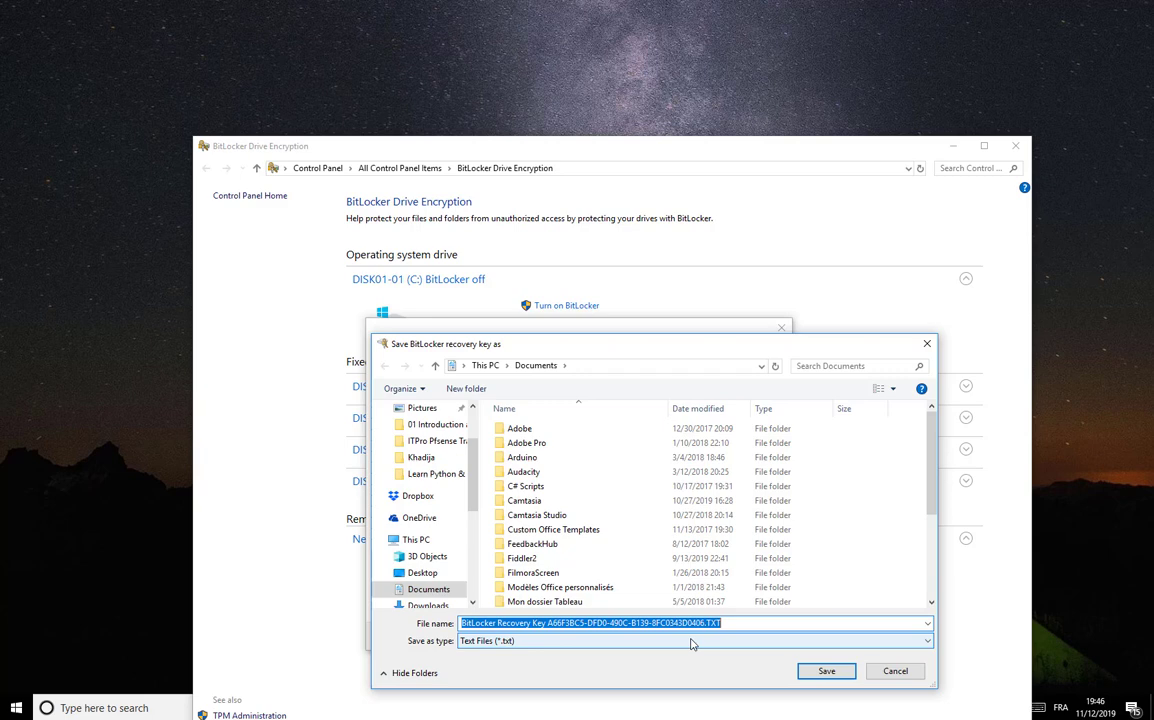
mouse_move(655, 442)
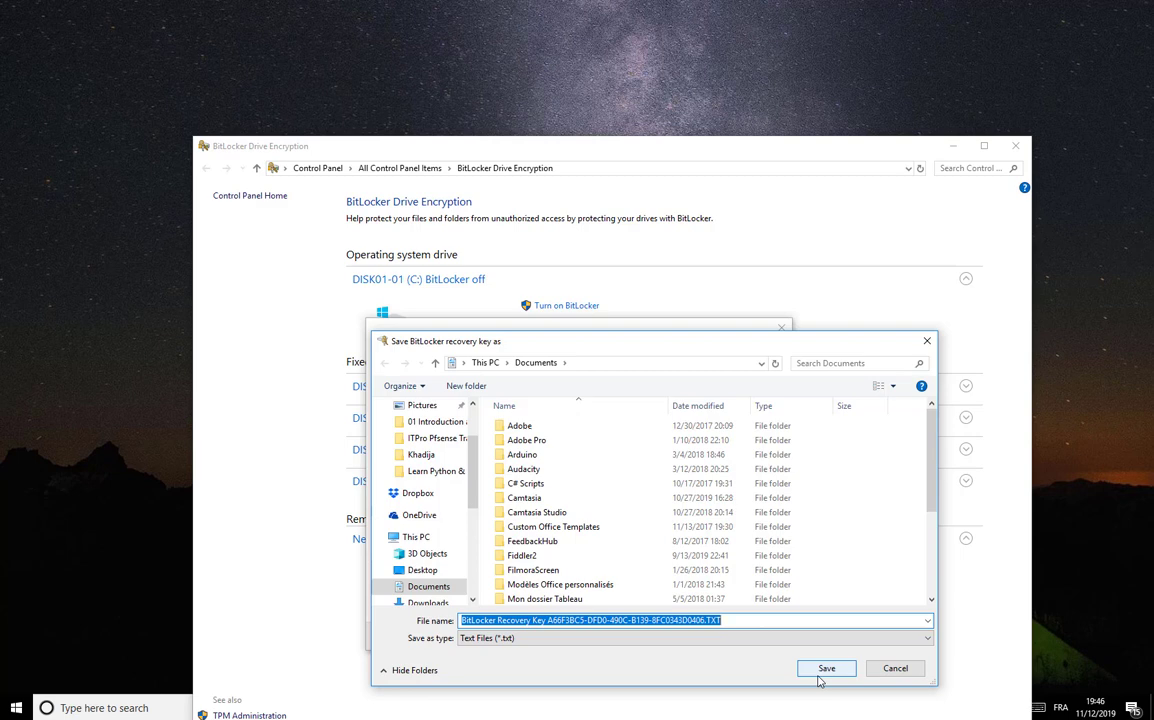
mouse_move(795, 665)
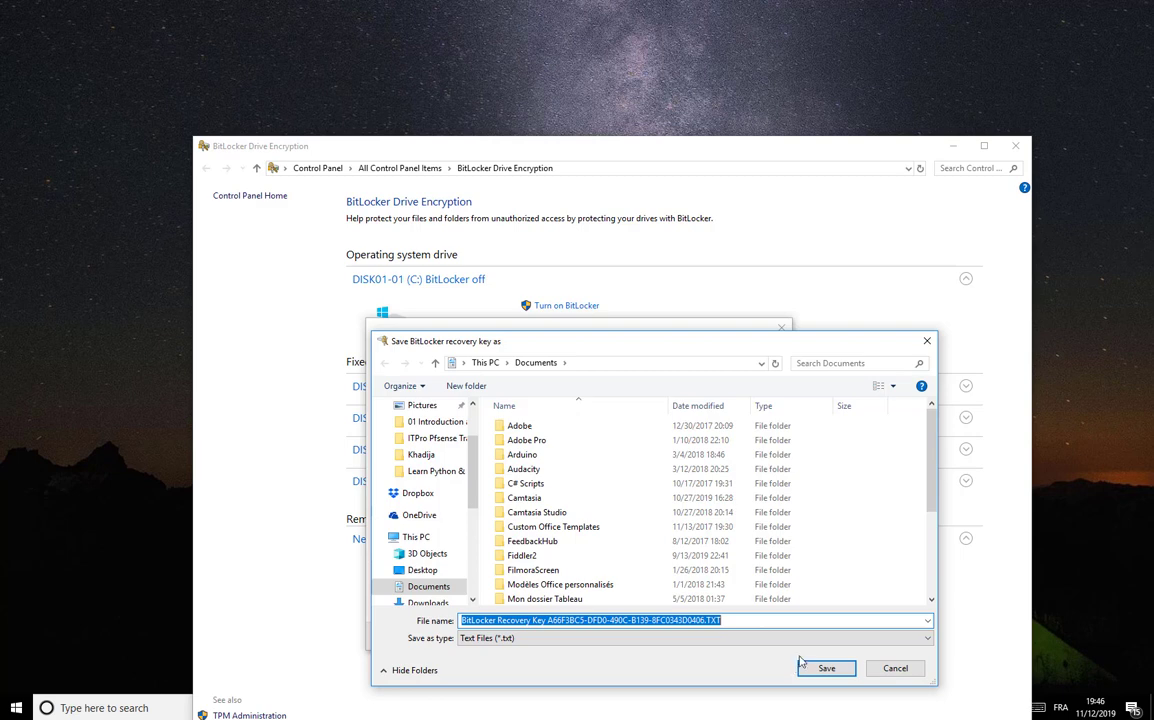
left_click(826, 668)
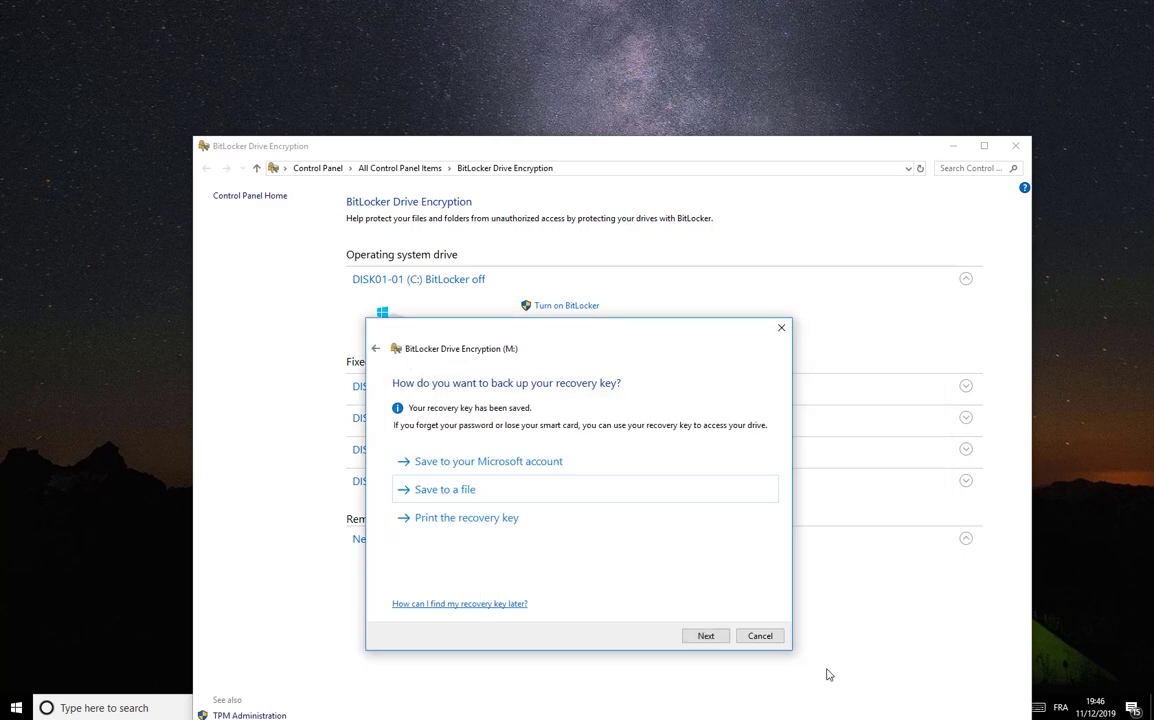
mouse_move(731, 599)
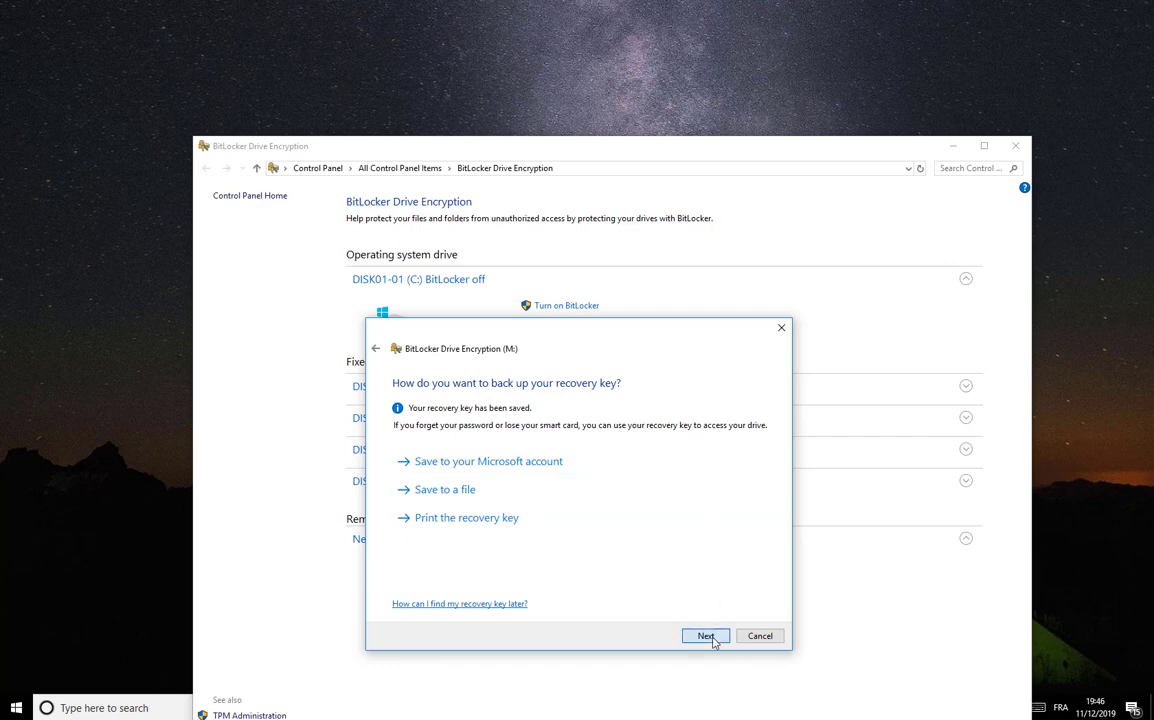
- Move on to the encryption-size page, keeping 'Encrypt used disk space only' selected
left_click(706, 635)
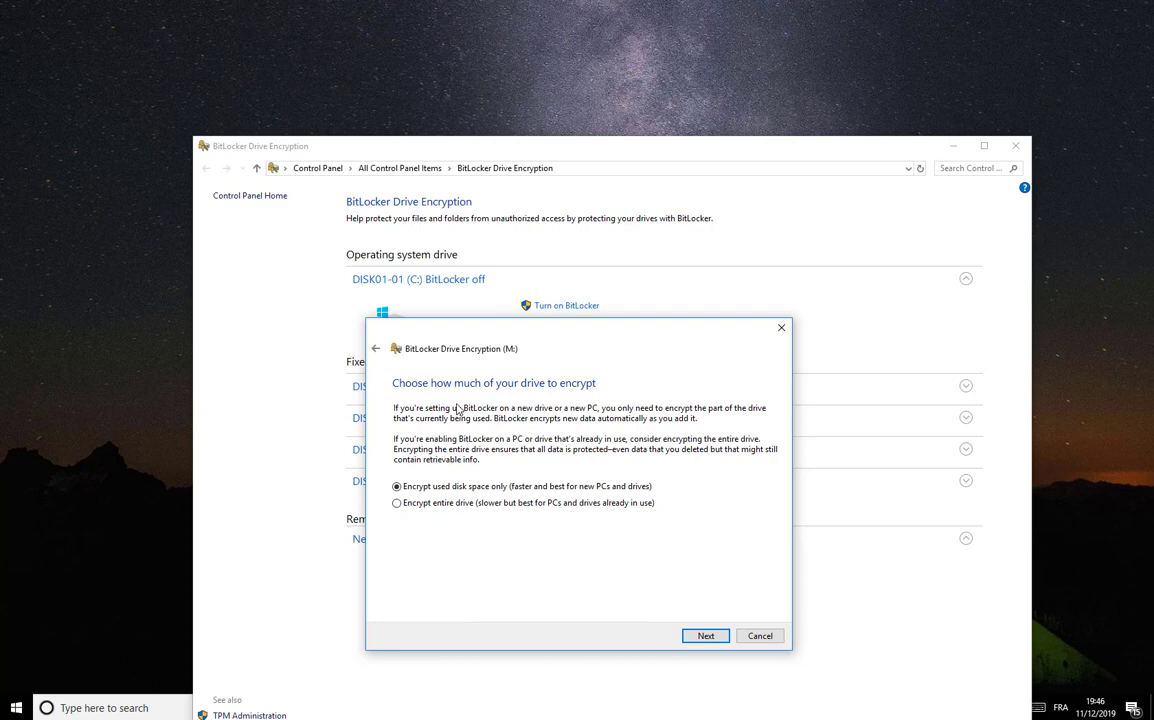
mouse_move(446, 563)
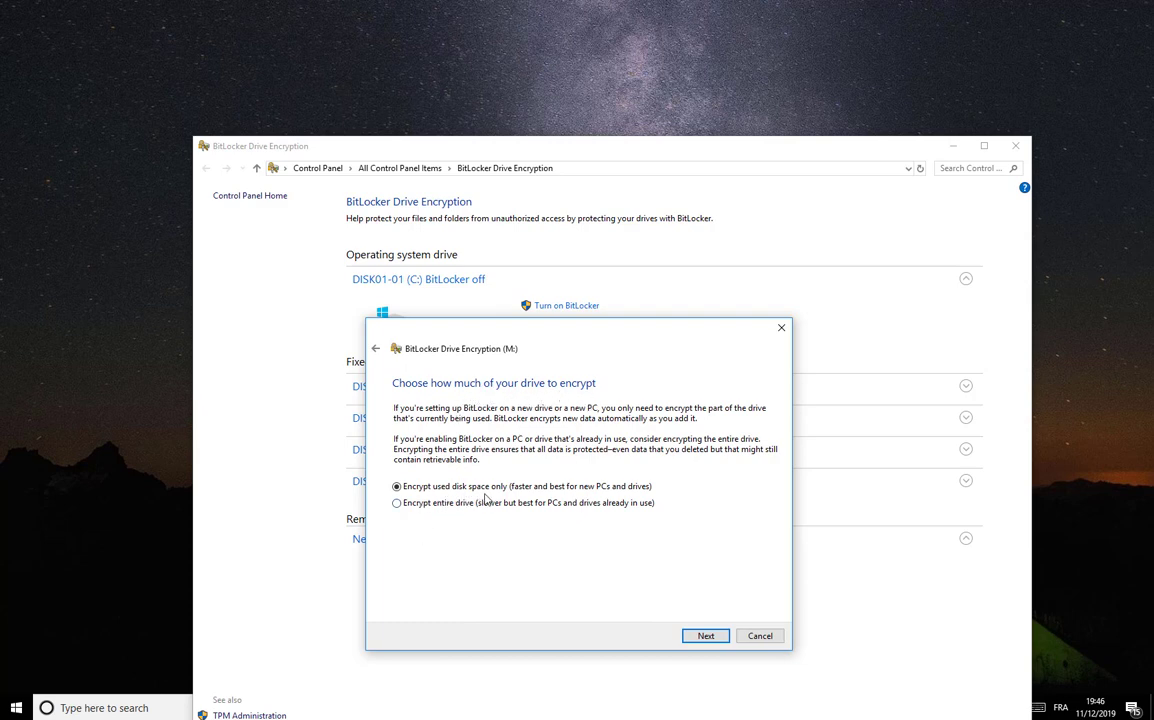
mouse_move(555, 497)
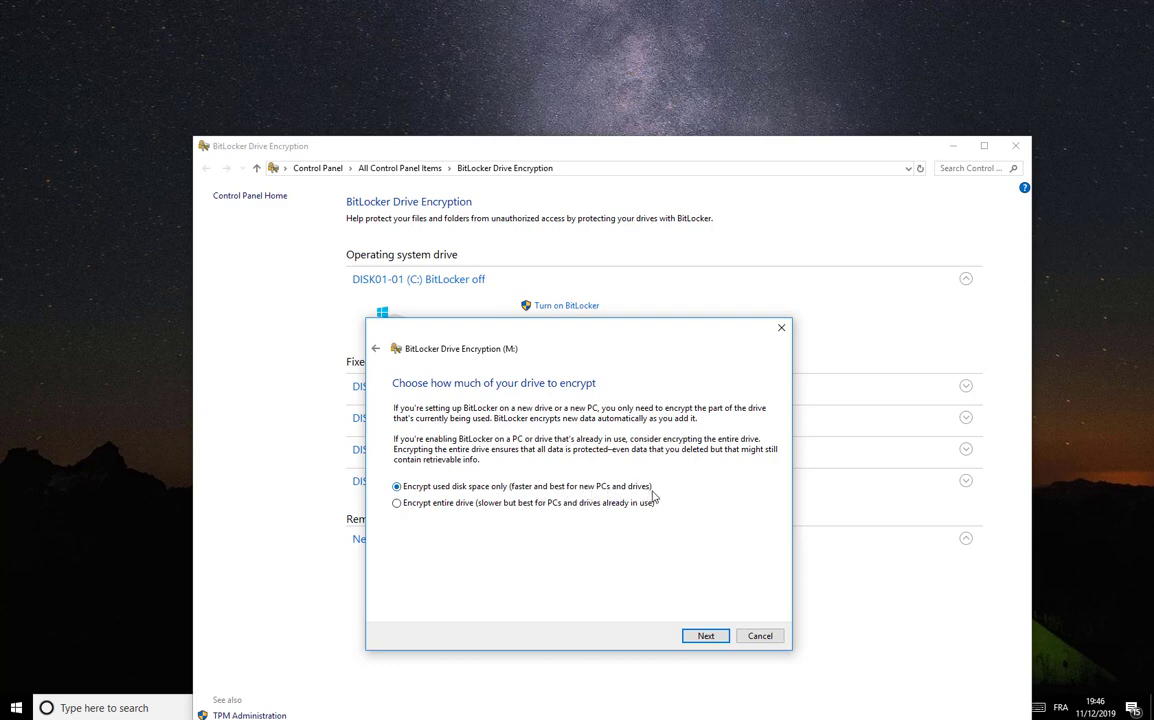
mouse_move(428, 518)
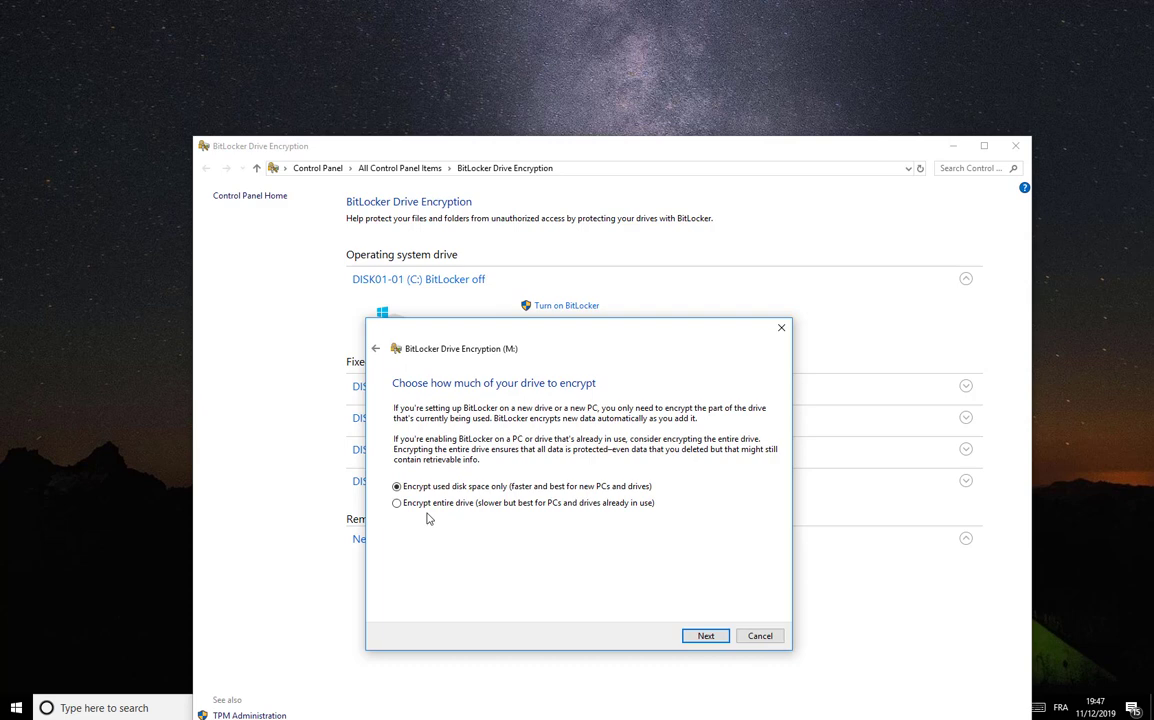
mouse_move(531, 518)
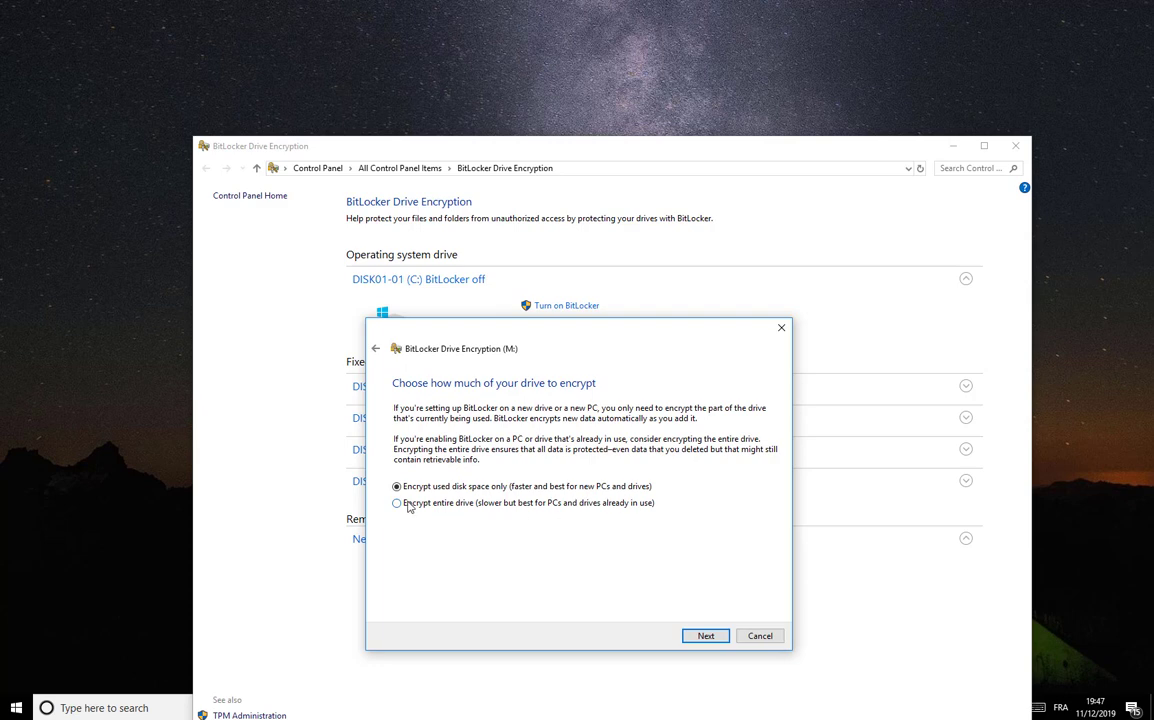
mouse_move(540, 497)
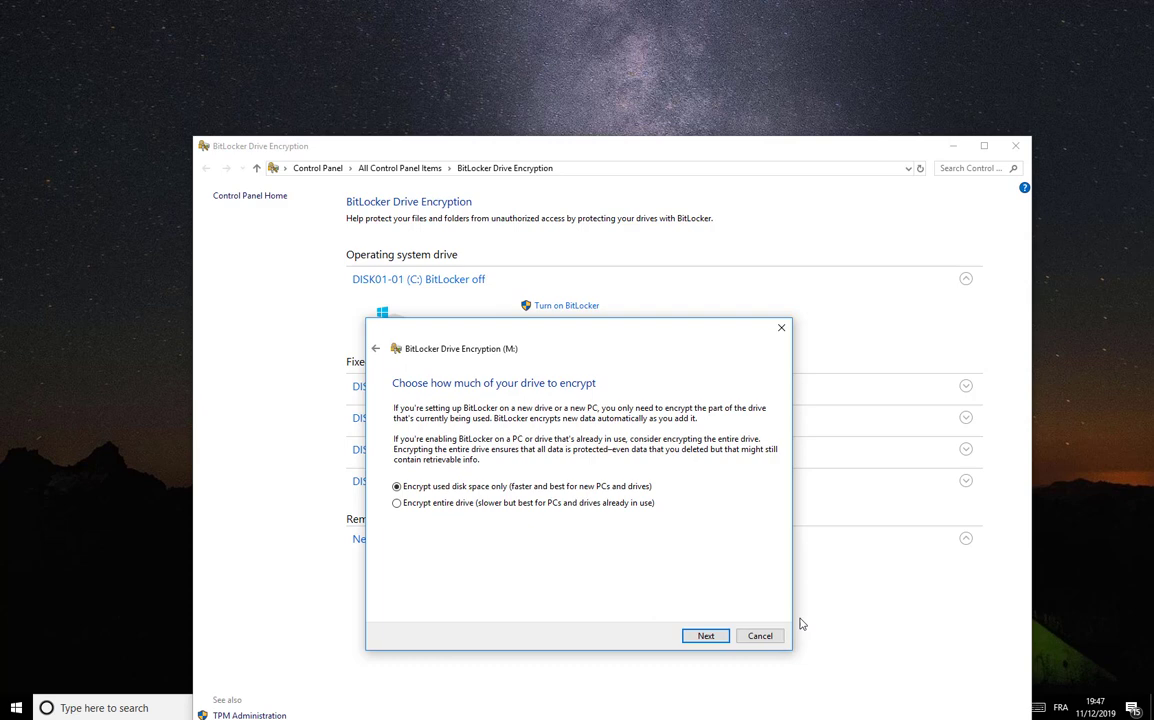
mouse_move(575, 579)
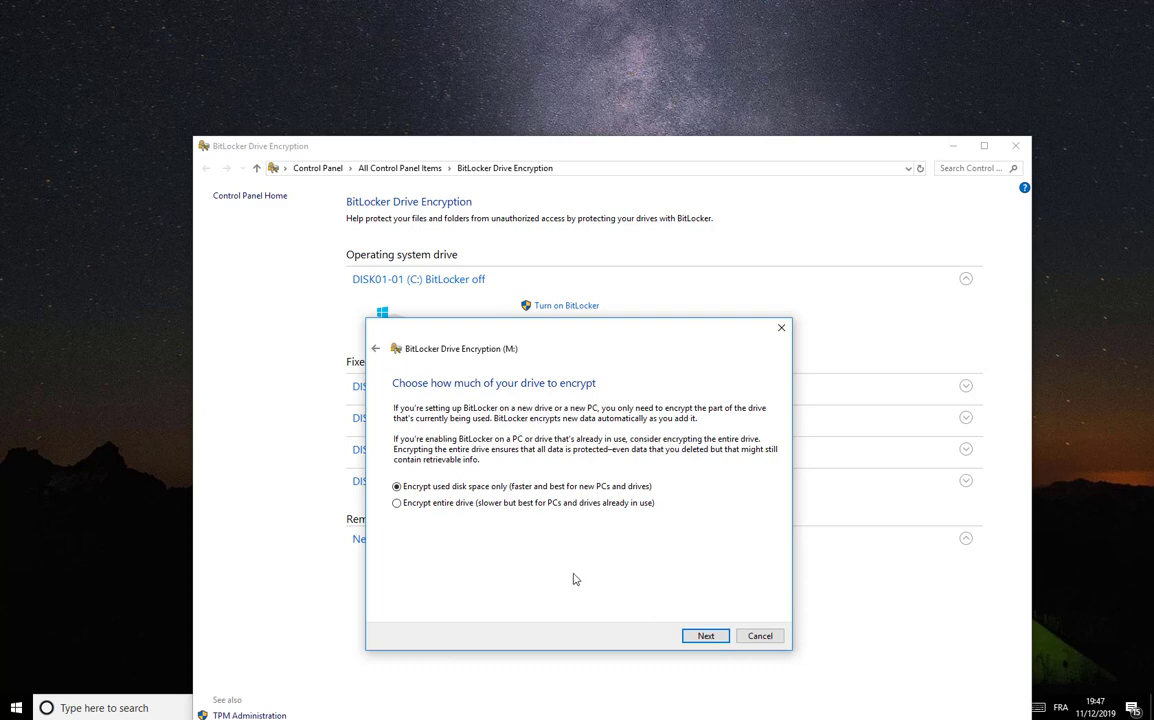
mouse_move(513, 556)
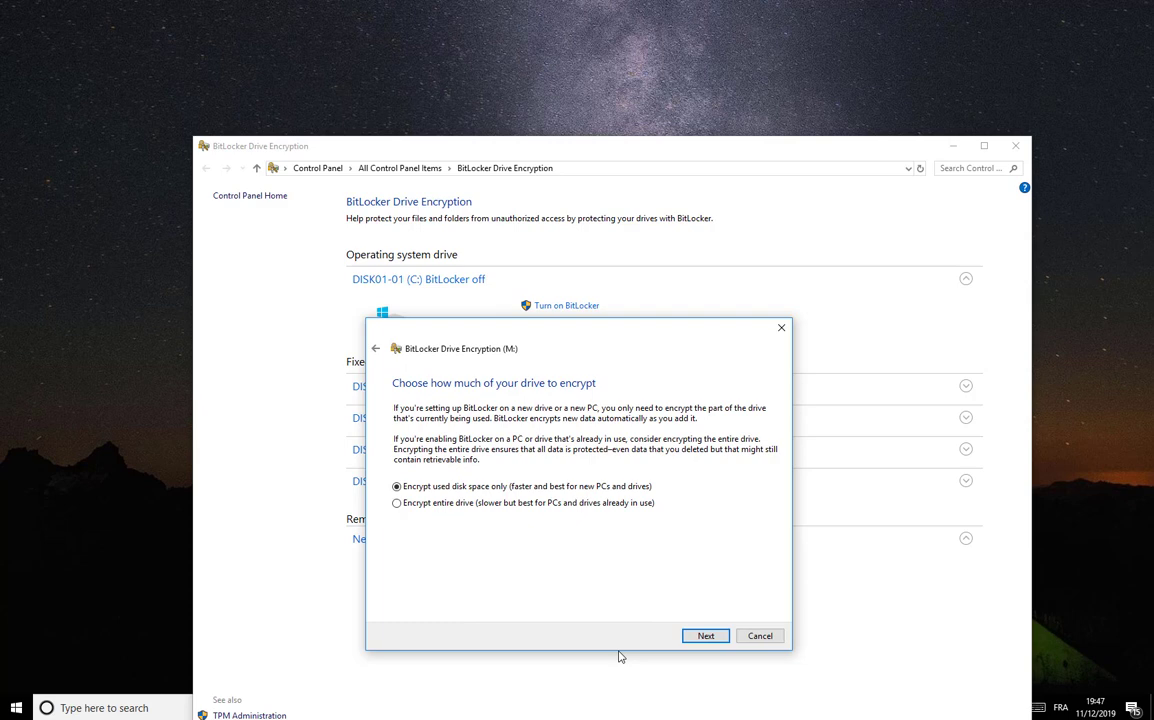
mouse_move(659, 621)
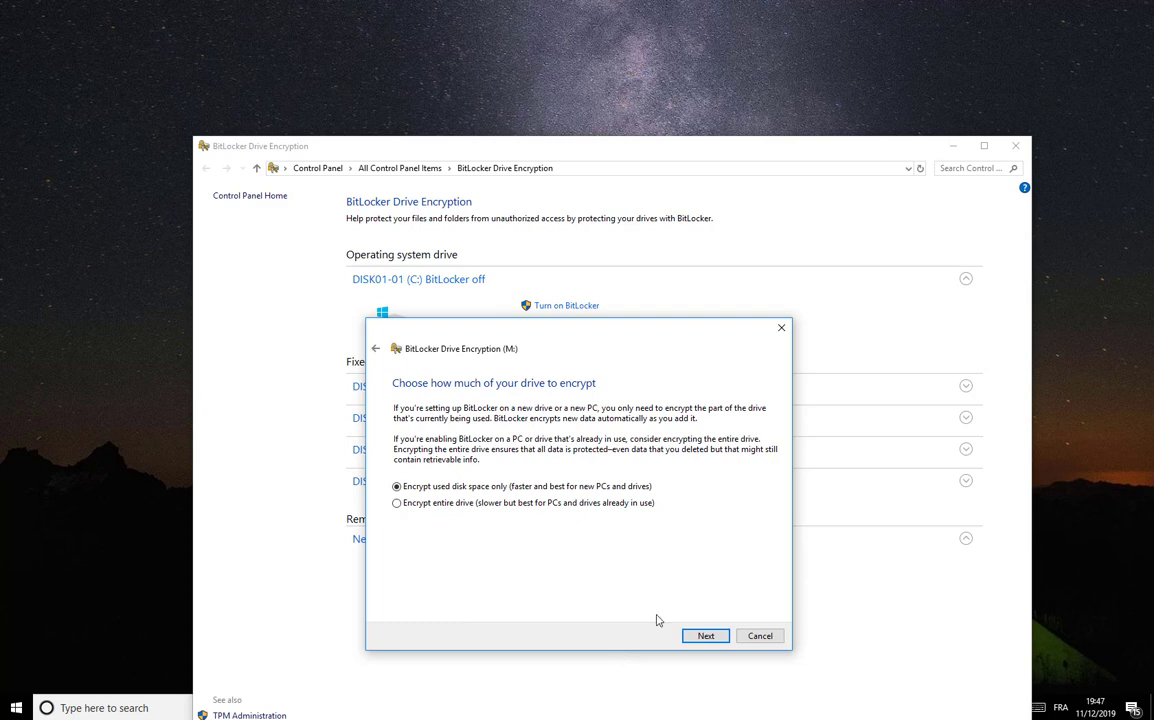
mouse_move(722, 630)
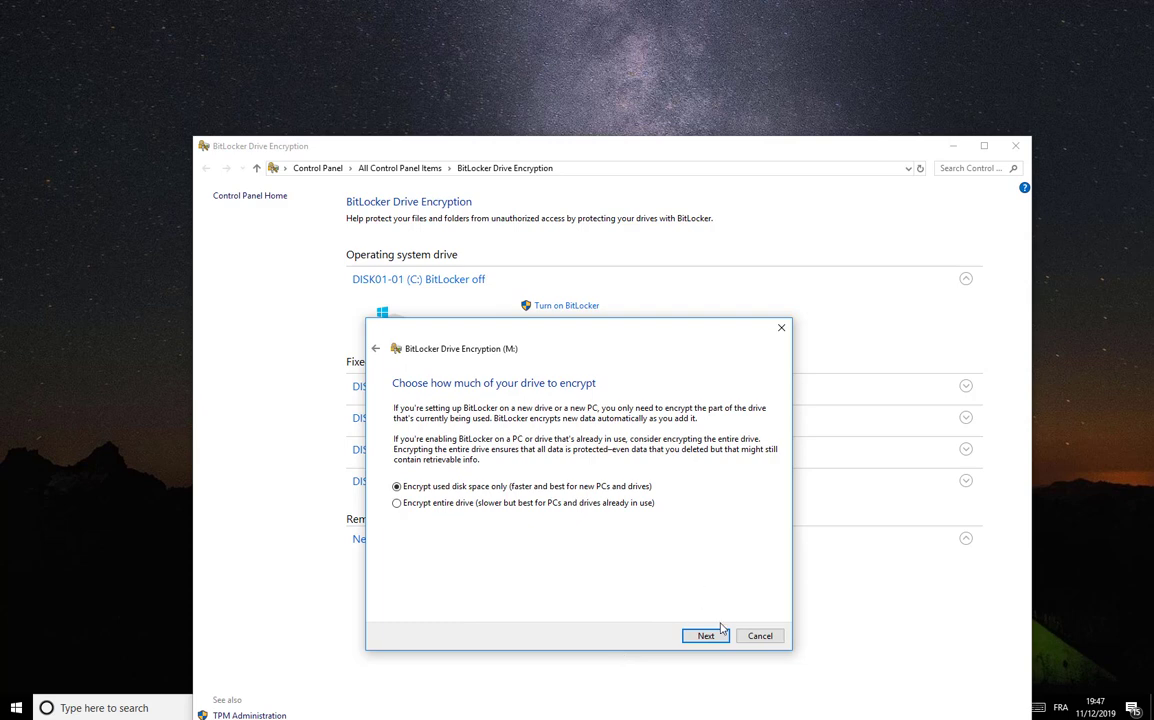
- Dismiss the Twitter notification and select New encryption mode (XTS-AES) for drive M:
left_click(706, 635)
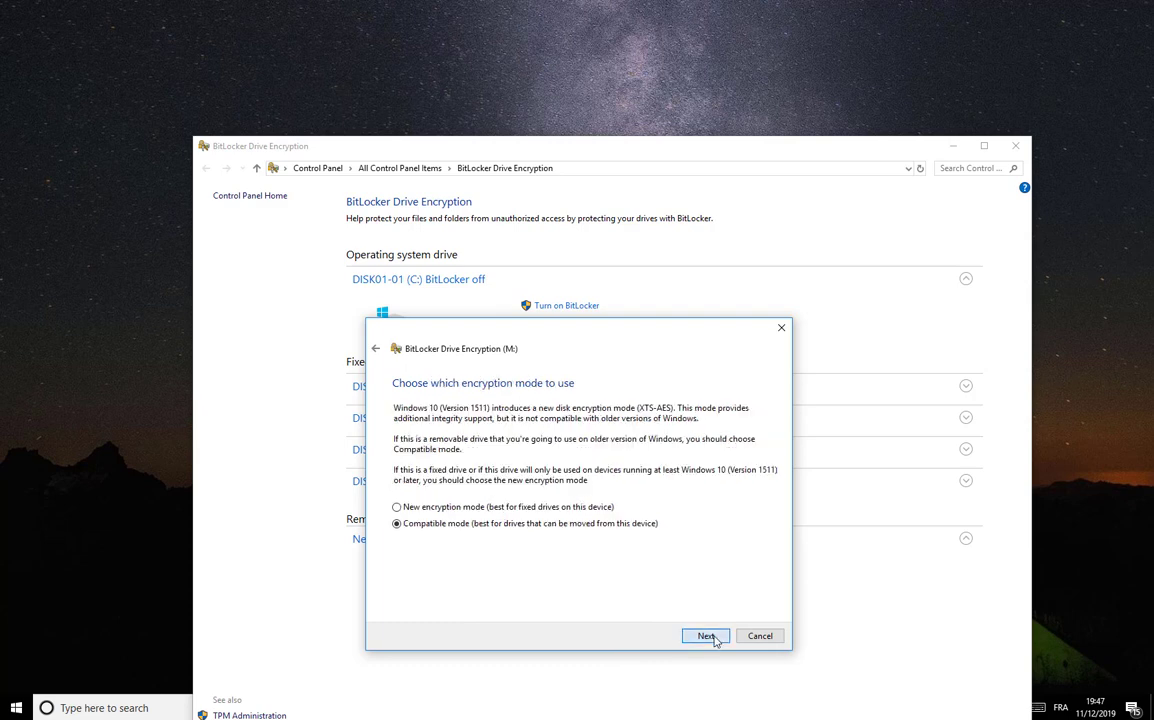
mouse_move(674, 454)
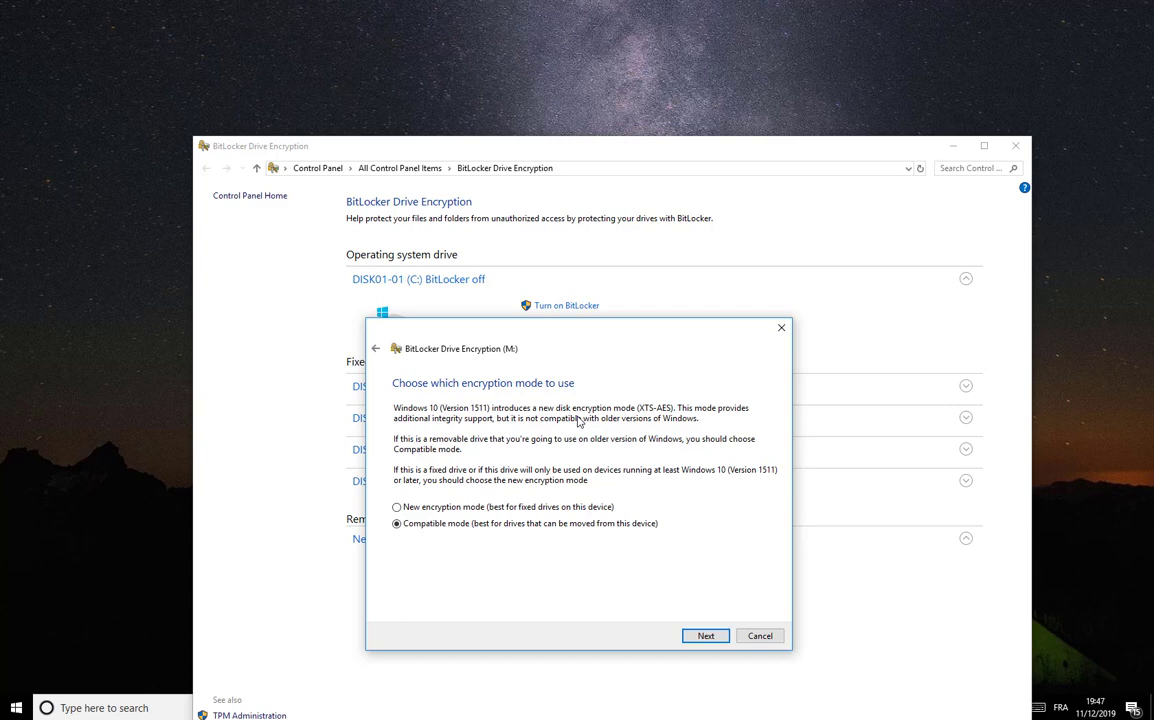
mouse_move(518, 402)
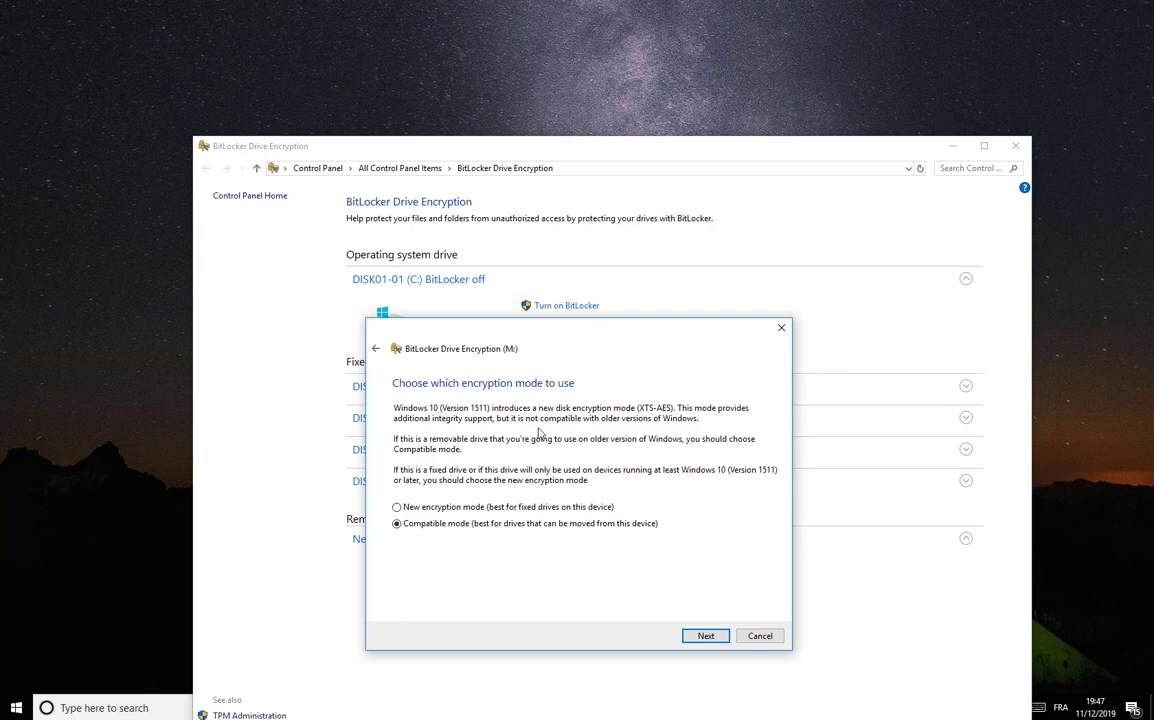
mouse_move(425, 421)
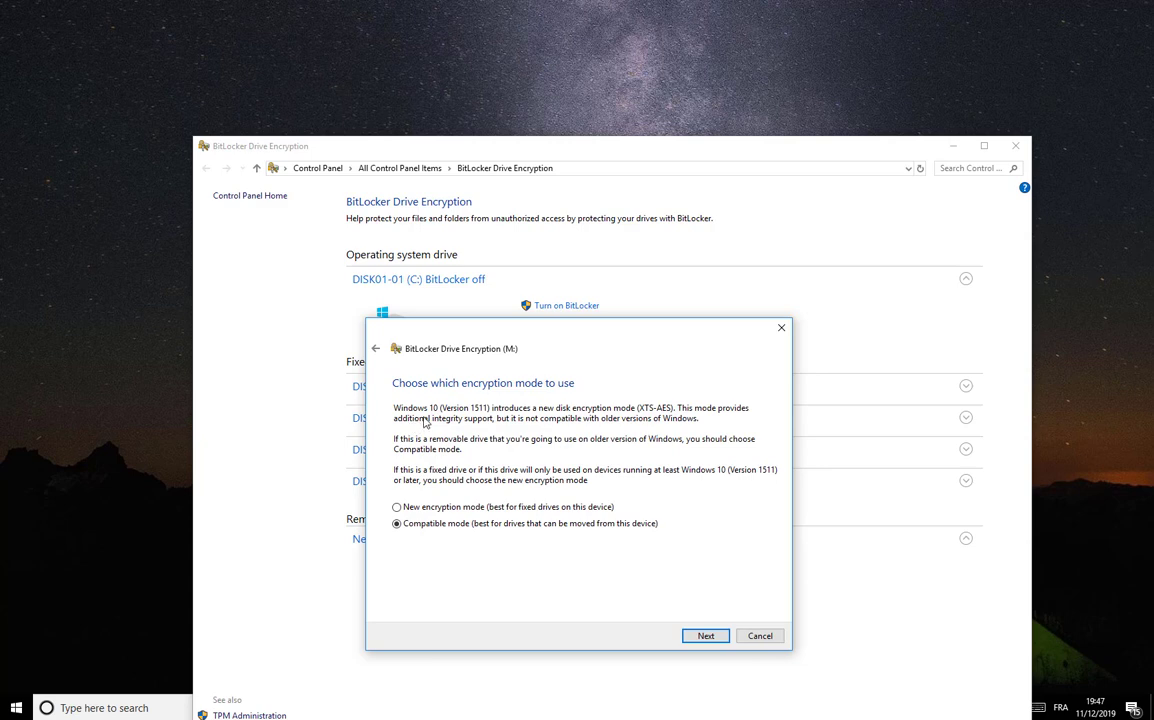
mouse_move(491, 421)
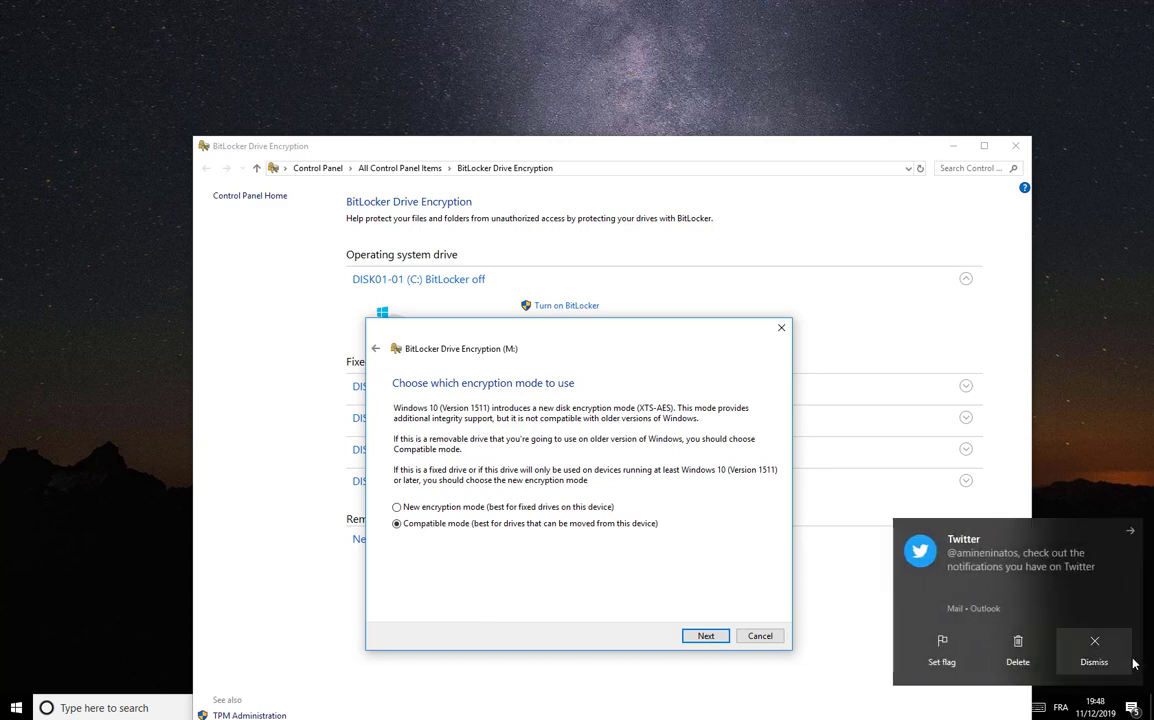
left_click(1093, 661)
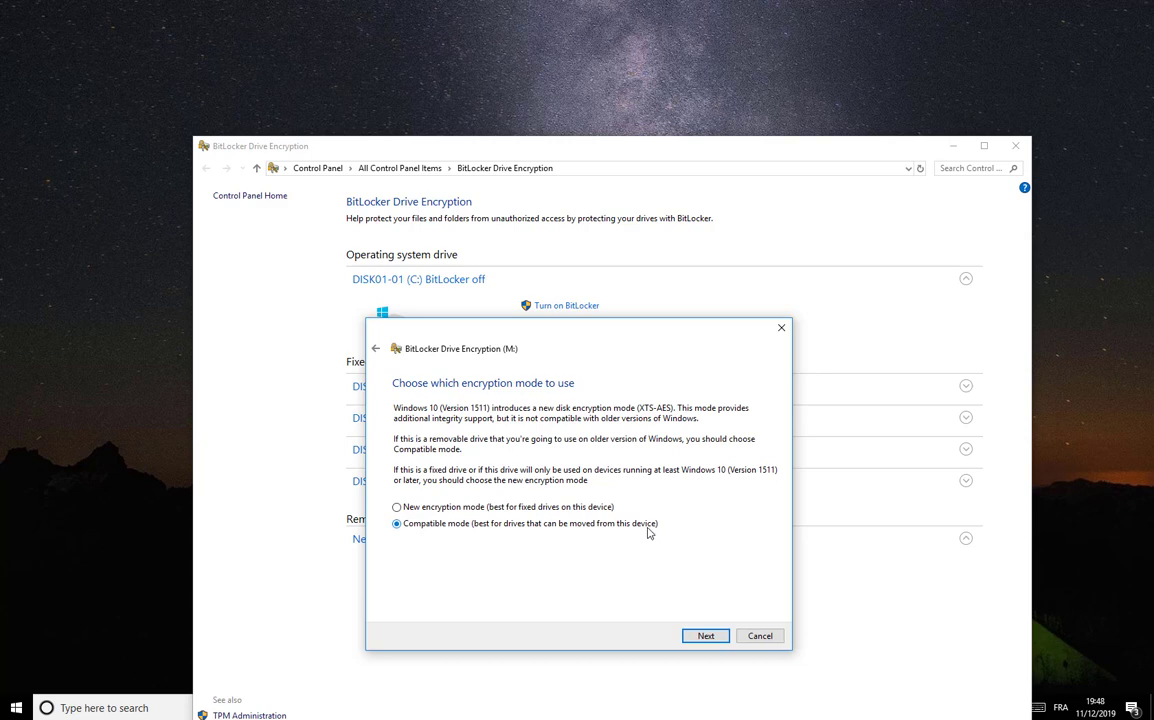
mouse_move(580, 533)
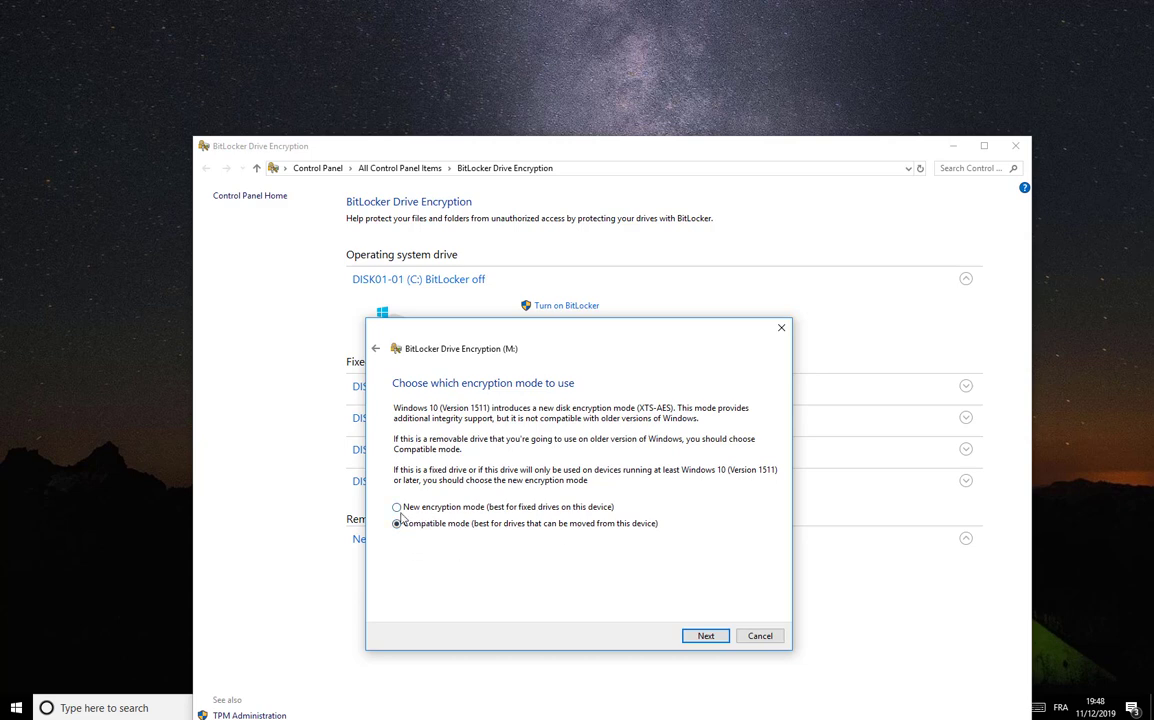
left_click(397, 523)
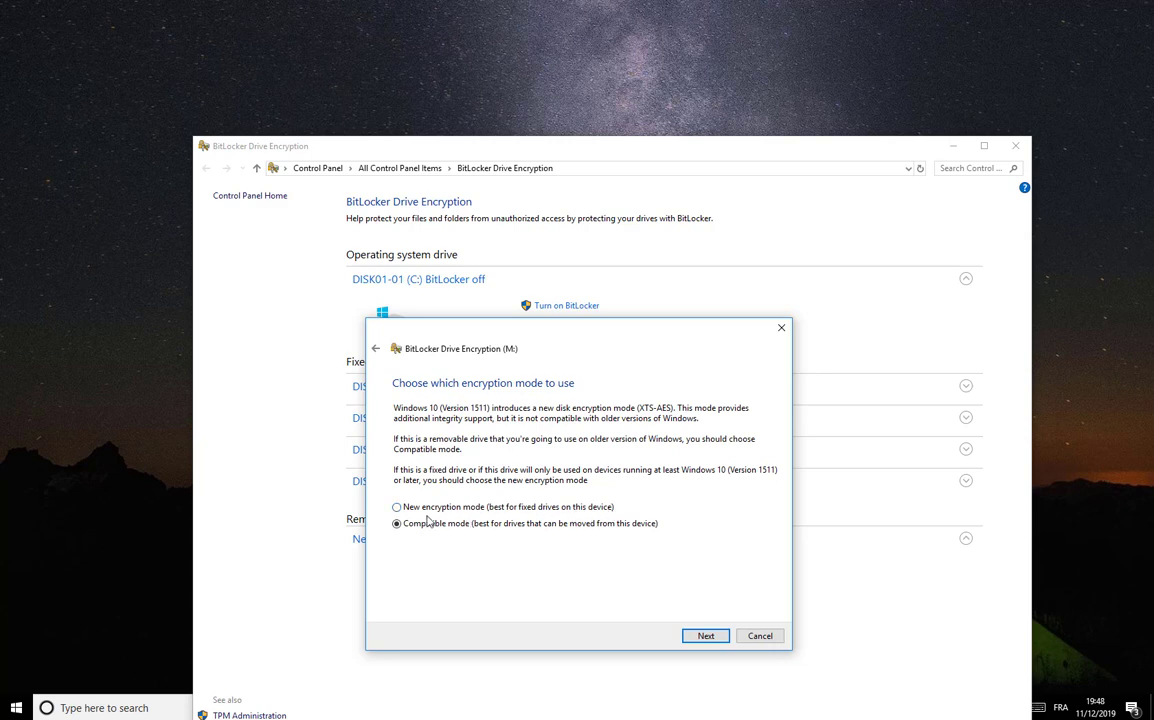
left_click(397, 507)
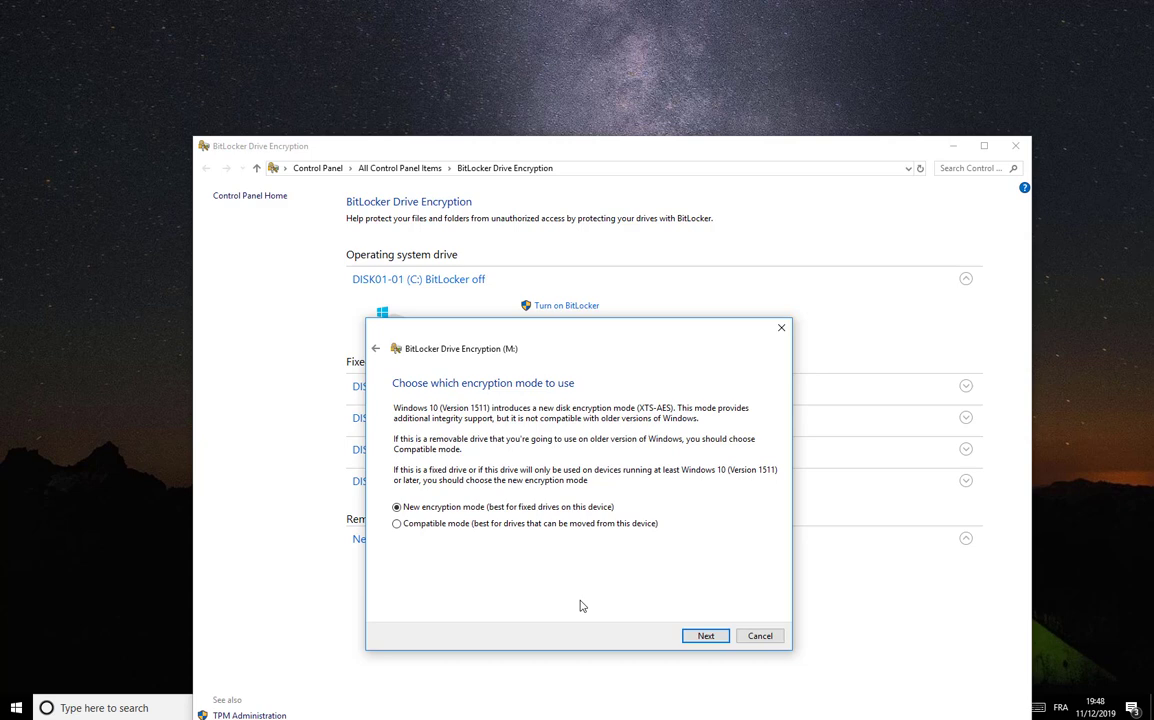
mouse_move(461, 538)
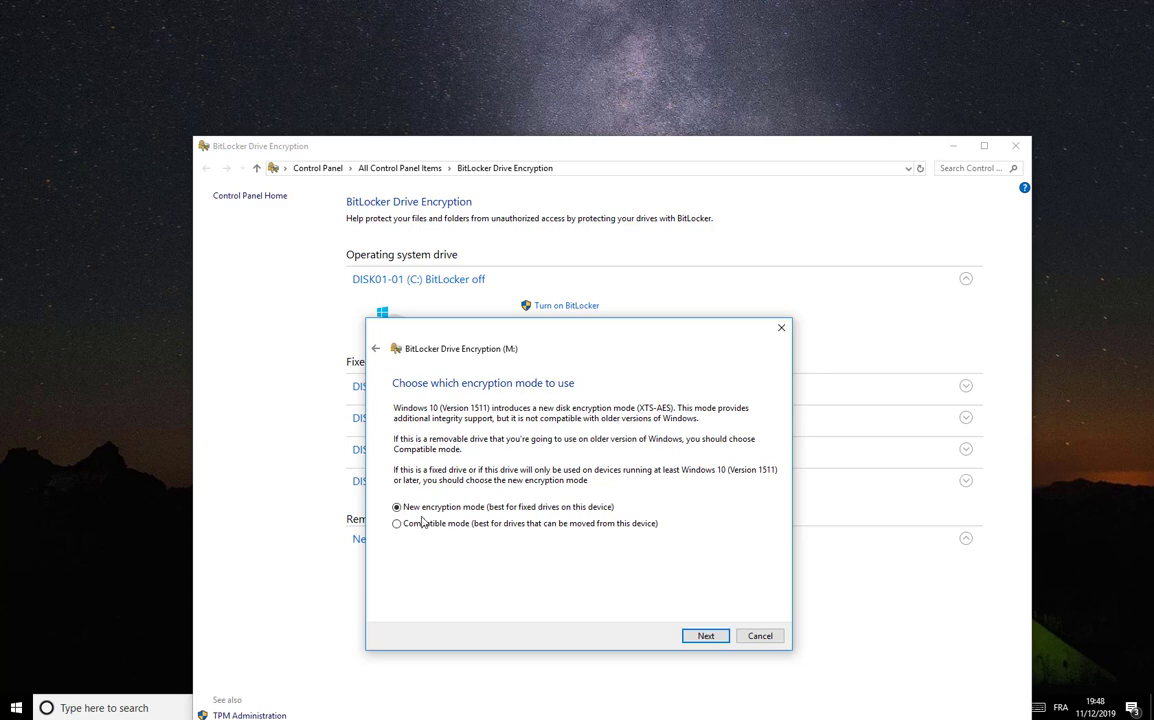
mouse_move(706, 636)
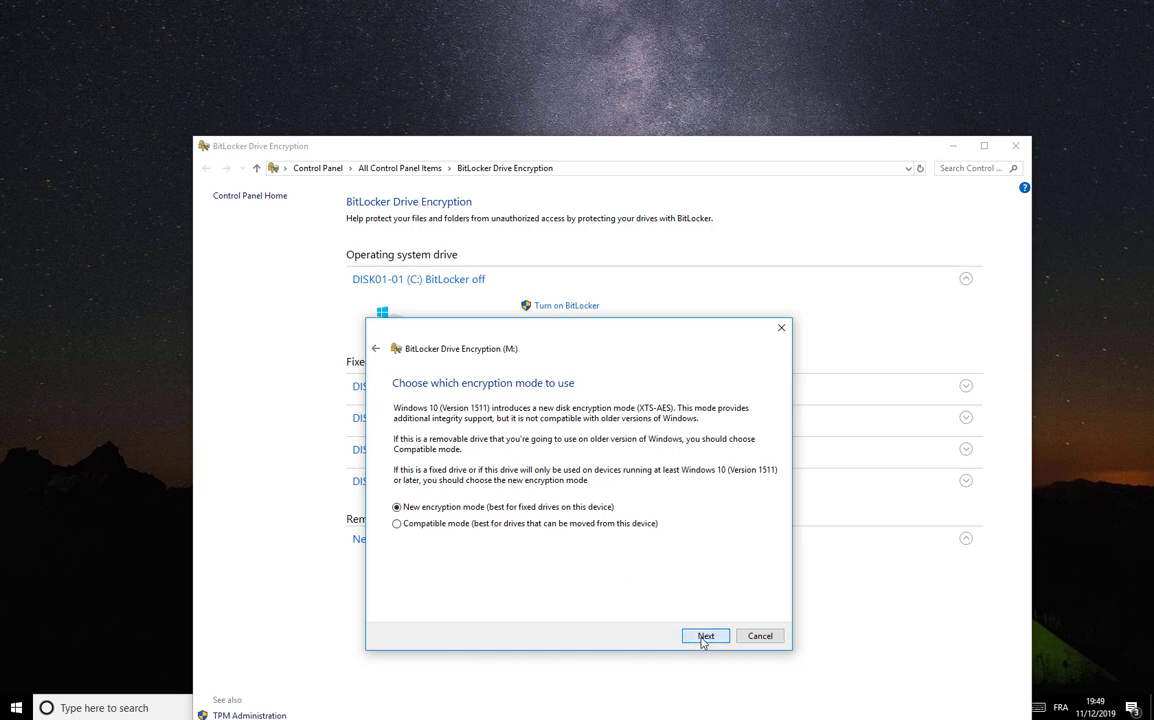
- Advance to the 'Are you ready to encrypt this drive?' confirmation page
left_click(705, 635)
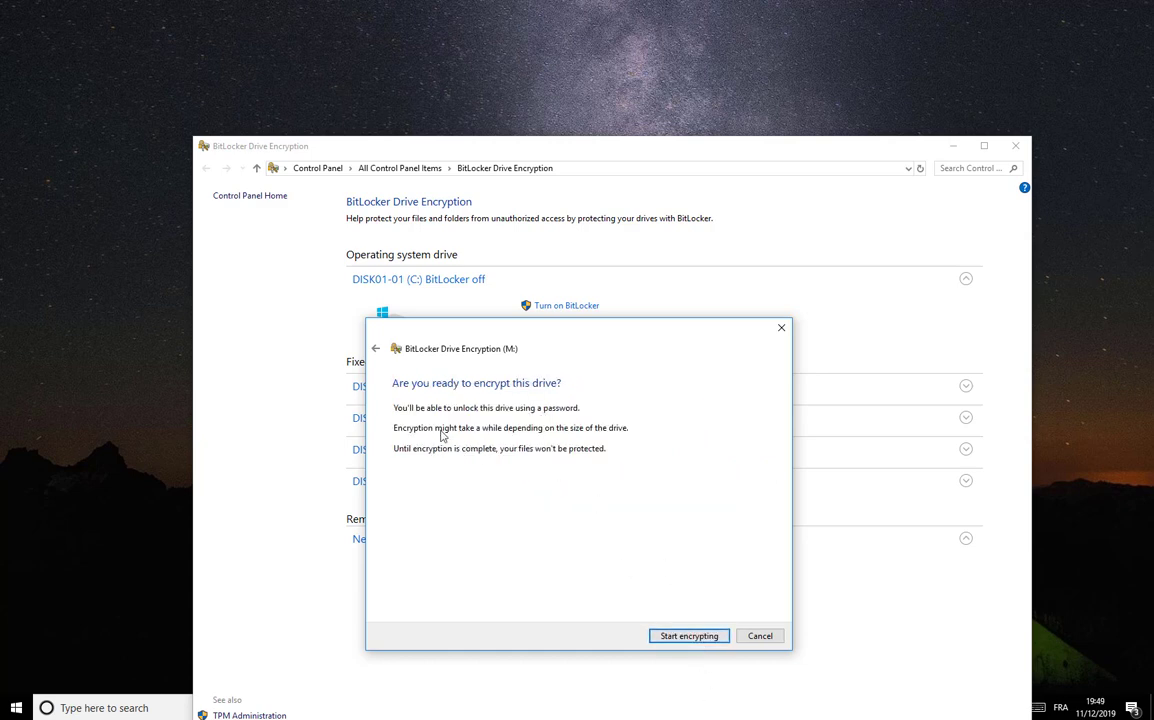
mouse_move(605, 416)
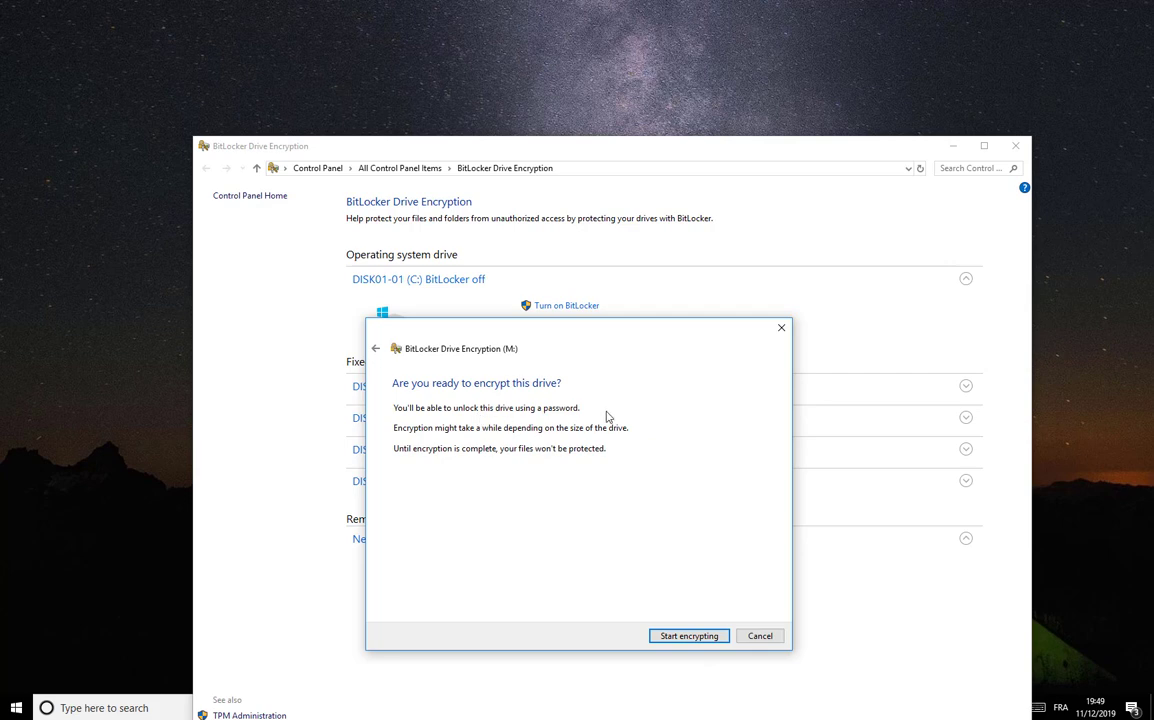
mouse_move(413, 425)
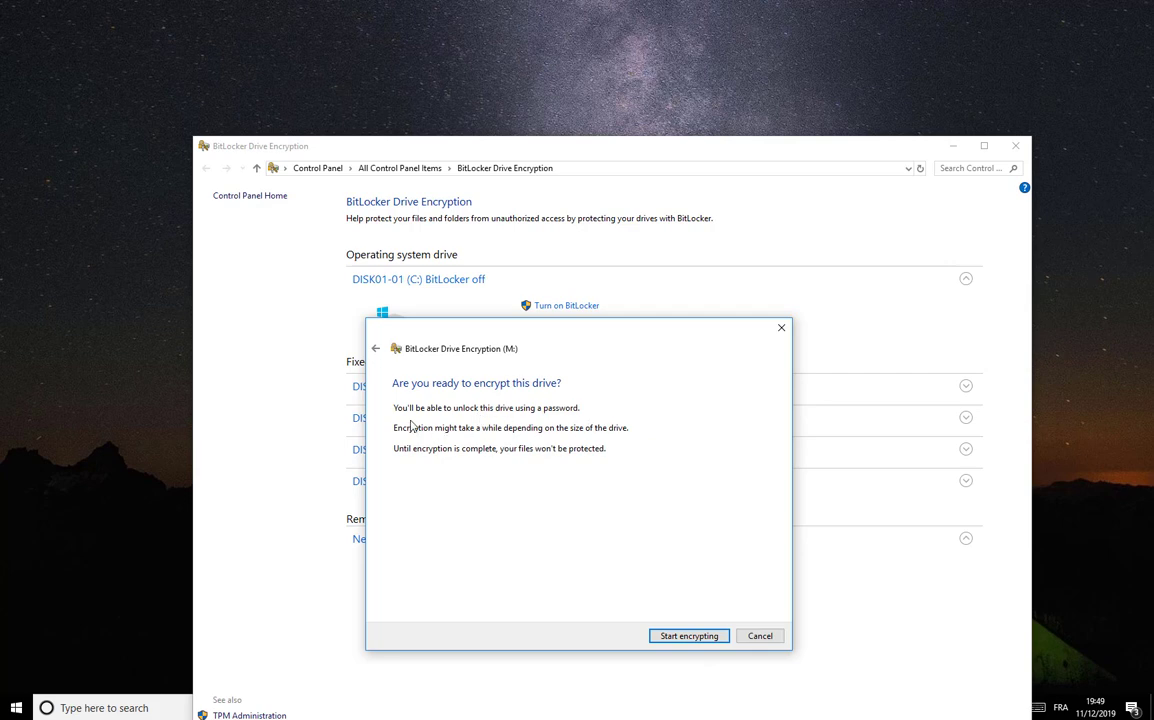
mouse_move(518, 420)
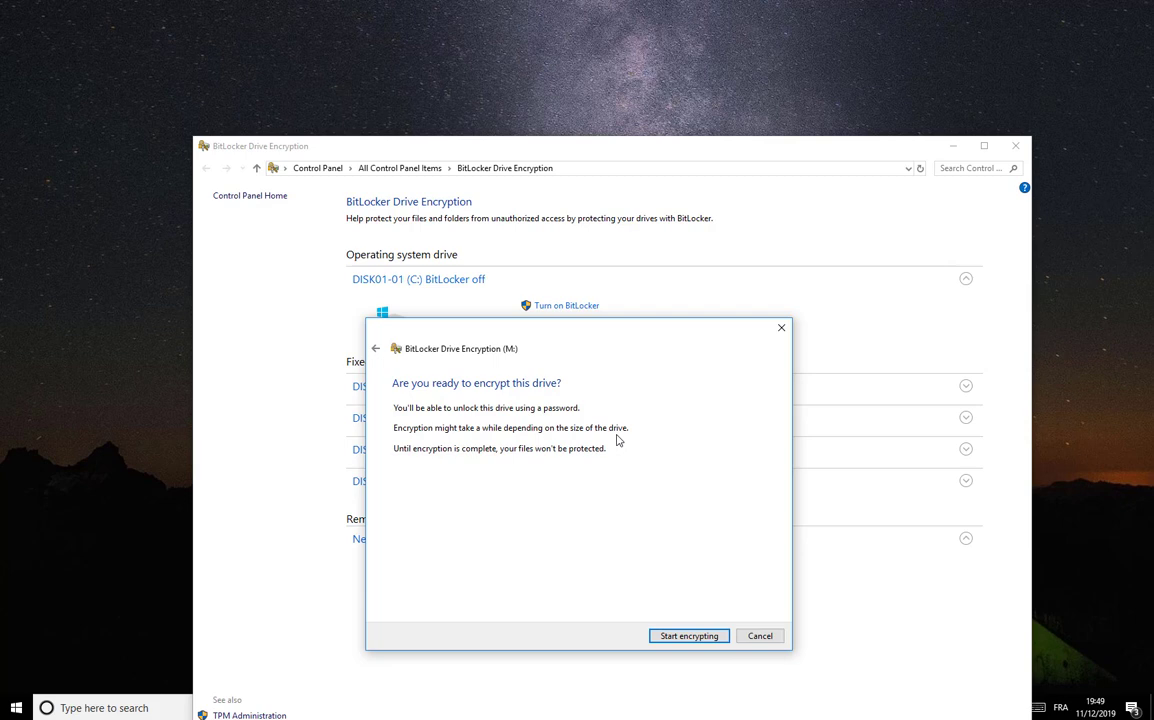
mouse_move(499, 464)
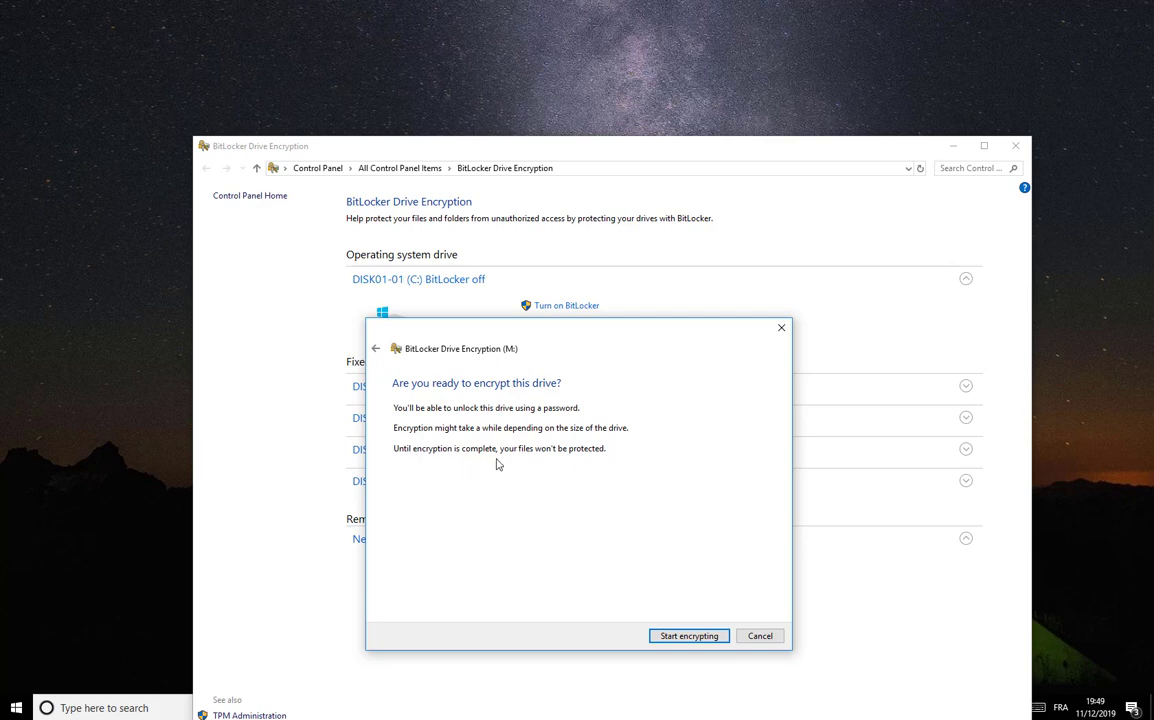
mouse_move(601, 464)
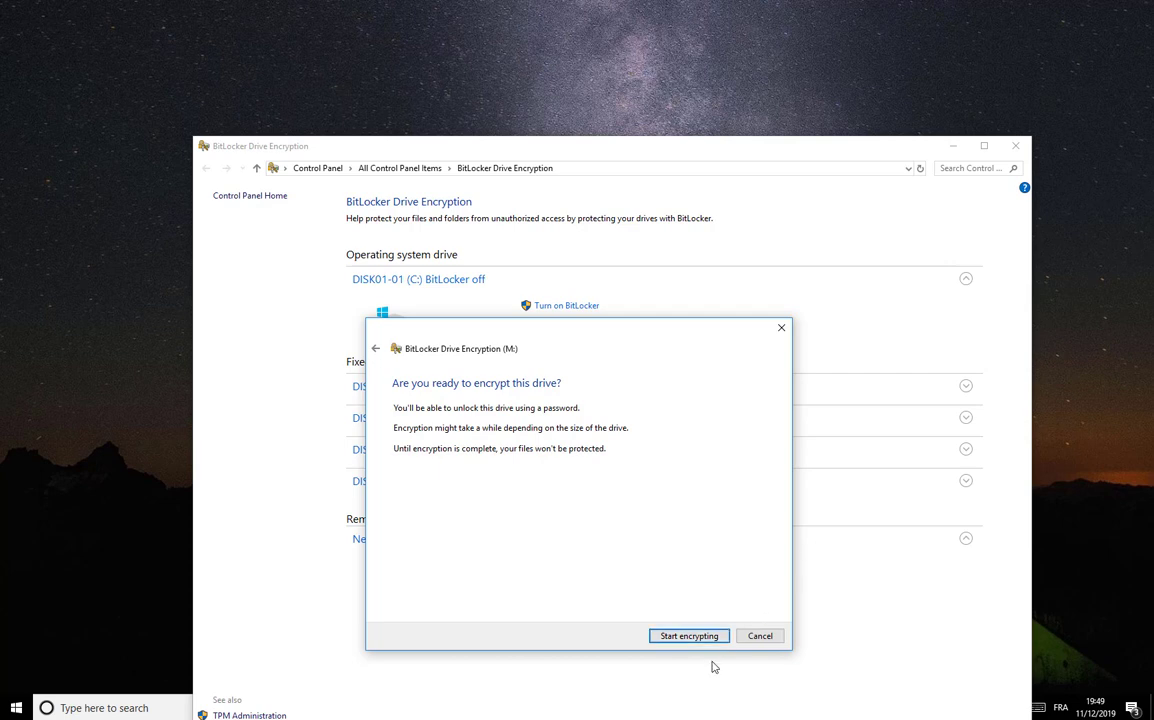
- Start encrypting New Volume (M:), which now shows as BitLocker Encrypting
left_click(689, 635)
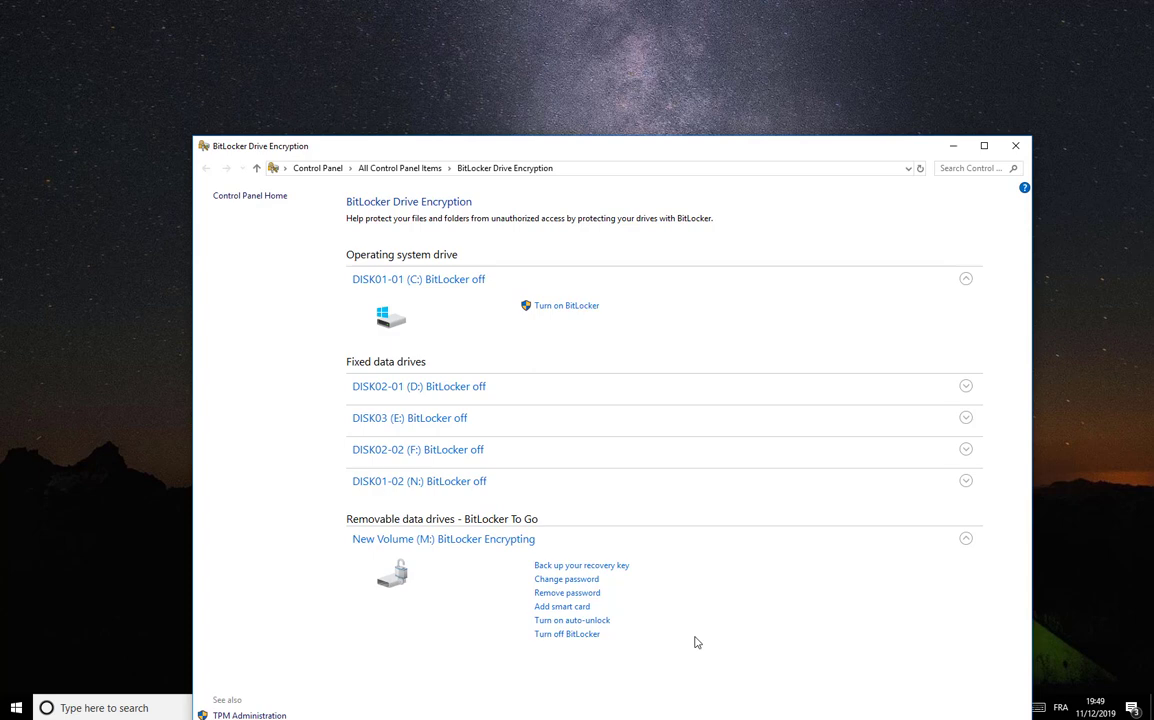
mouse_move(688, 583)
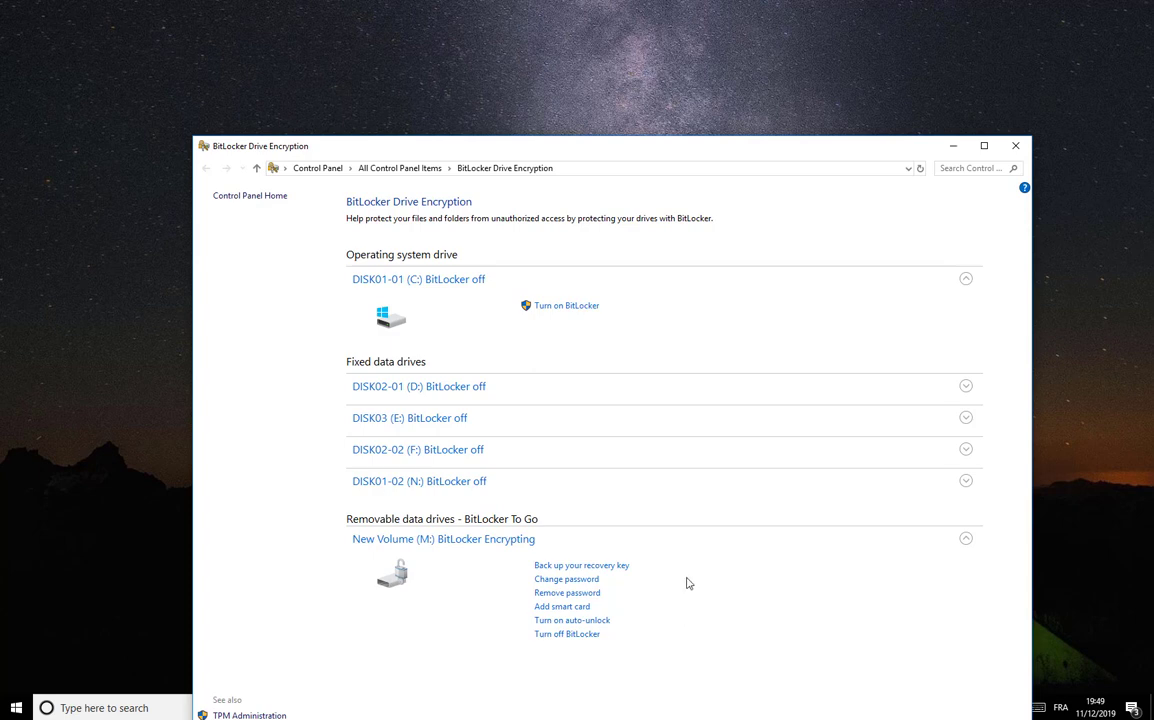
mouse_move(700, 558)
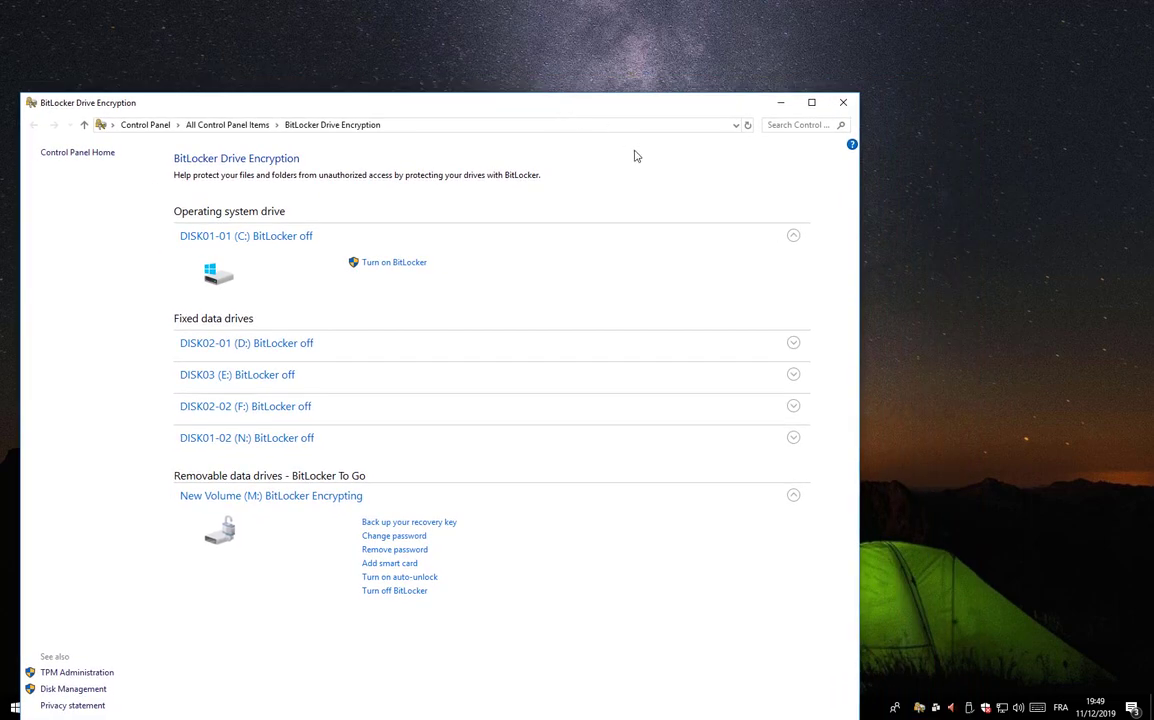
mouse_move(836, 405)
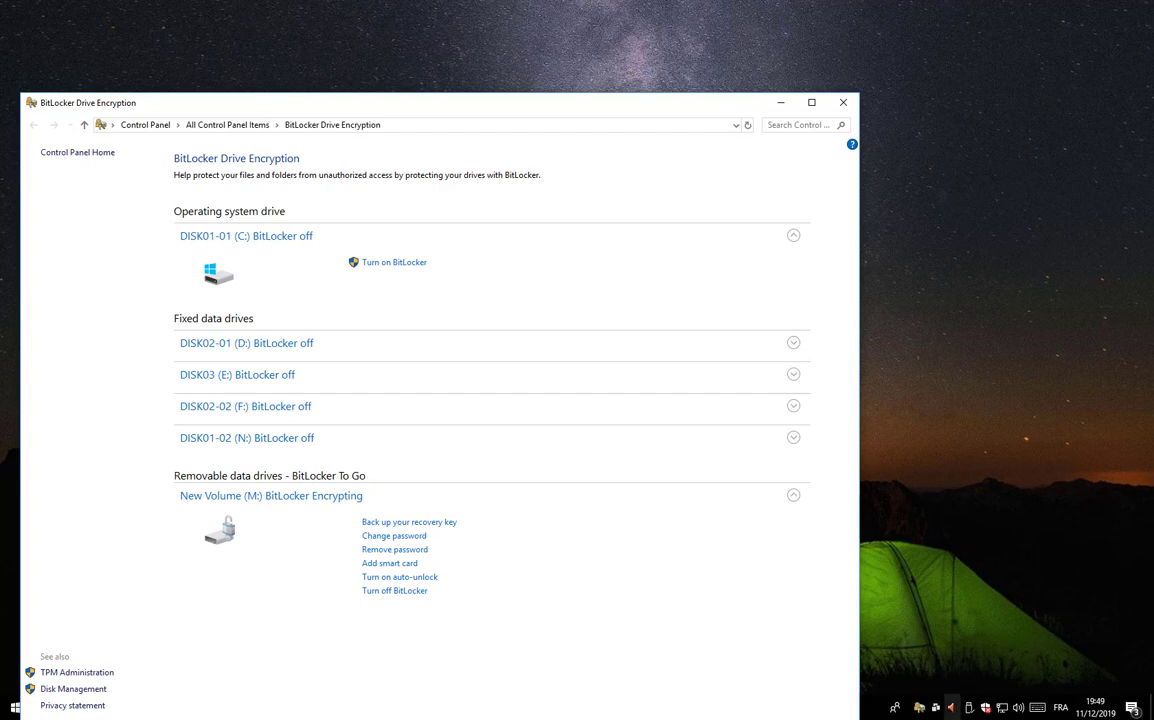
mouse_move(920, 707)
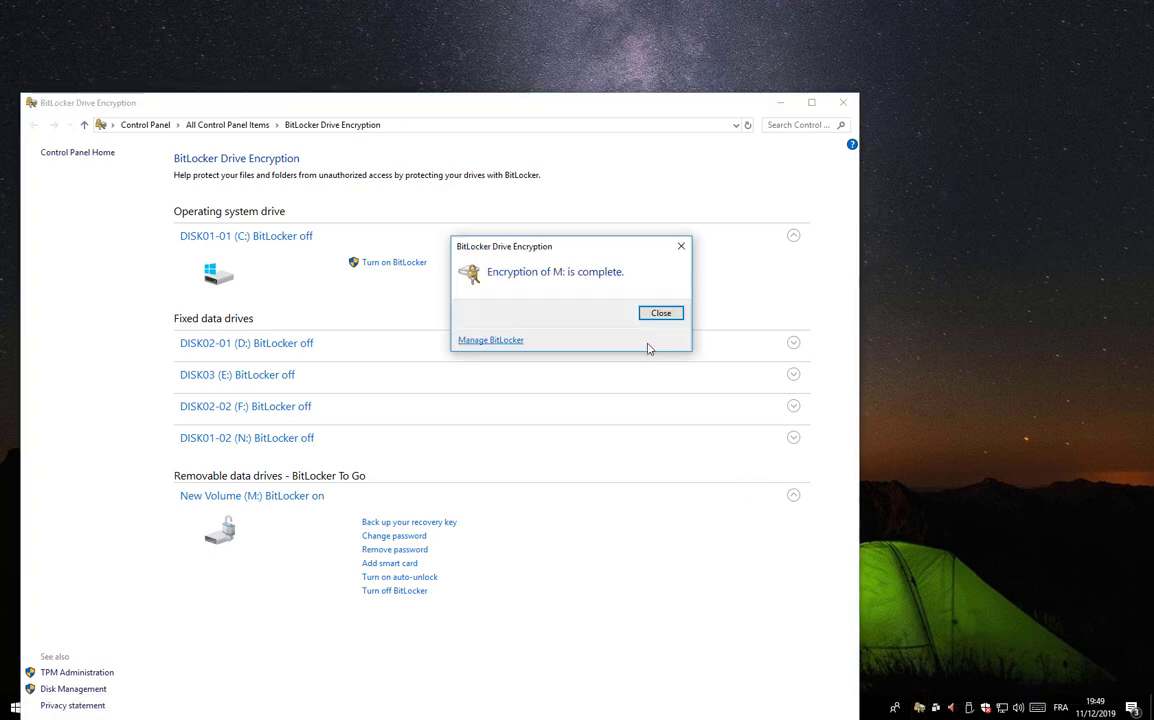
mouse_move(546, 284)
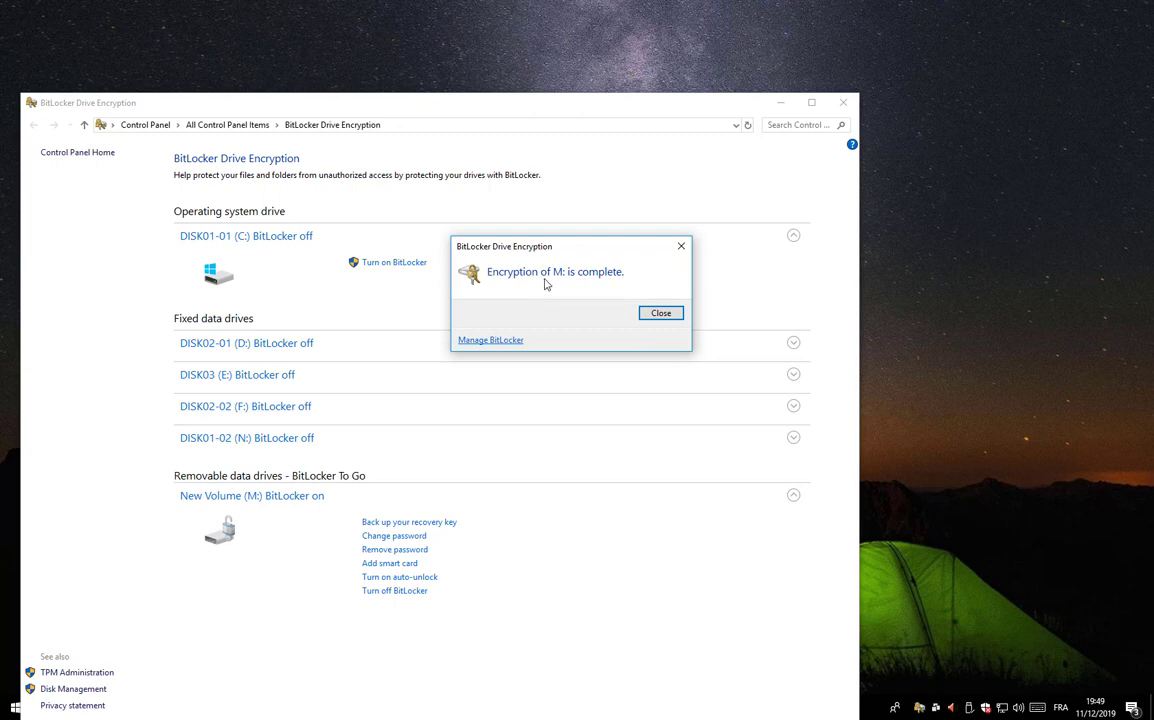
mouse_move(560, 283)
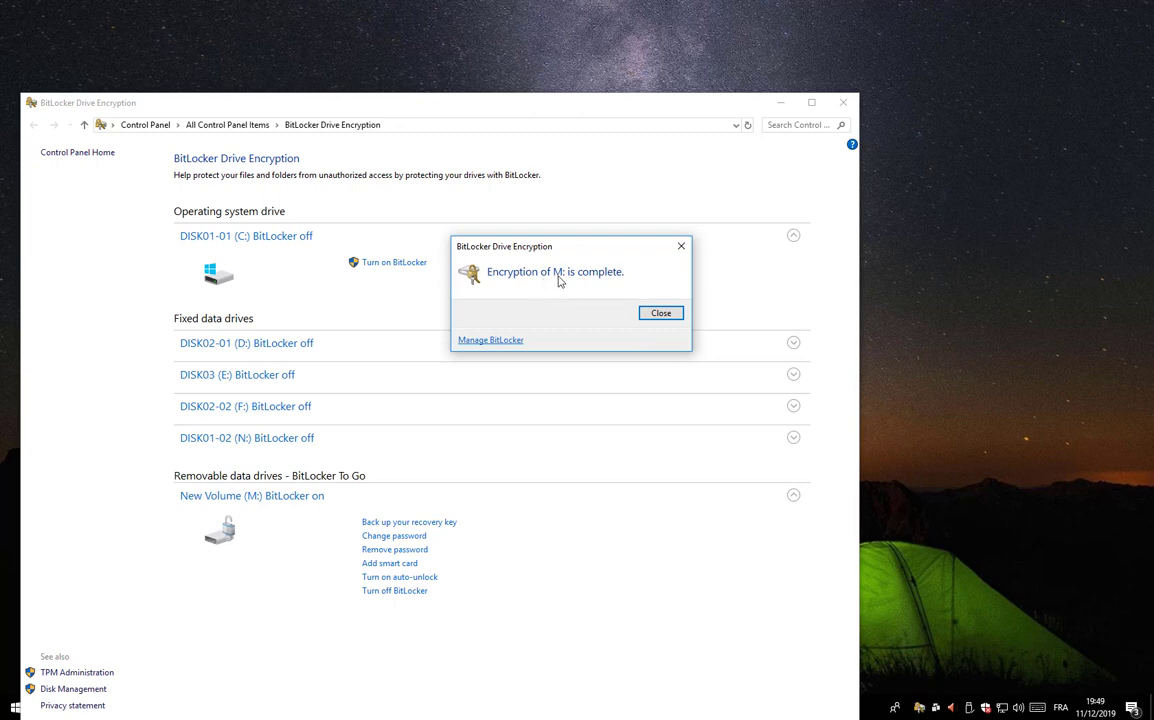
mouse_move(590, 287)
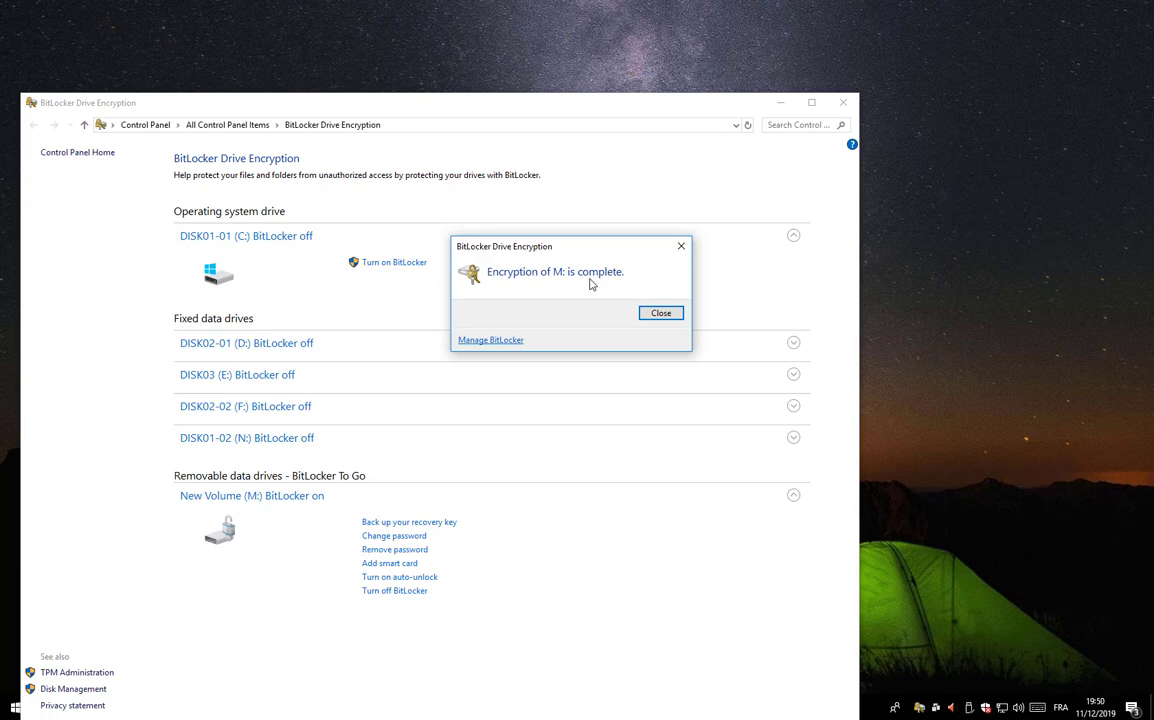
mouse_move(632, 289)
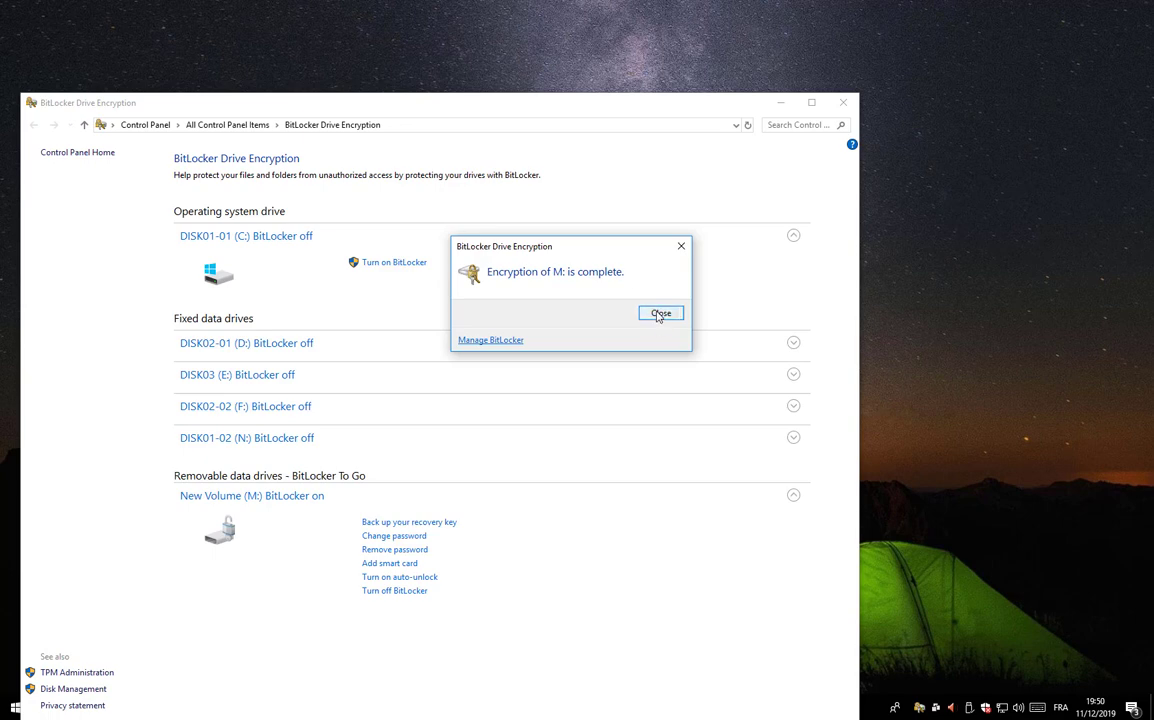
- Close the encryption-complete dialog and reach This PC, with a lock on New Volume (M:)
left_click(660, 313)
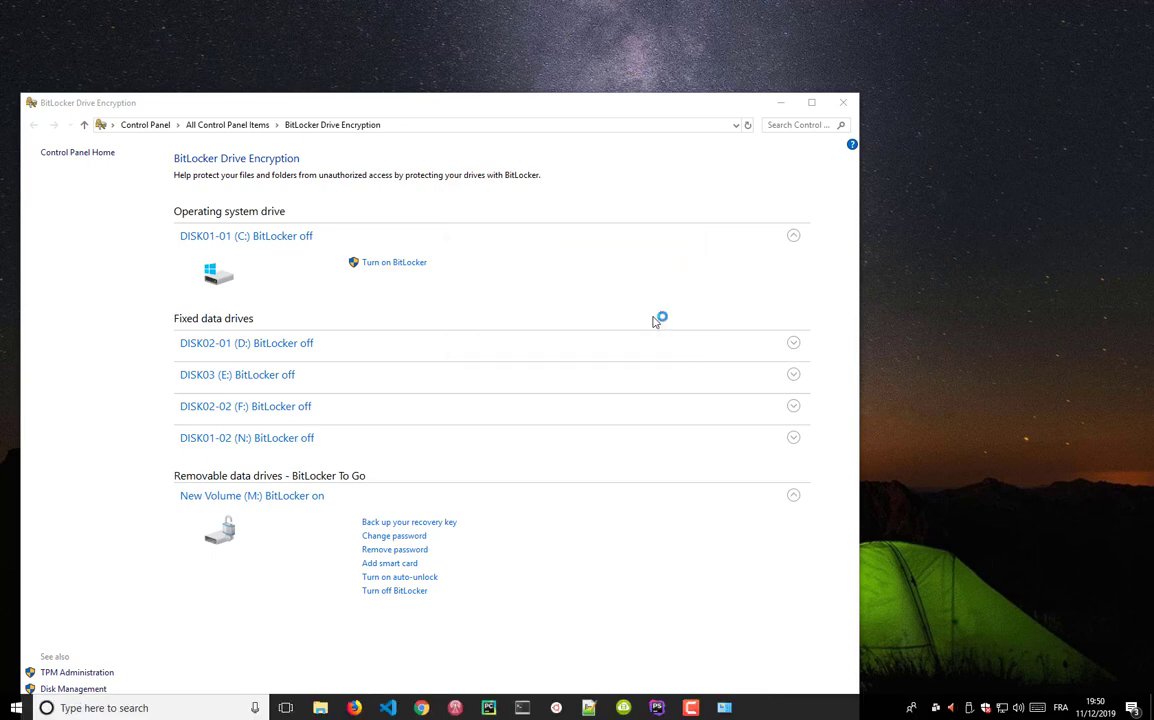
left_click(842, 102)
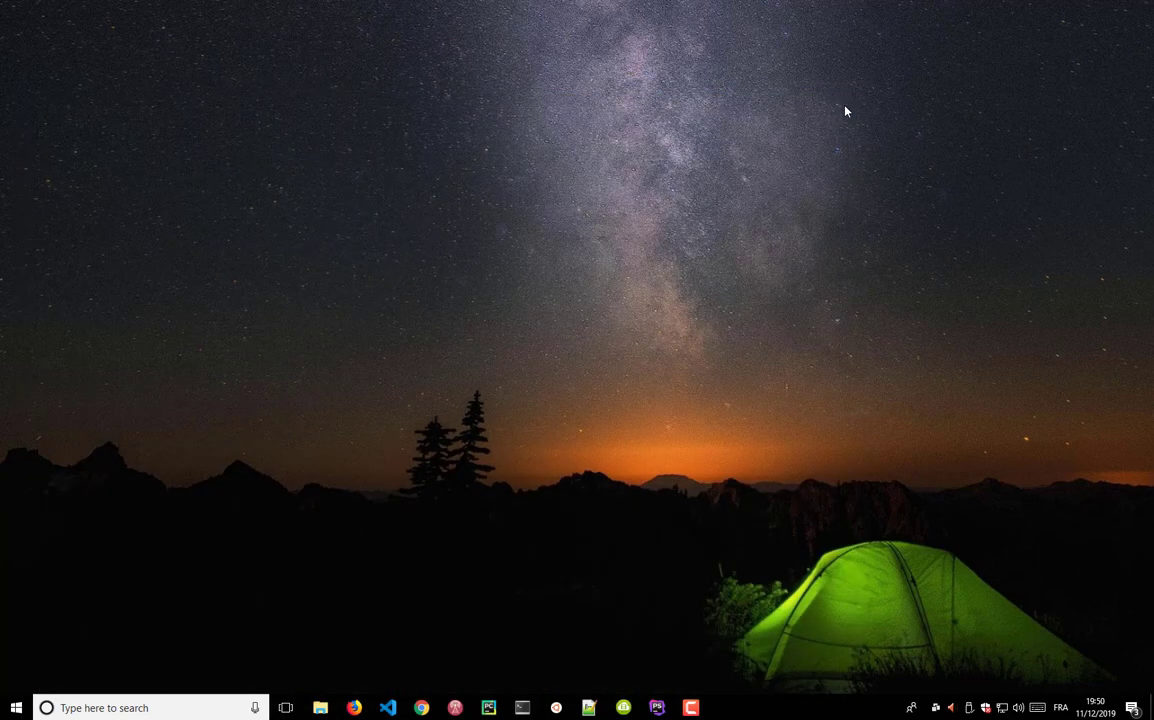
left_click(319, 707)
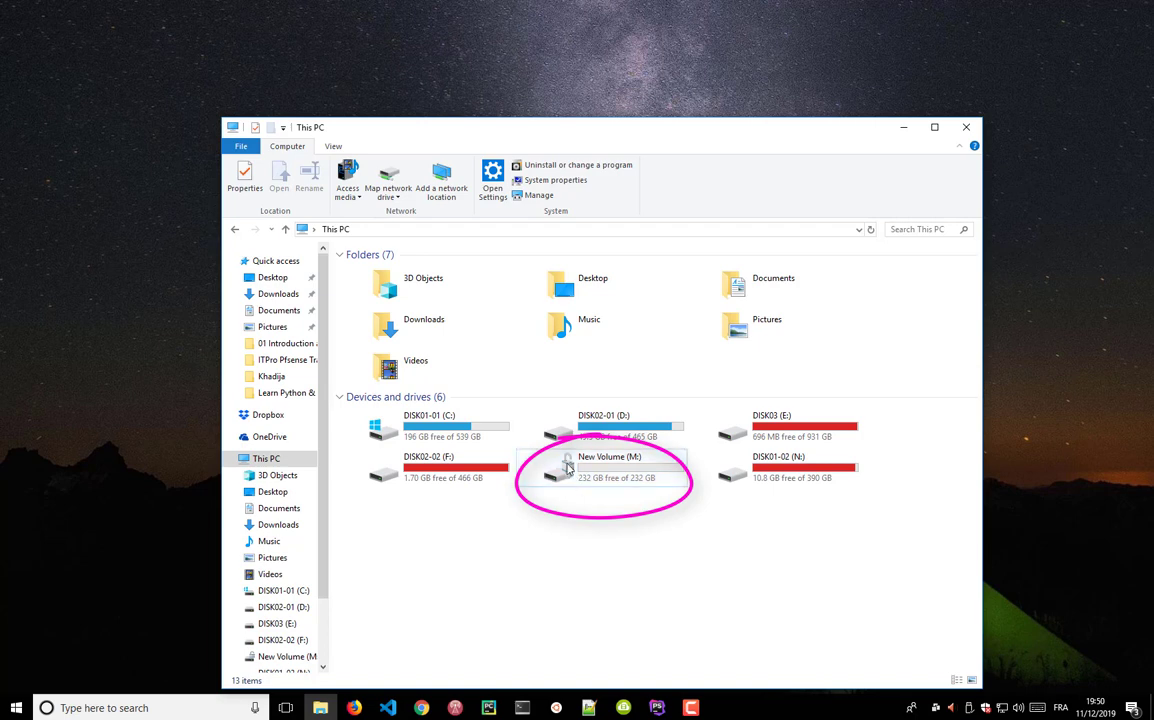
mouse_move(567, 501)
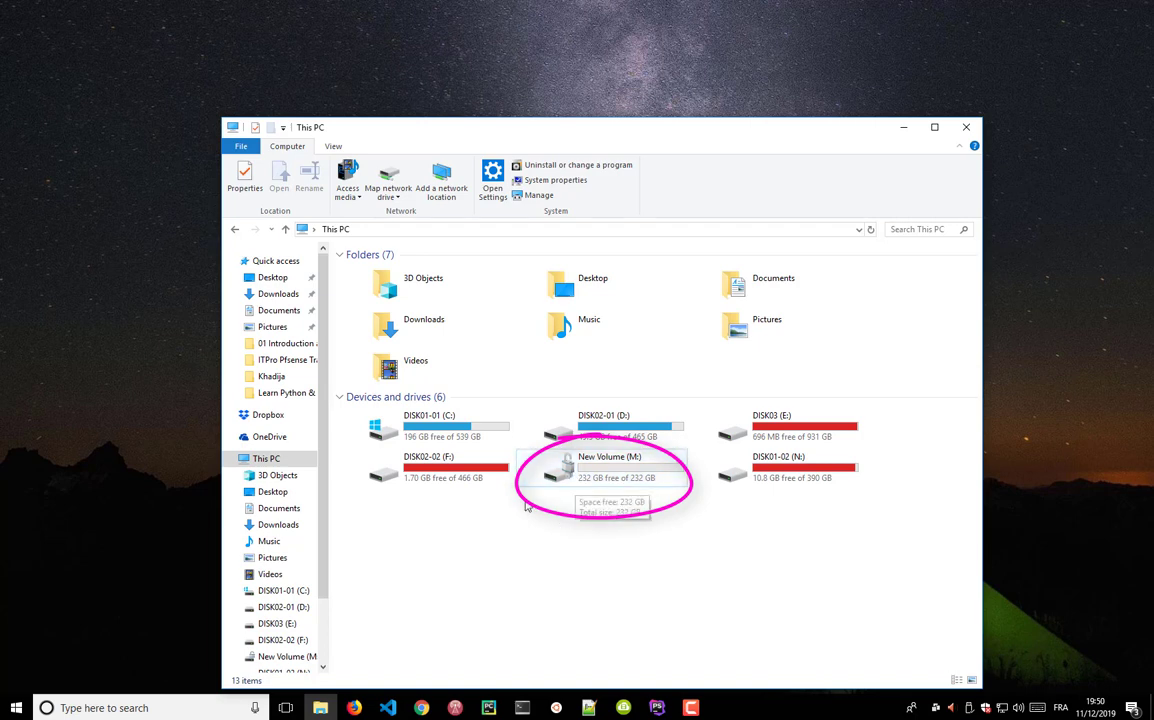
mouse_move(596, 528)
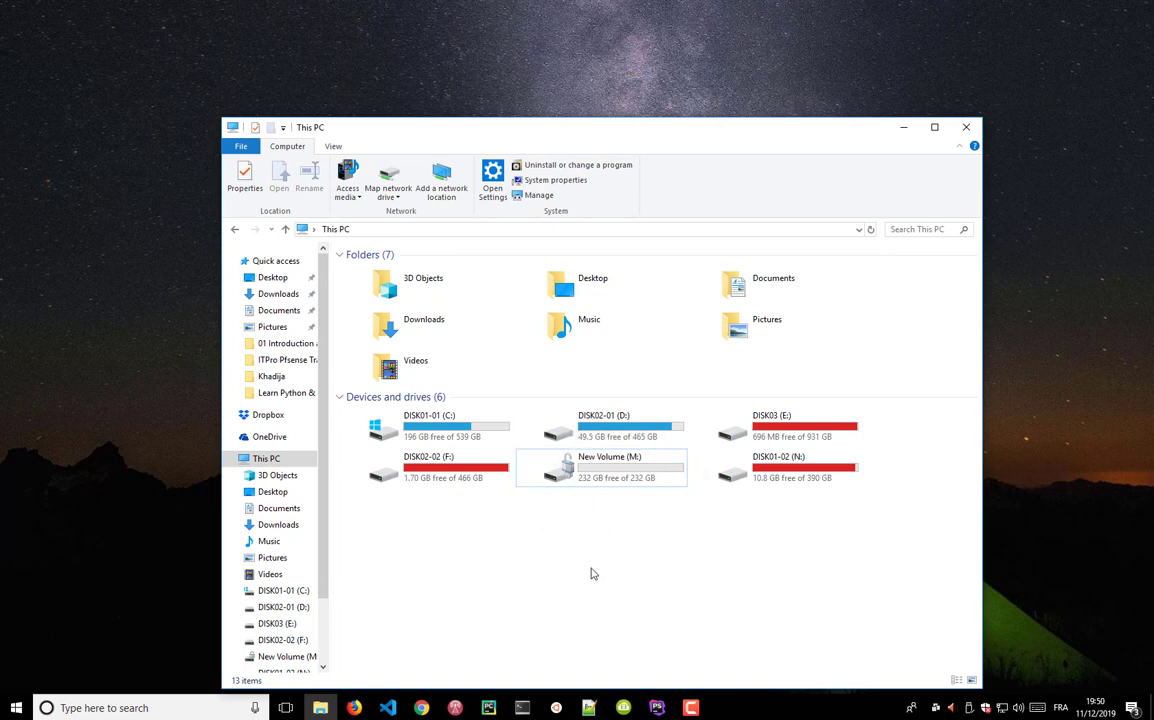
mouse_move(605, 468)
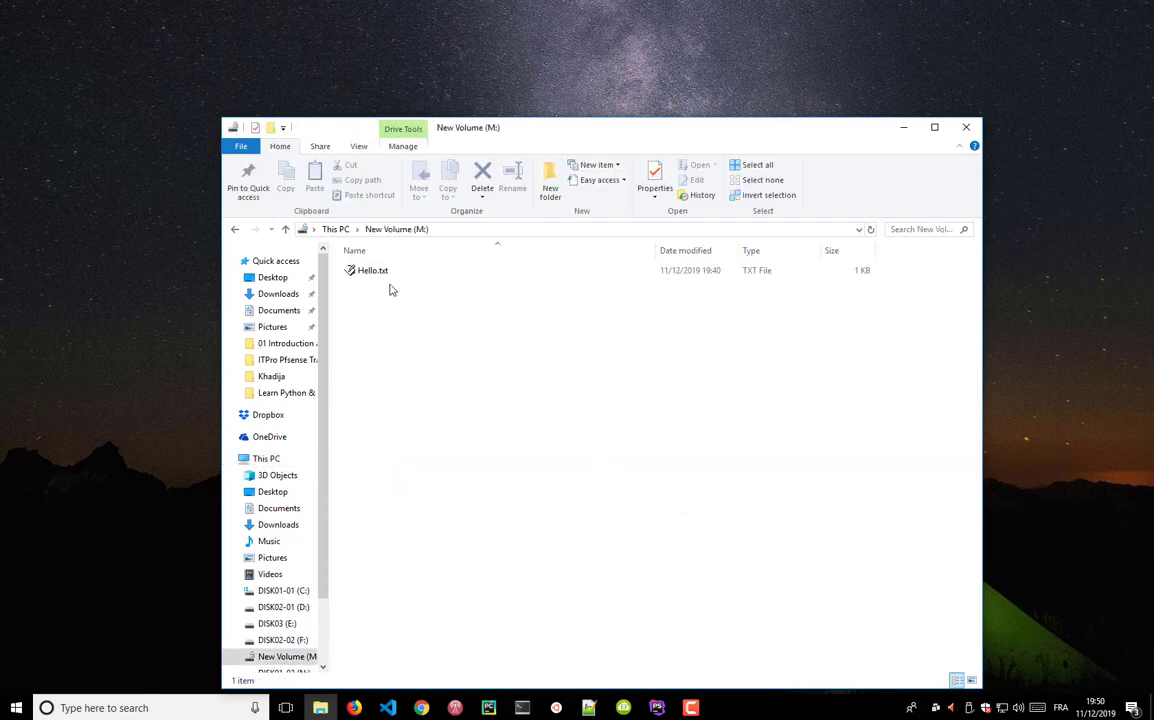
double_click(372, 270)
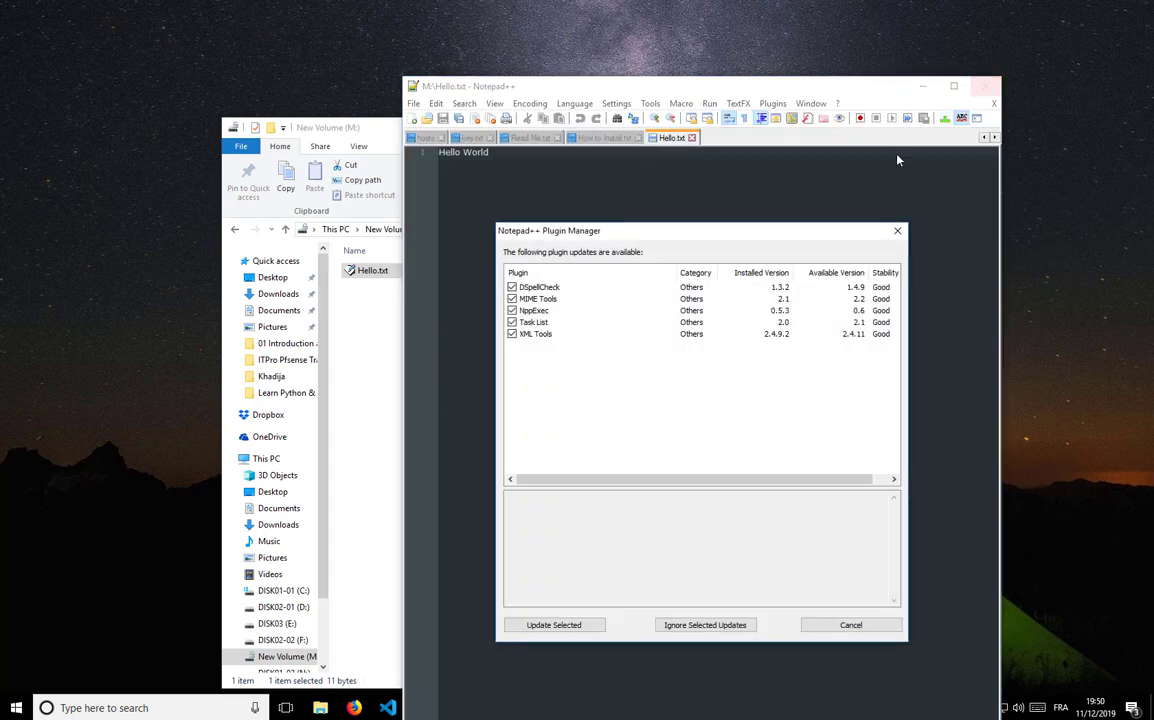
left_click(850, 624)
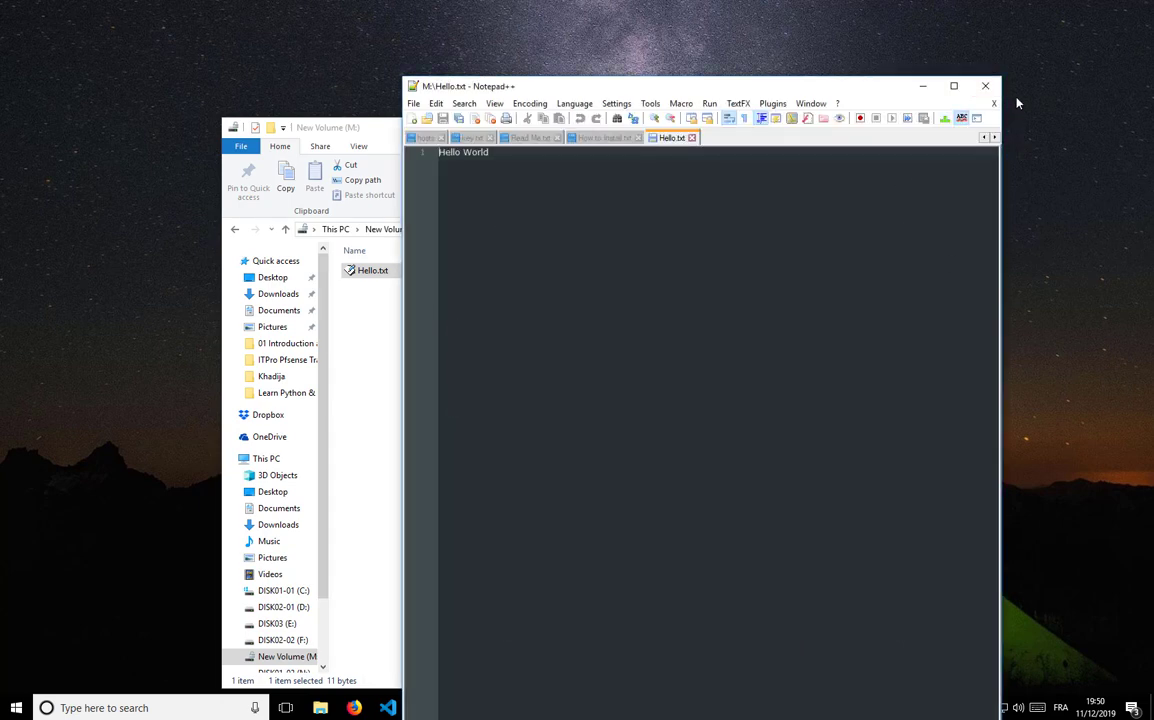
left_click(984, 86)
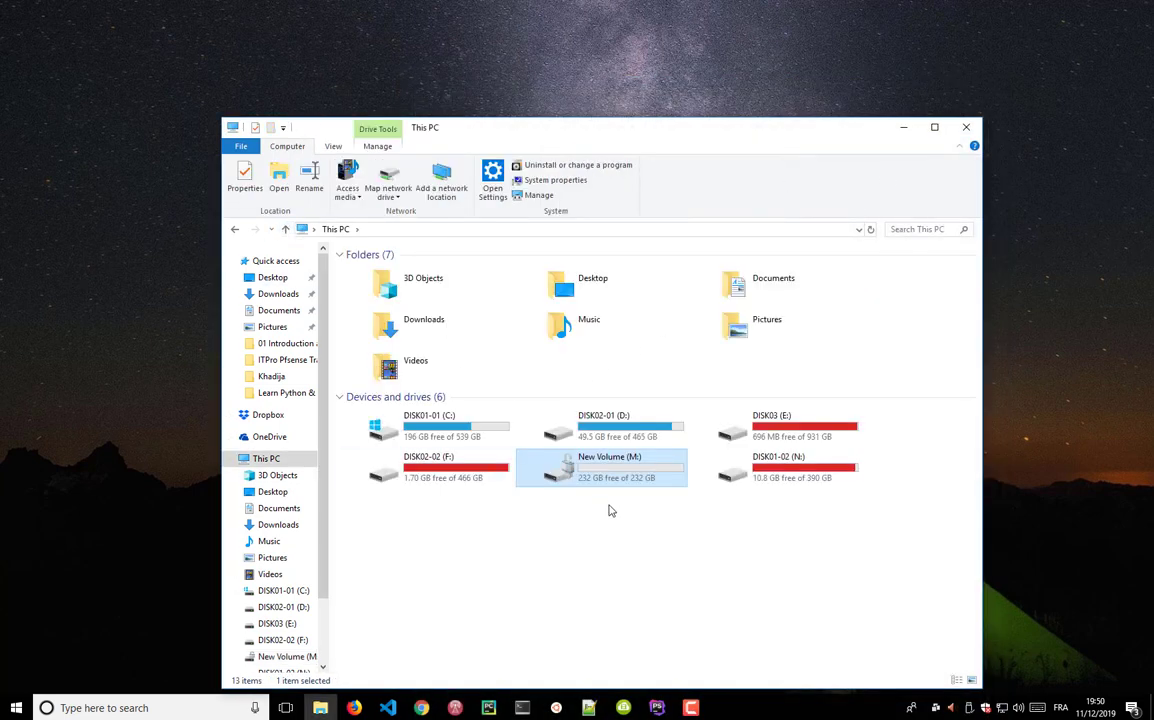
mouse_move(608, 476)
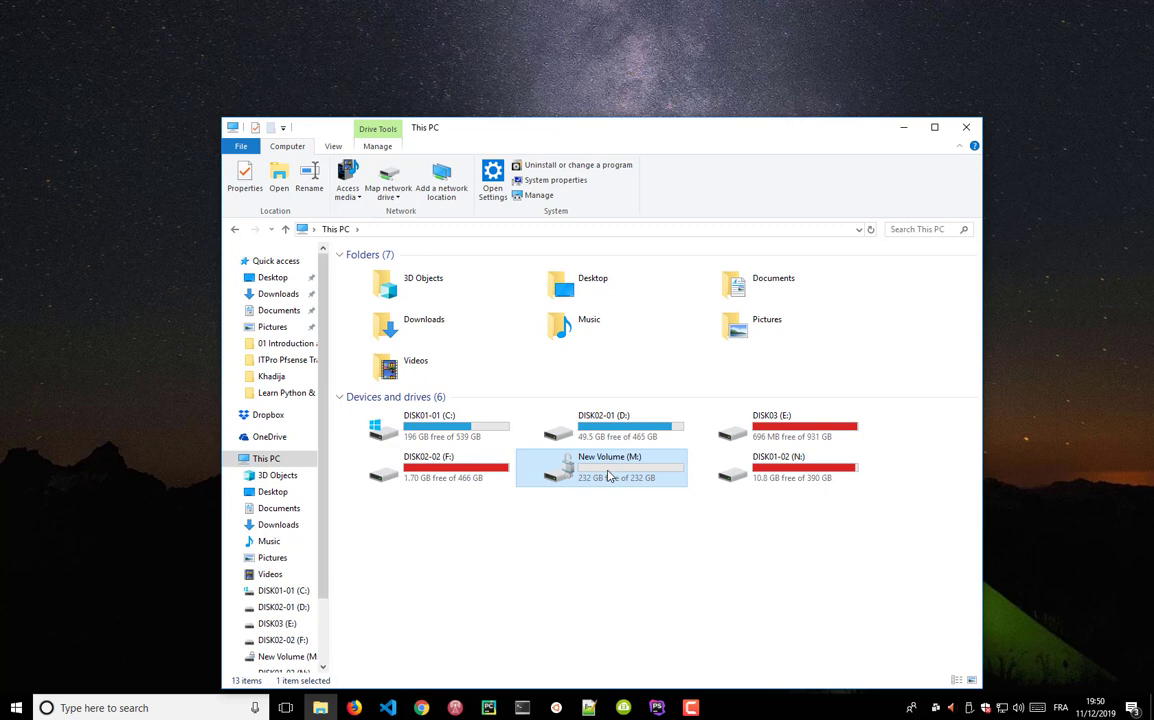
- Show New Volume (M:)'s context menu with Change BitLocker password and Manage BitLocker
right_click(610, 470)
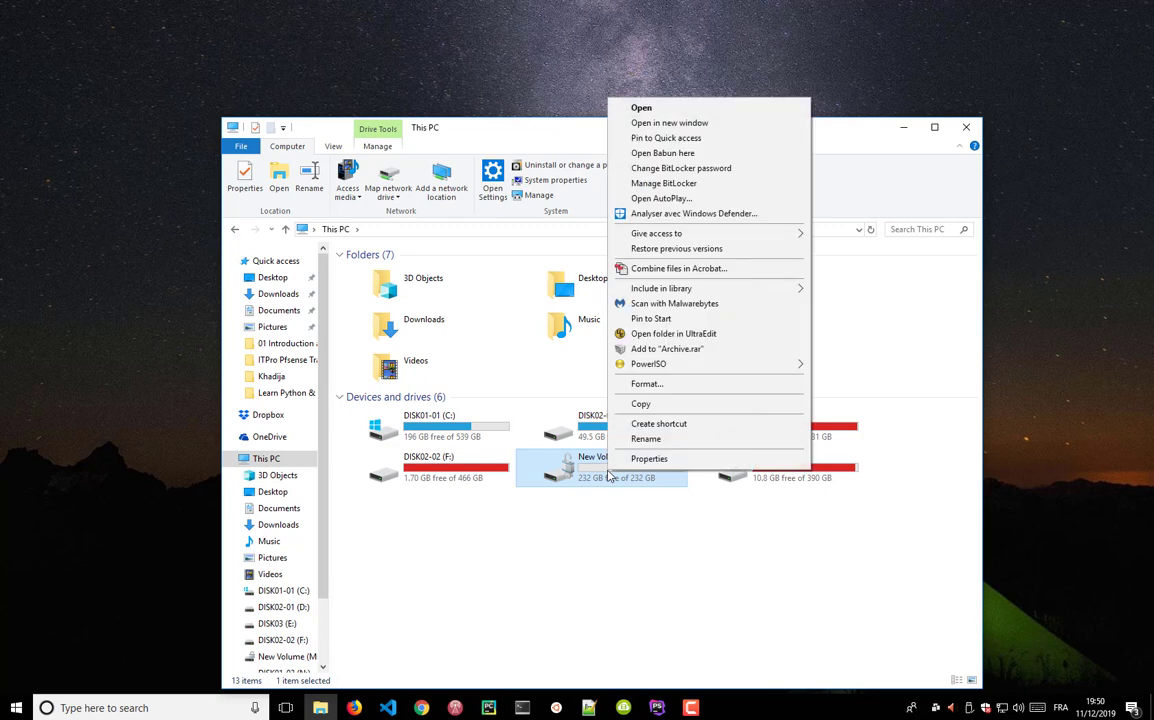
mouse_move(728, 378)
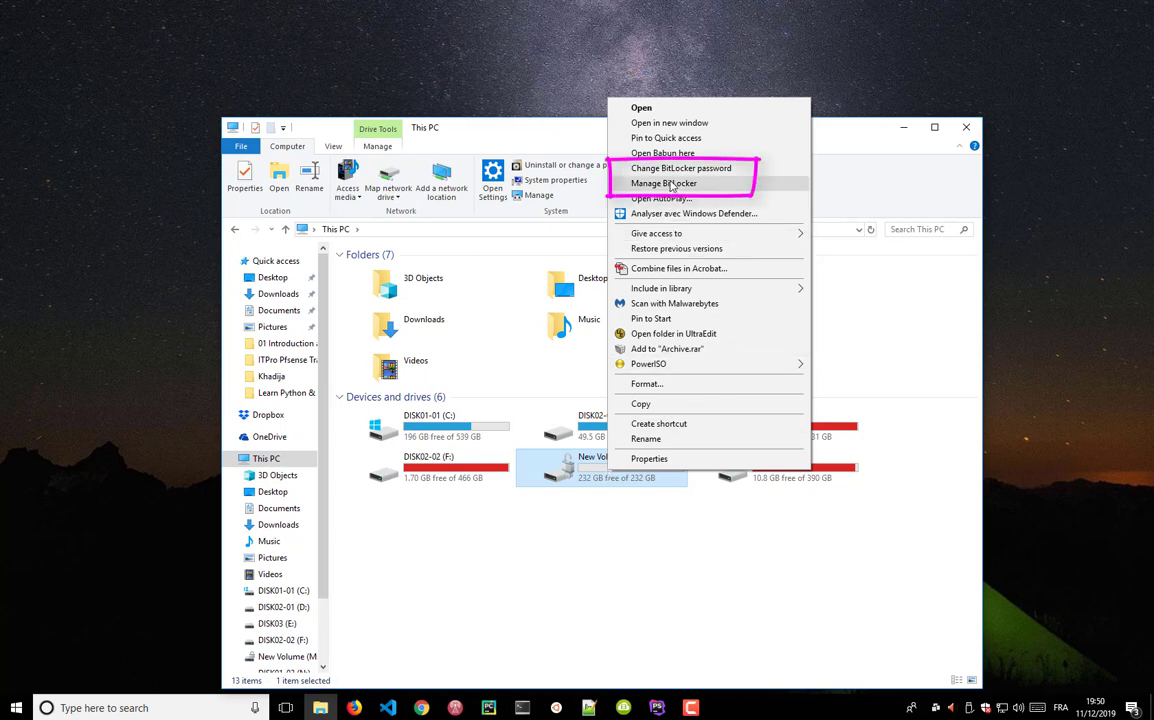
mouse_move(681, 168)
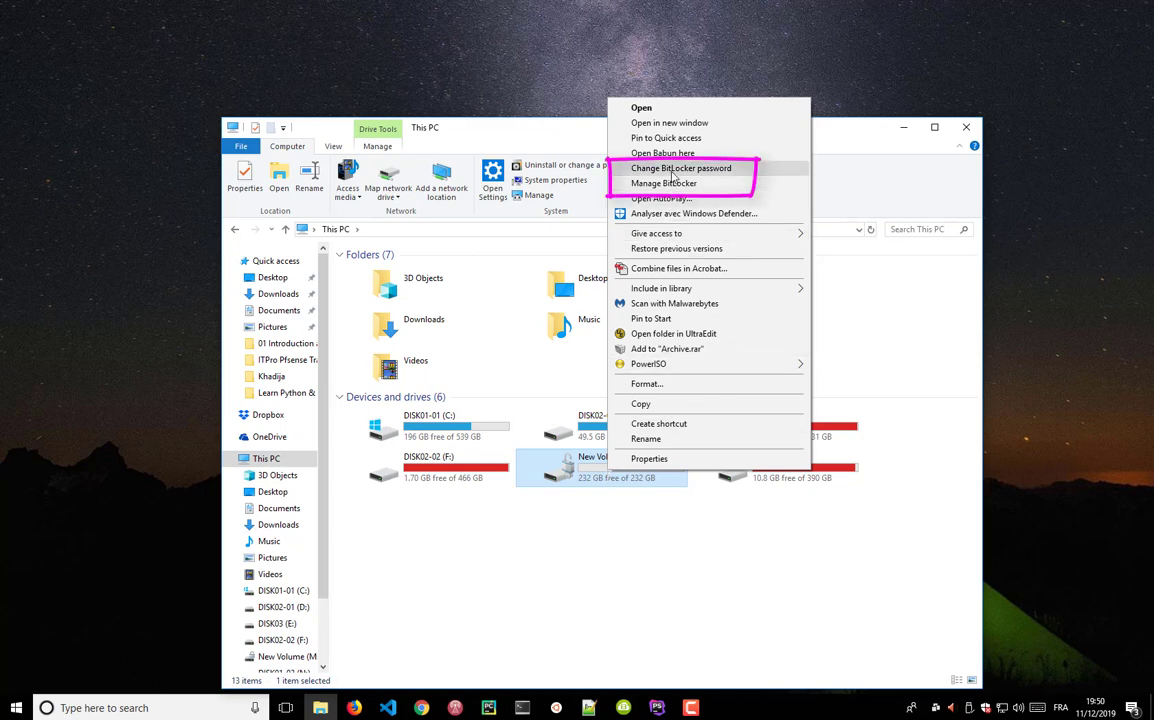
mouse_move(680, 153)
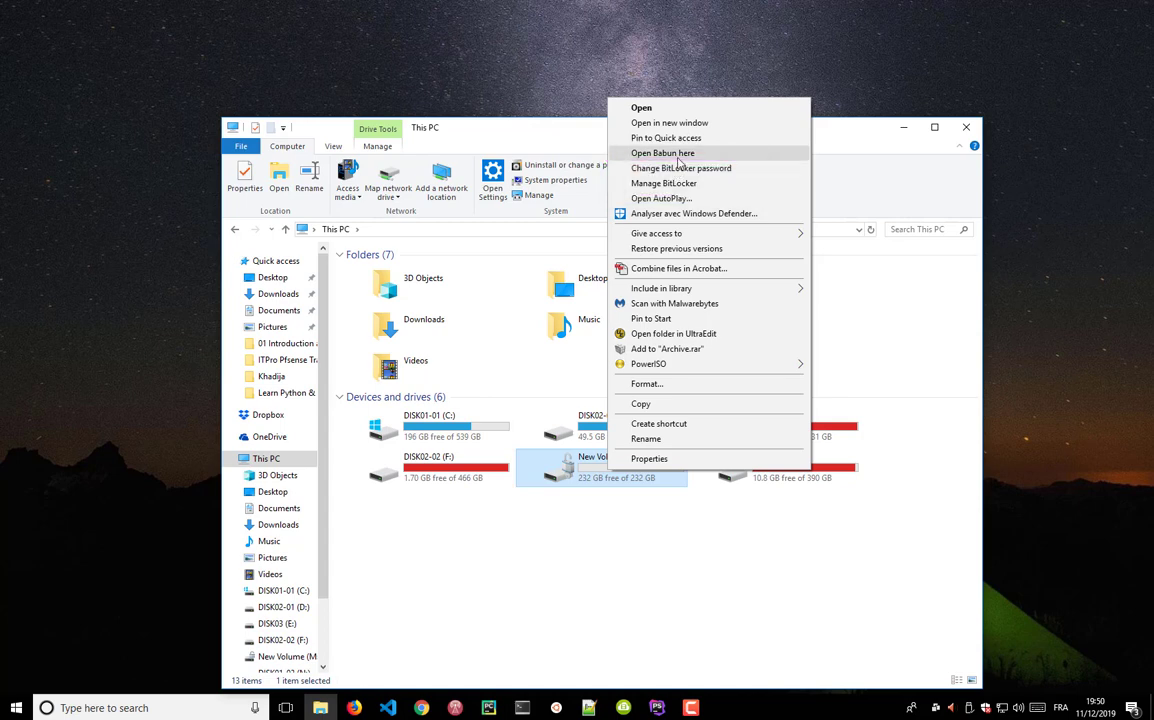
mouse_move(678, 233)
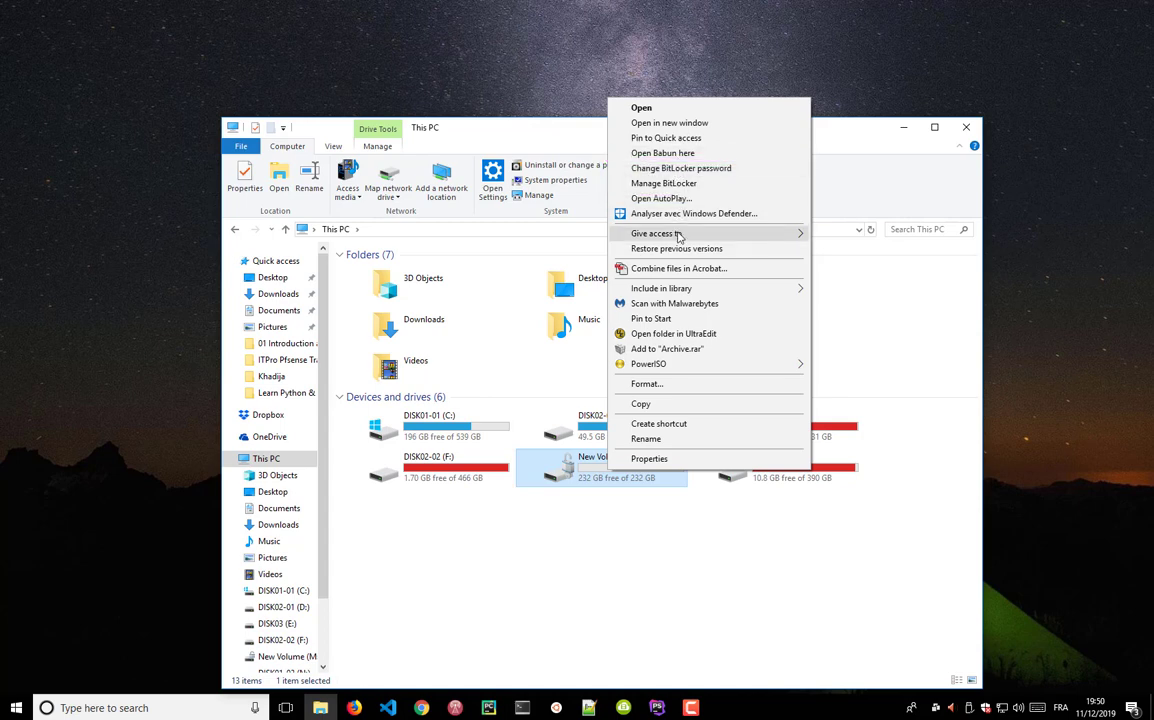
mouse_move(614, 482)
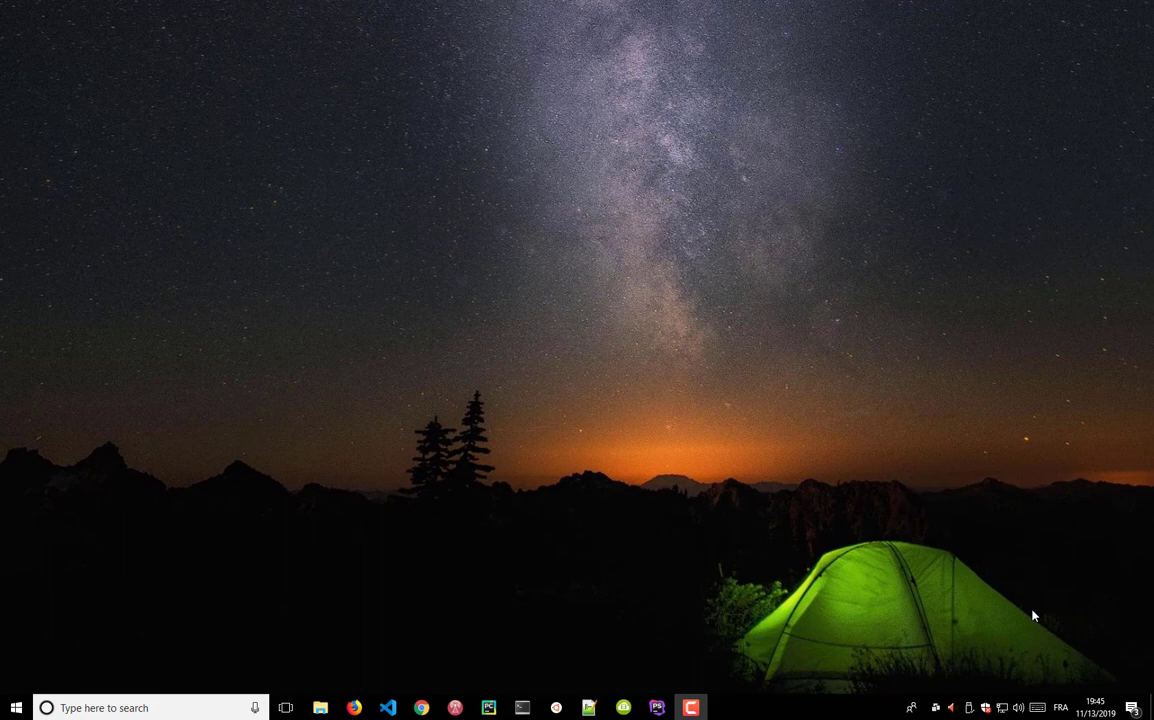
mouse_move(1024, 605)
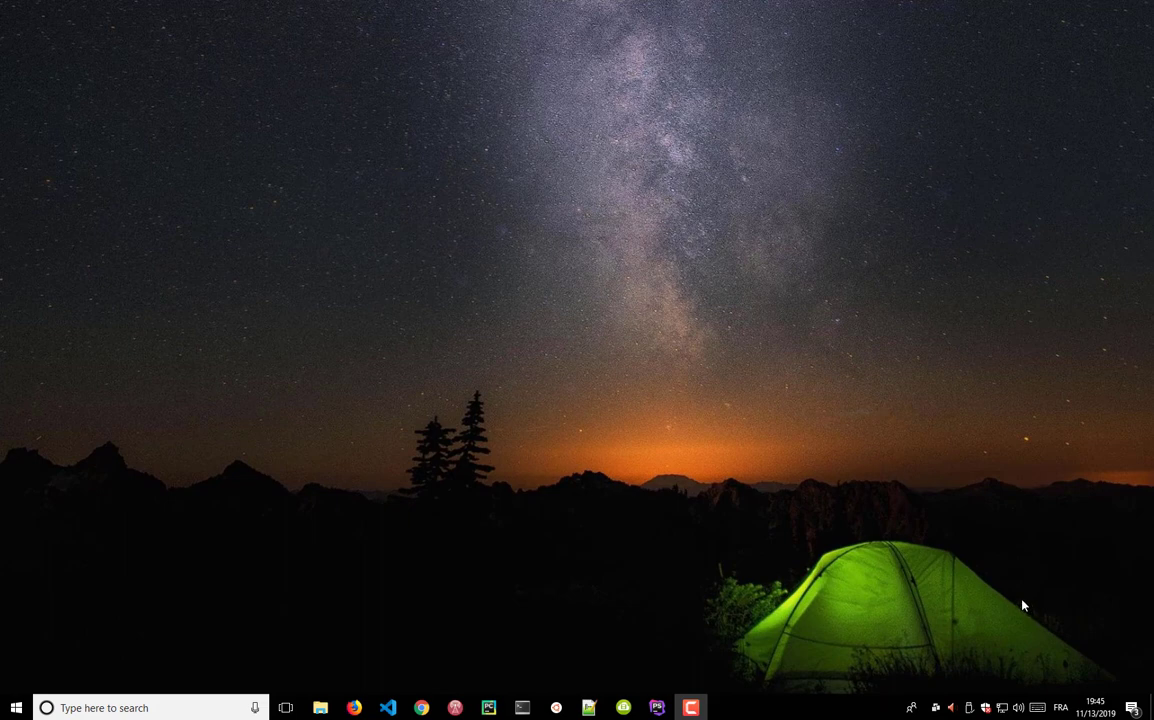
mouse_move(1014, 602)
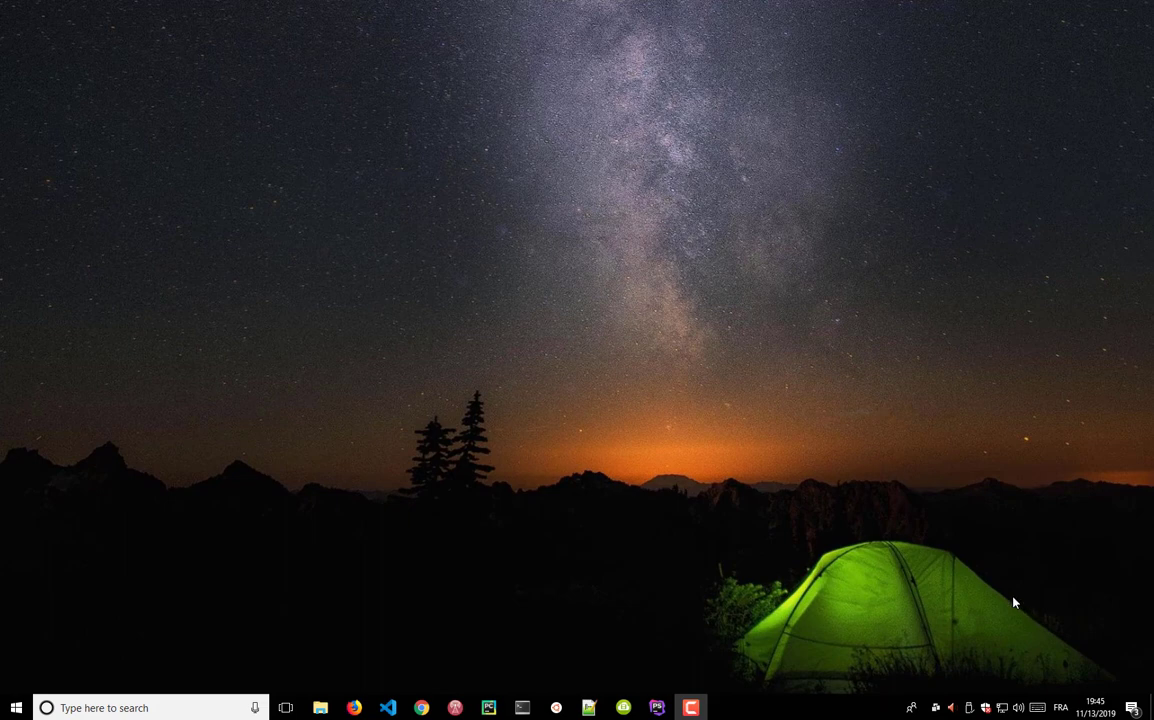
mouse_move(770, 543)
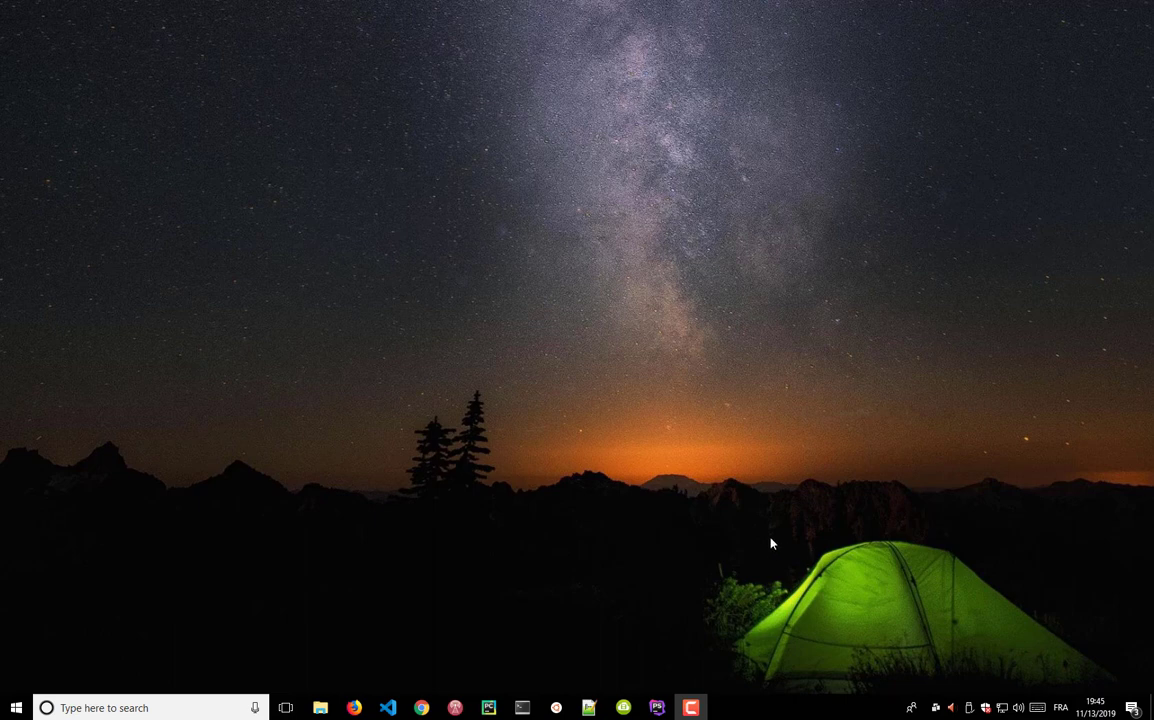
mouse_move(612, 470)
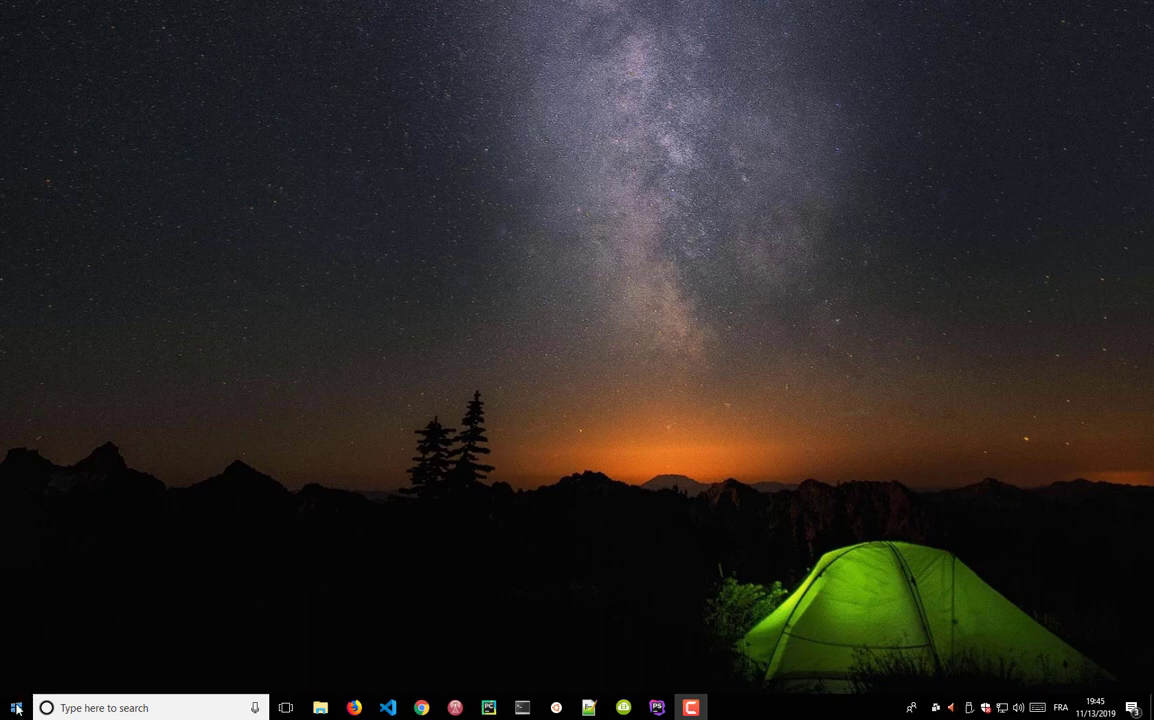
left_click(724, 707)
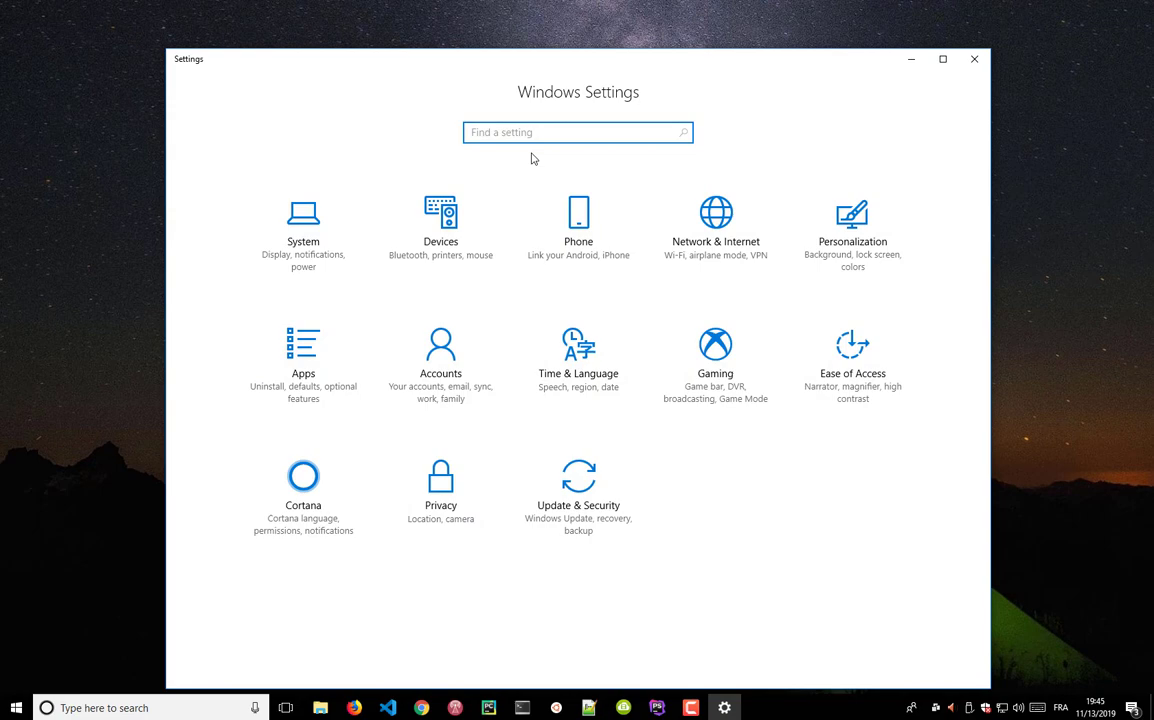
- Search 'bit' to confirm drive M: is BitLocker on (Locked), then close Settings
type("bit")
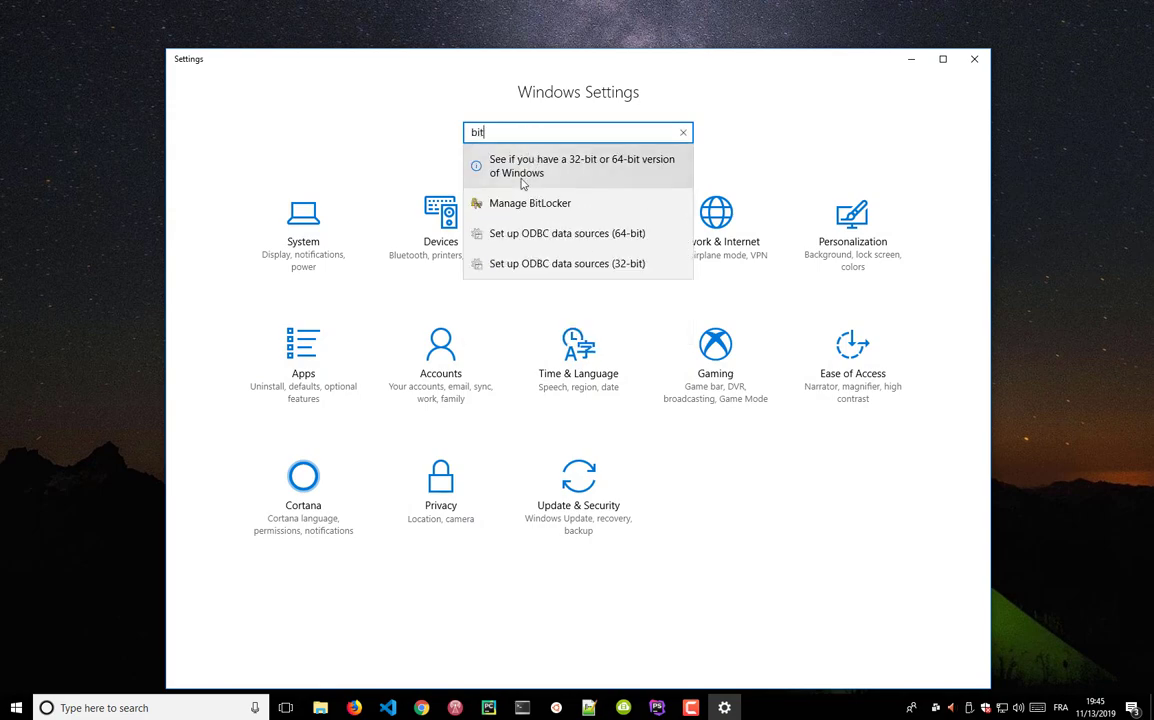
left_click(530, 203)
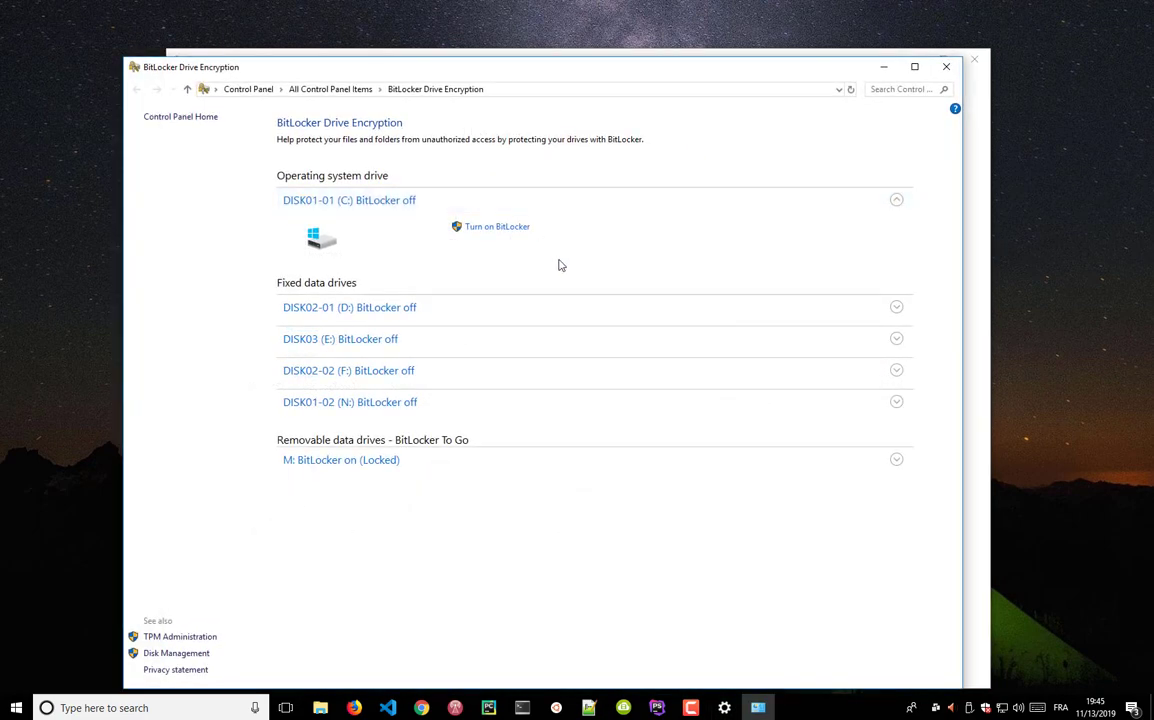
left_click_drag(560, 67, 662, 57)
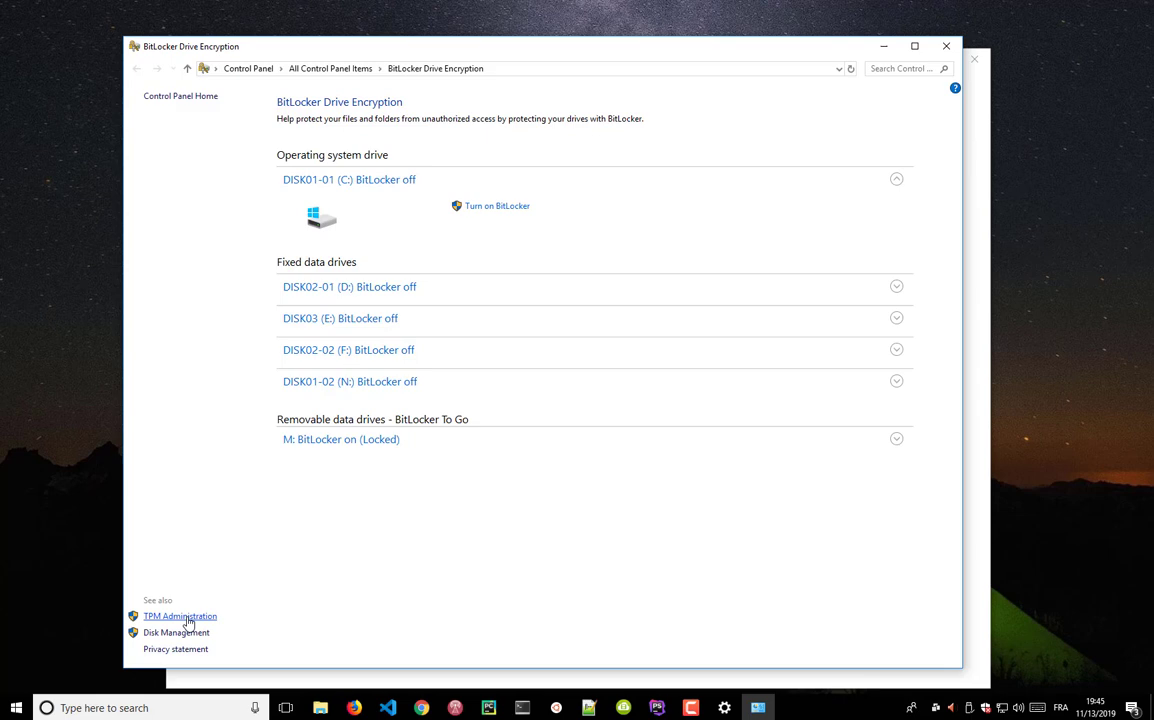
left_click(180, 616)
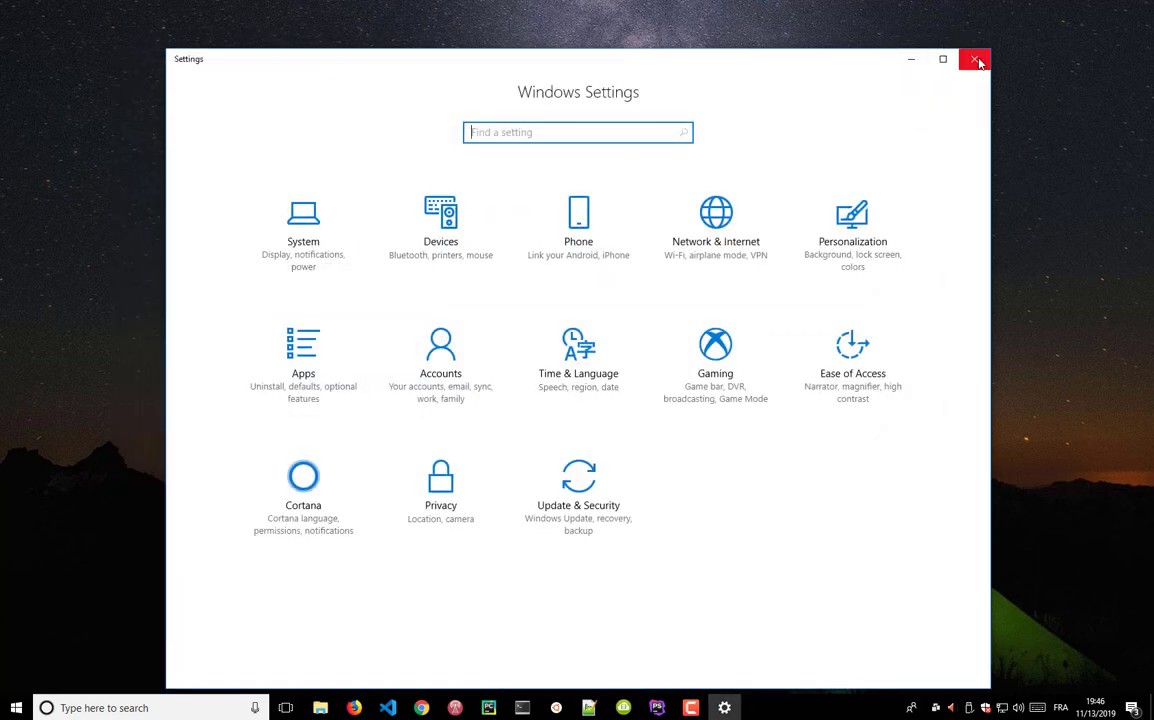
left_click(975, 60)
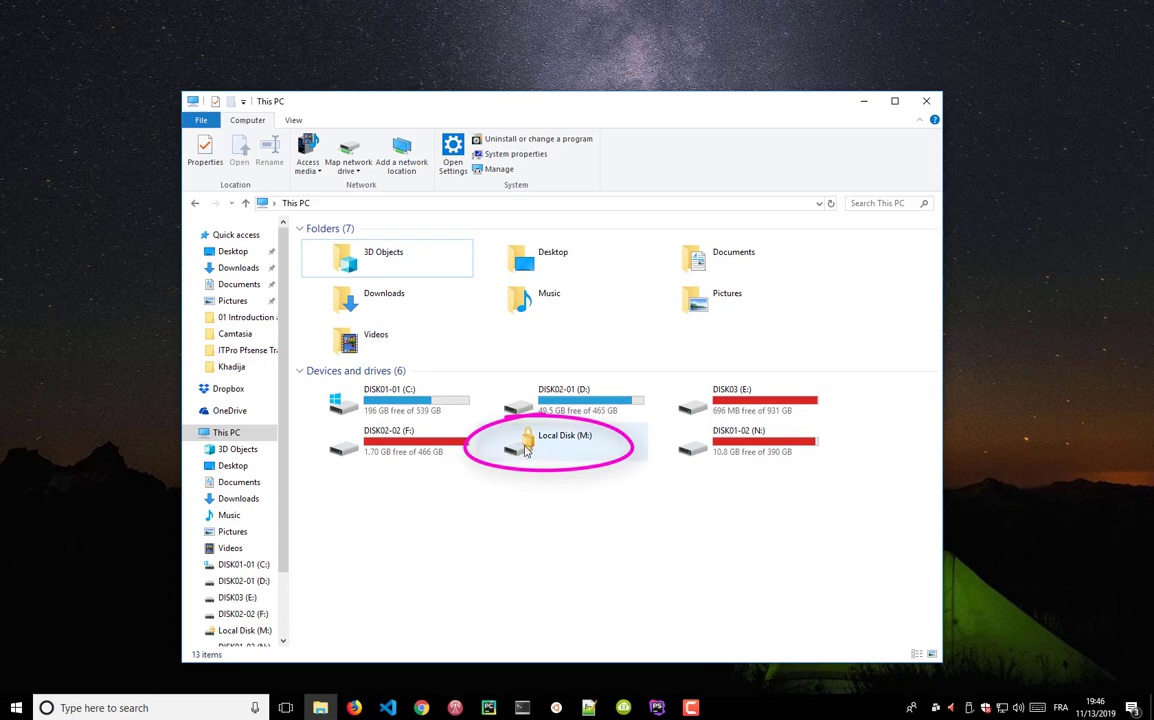
mouse_move(549, 498)
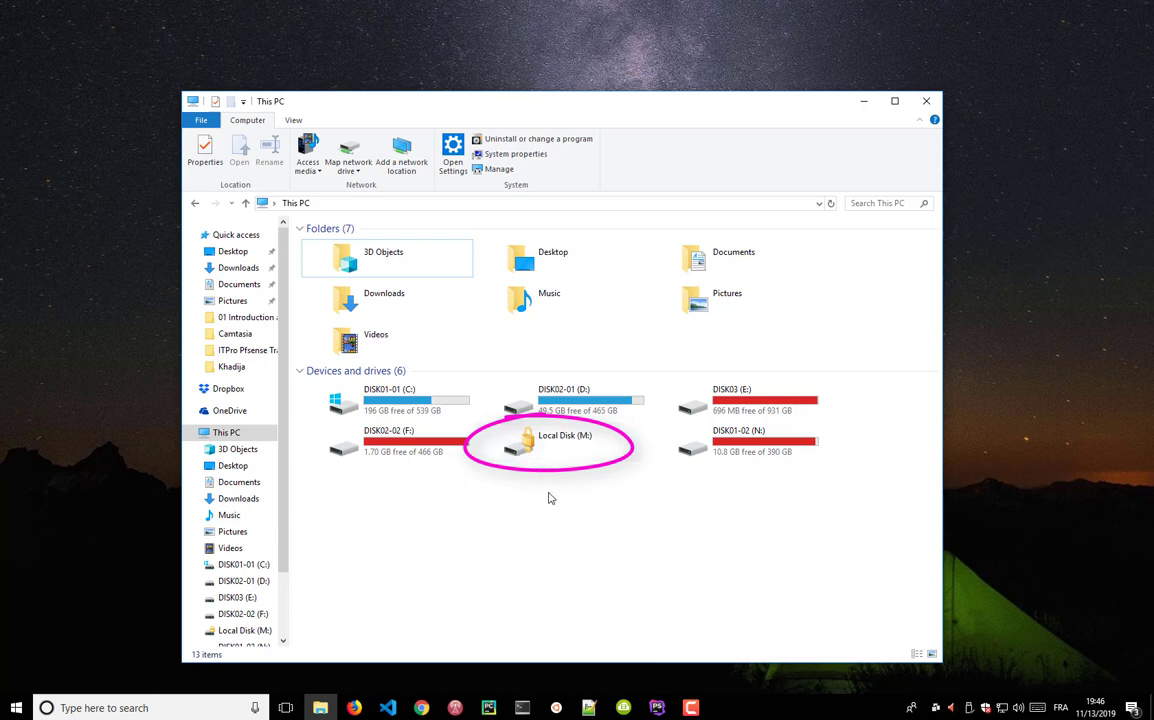
- Unlock the locked drive M: with its password, restoring New Volume (M:) with 232 GB free
left_click(563, 442)
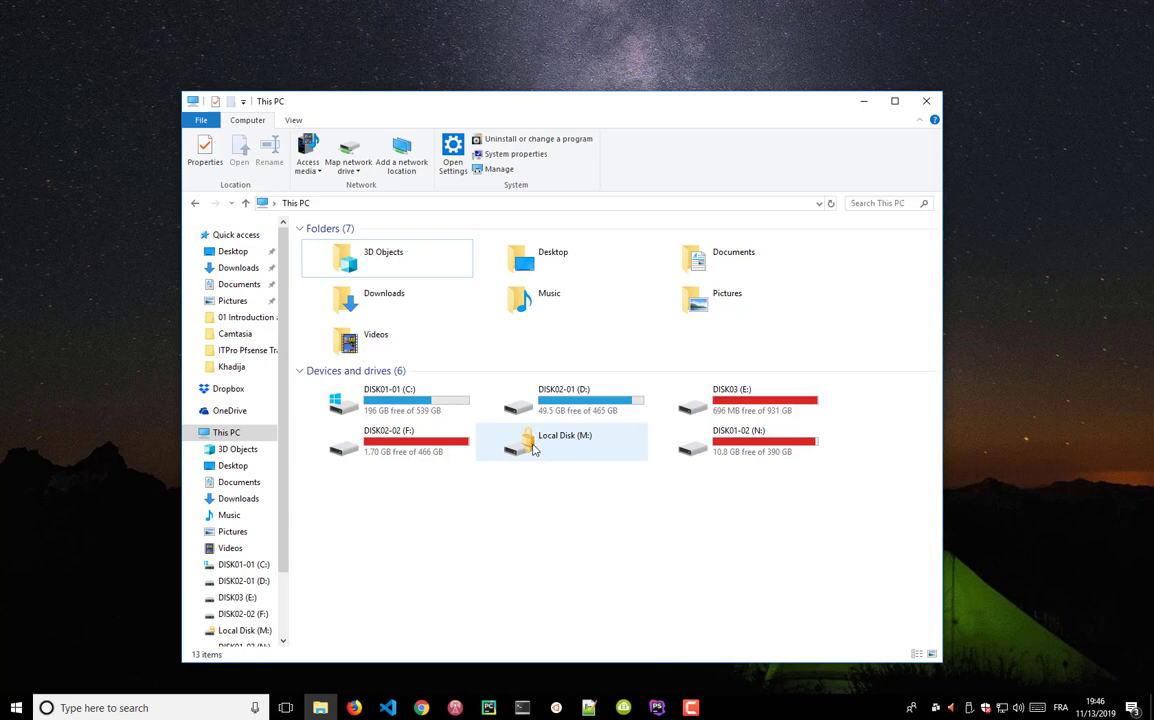
double_click(561, 442)
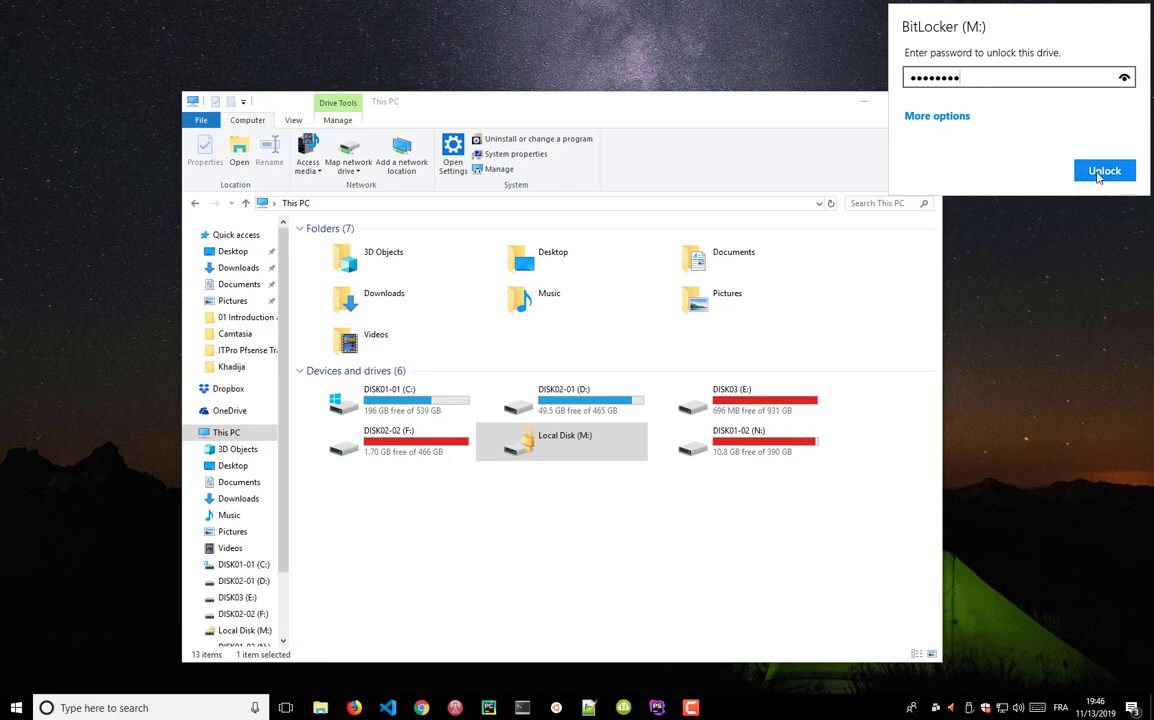
left_click(1104, 170)
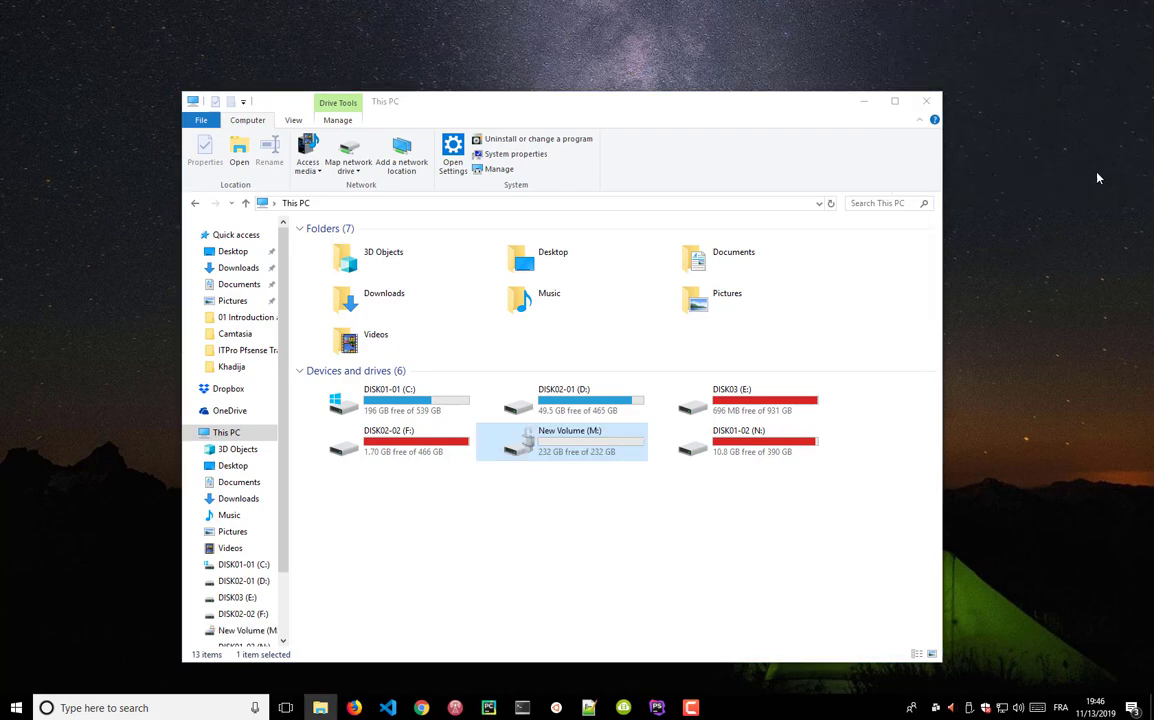
double_click(569, 441)
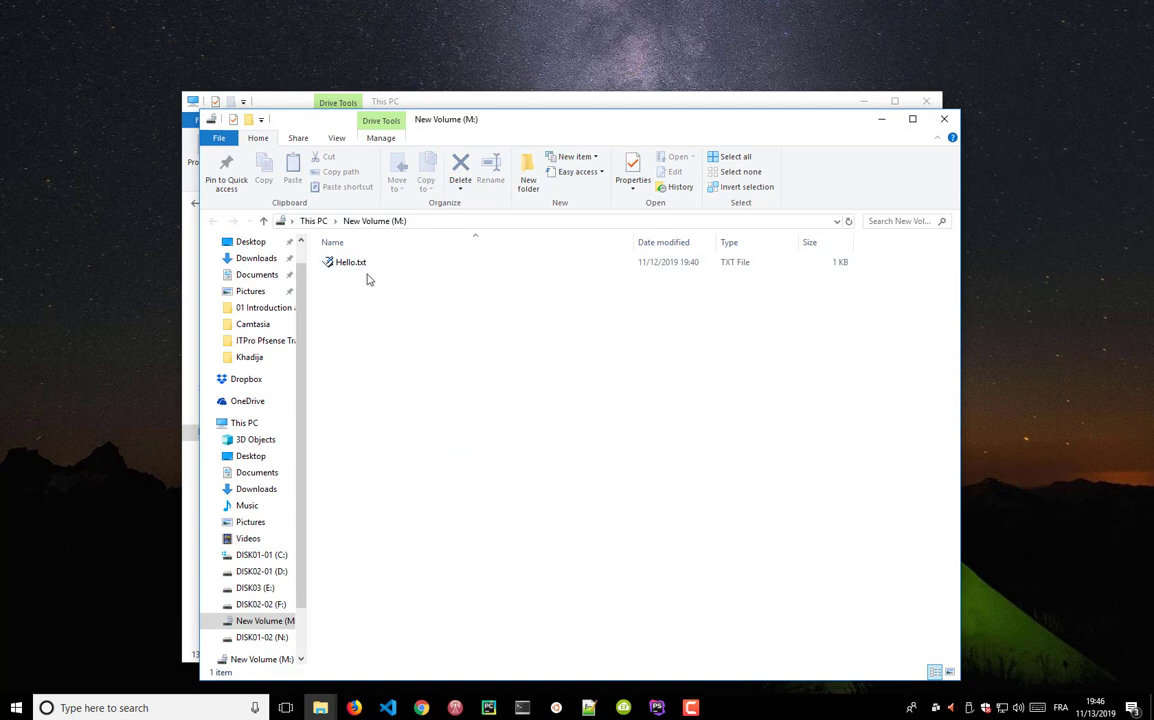
mouse_move(445, 302)
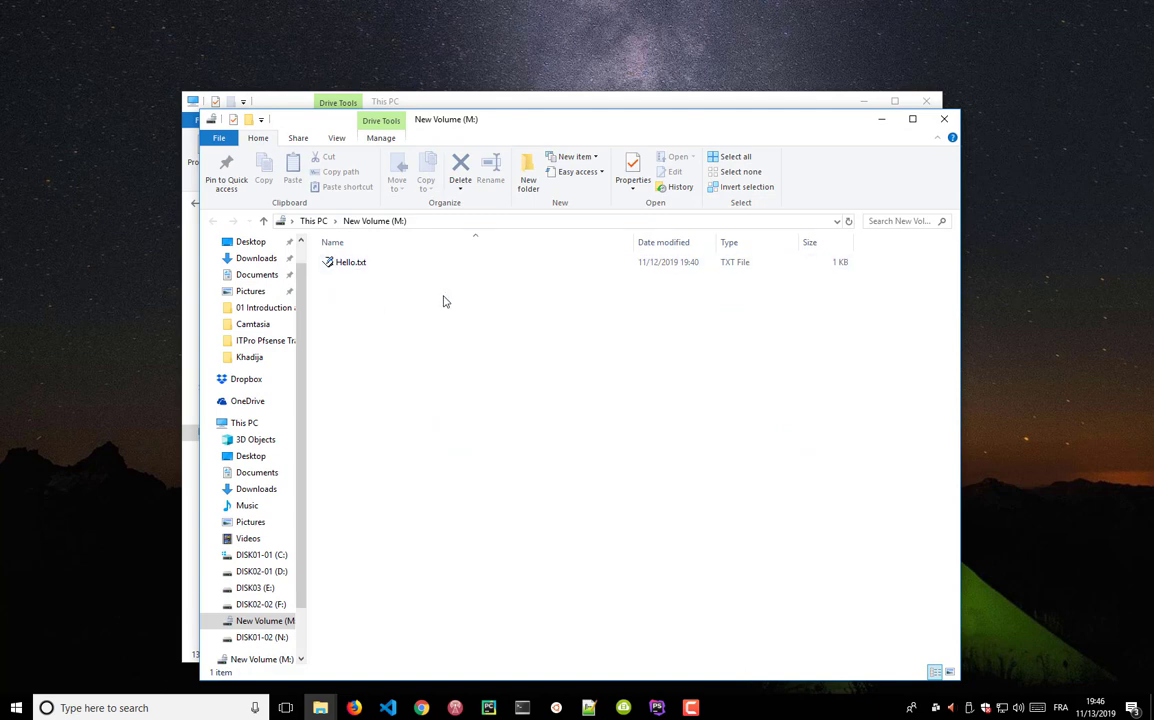
left_click(351, 261)
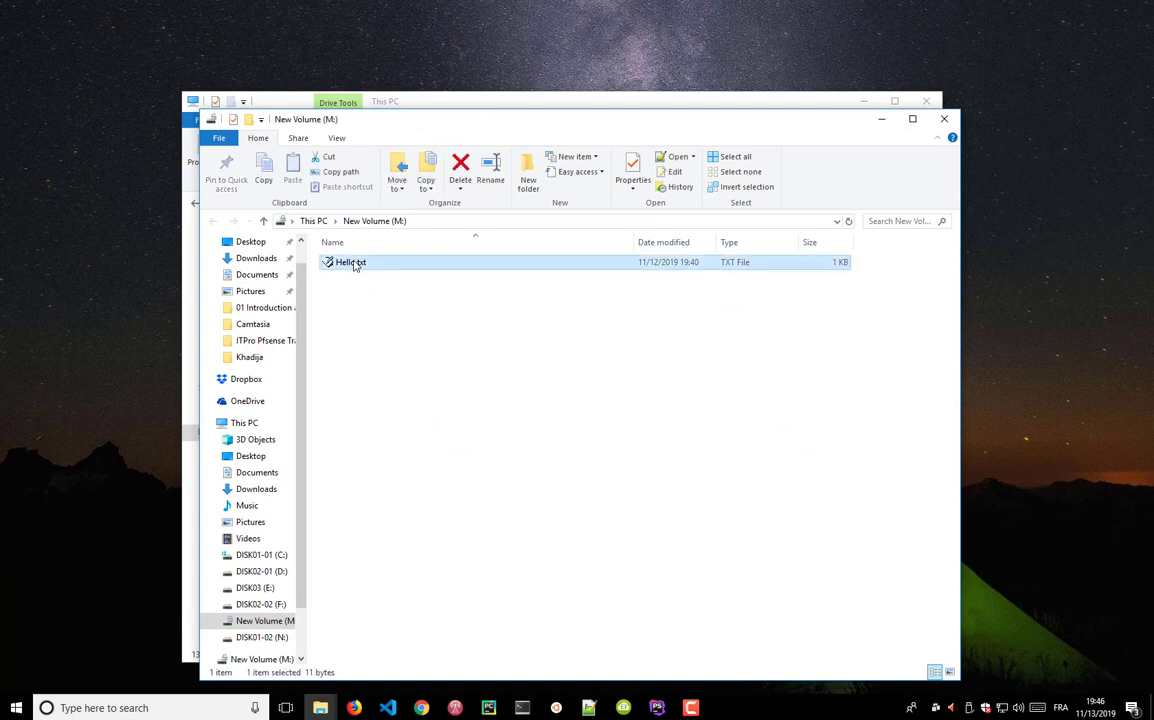
right_click(350, 262)
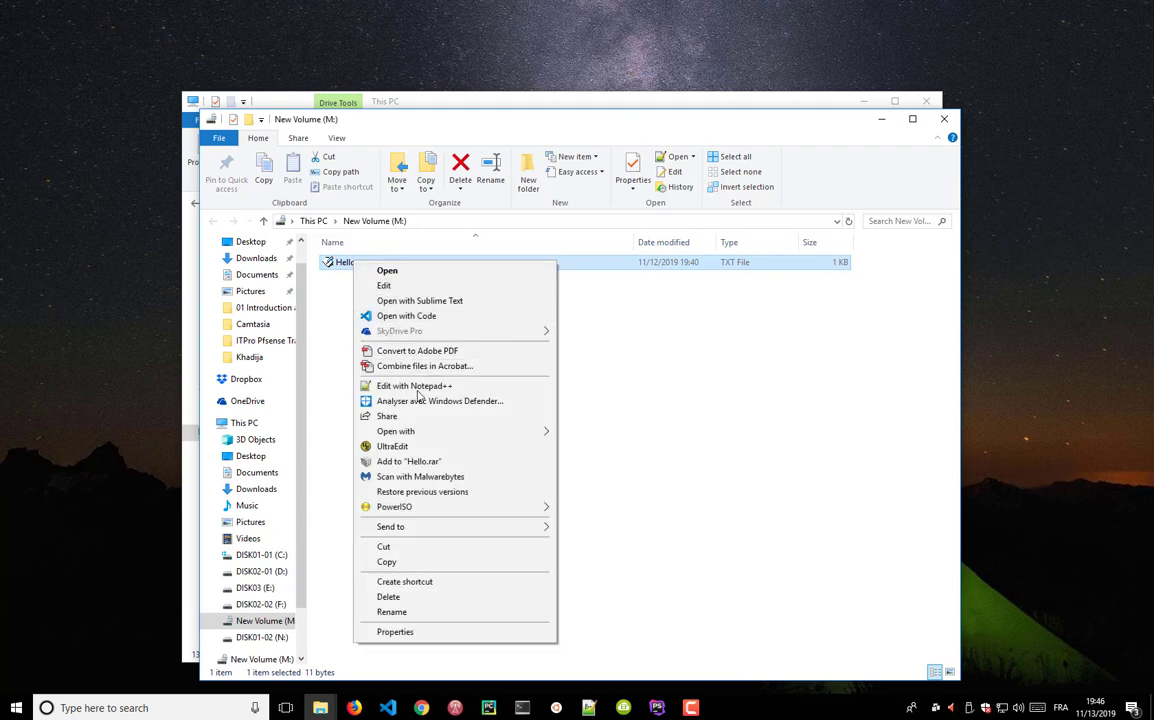
mouse_move(435, 431)
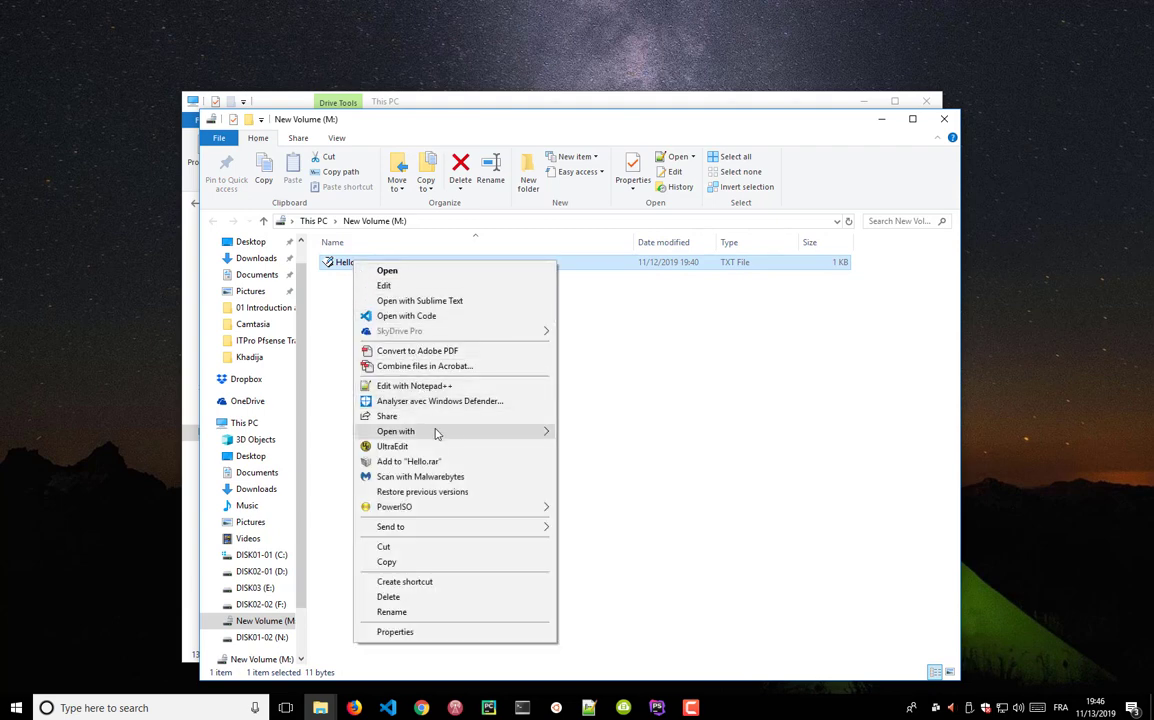
left_click(387, 270)
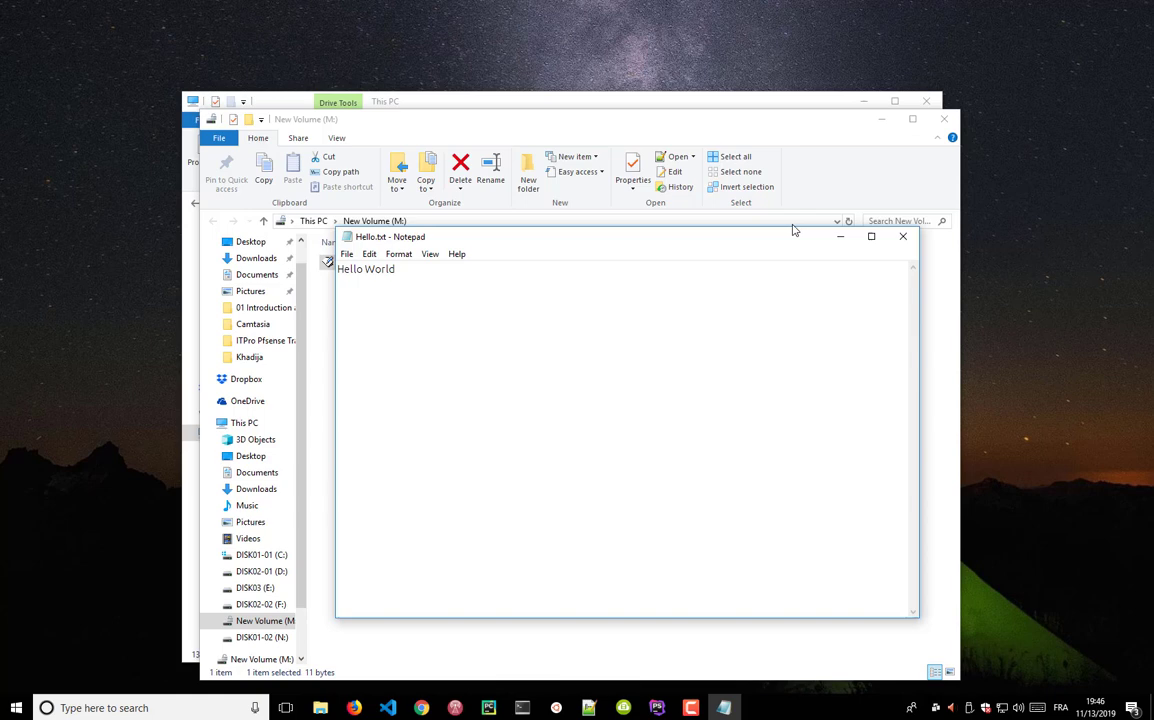
left_click(902, 237)
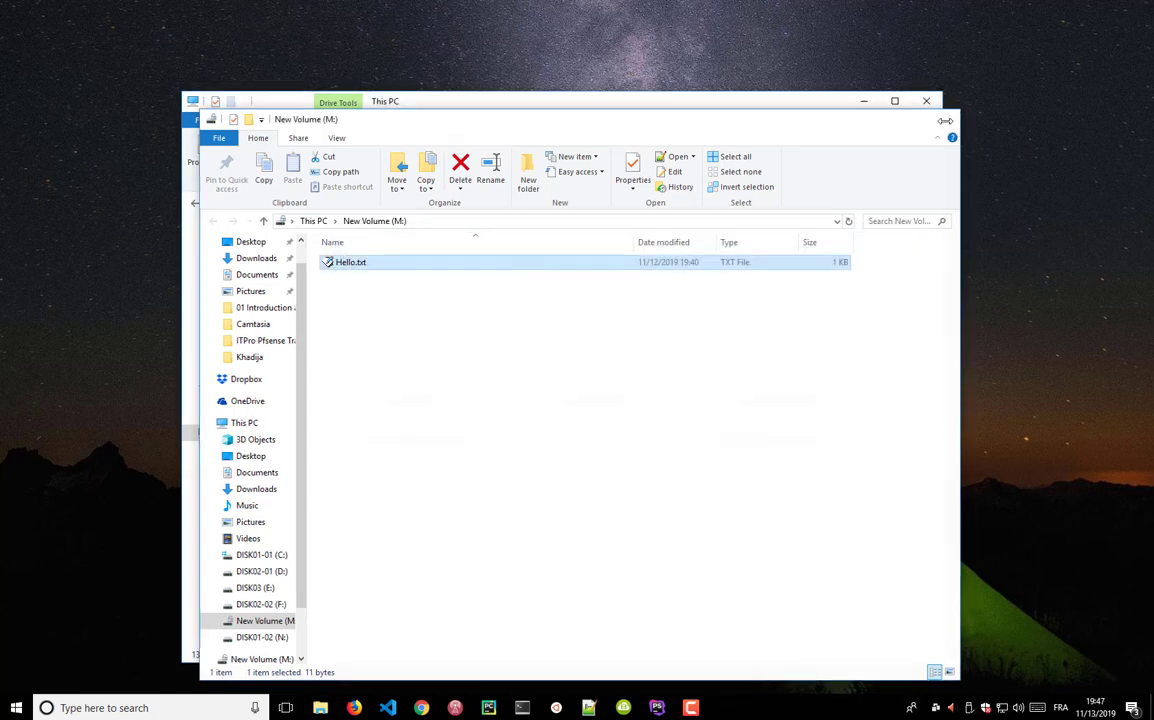
left_click(245, 422)
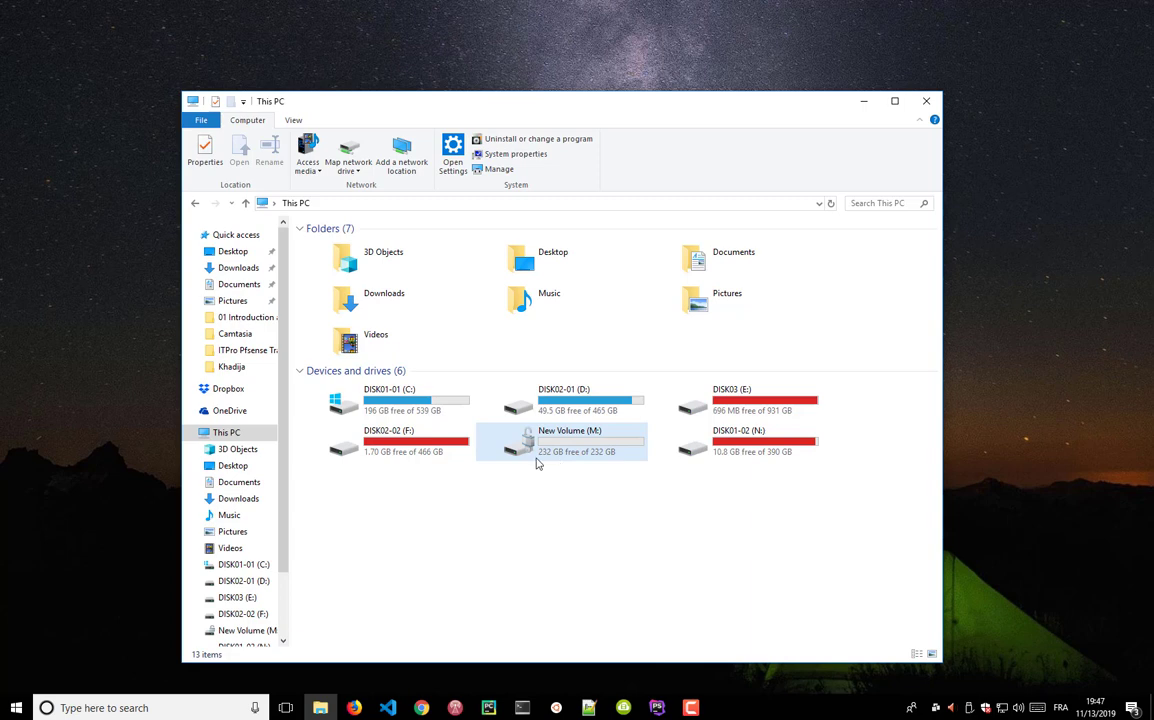
mouse_move(573, 461)
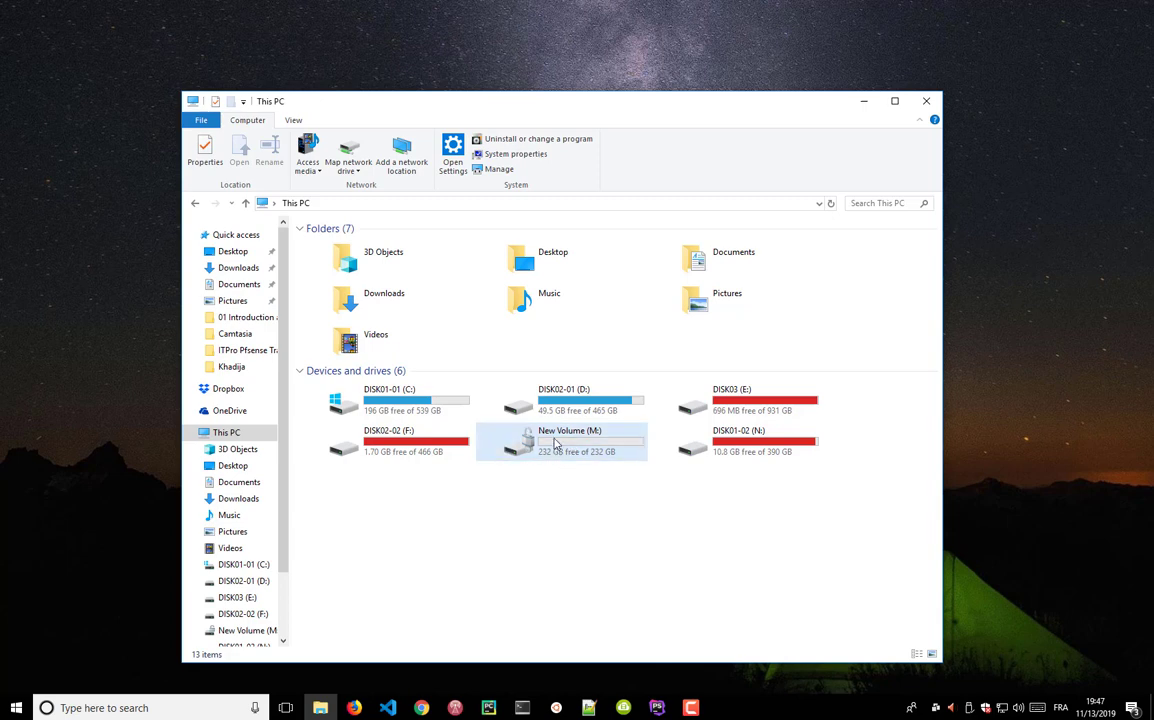
left_click(561, 441)
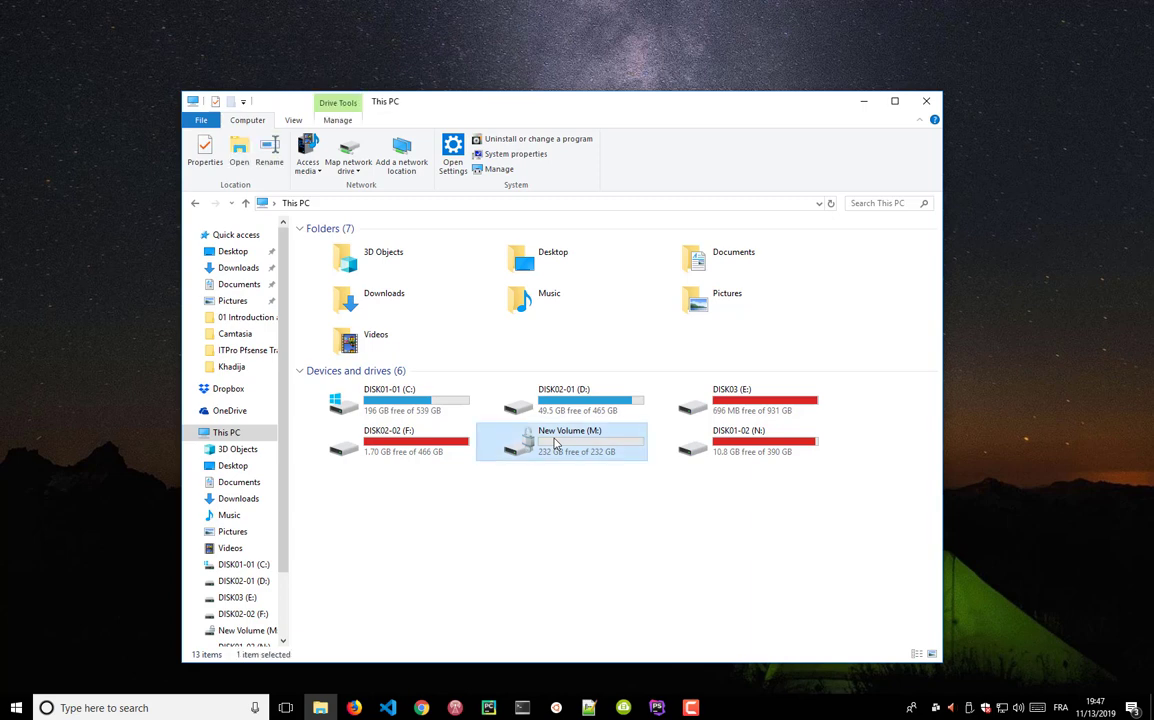
- Choose Manage BitLocker from New Volume (M:)'s right-click menu to reopen BitLocker Drive Encryption
right_click(560, 440)
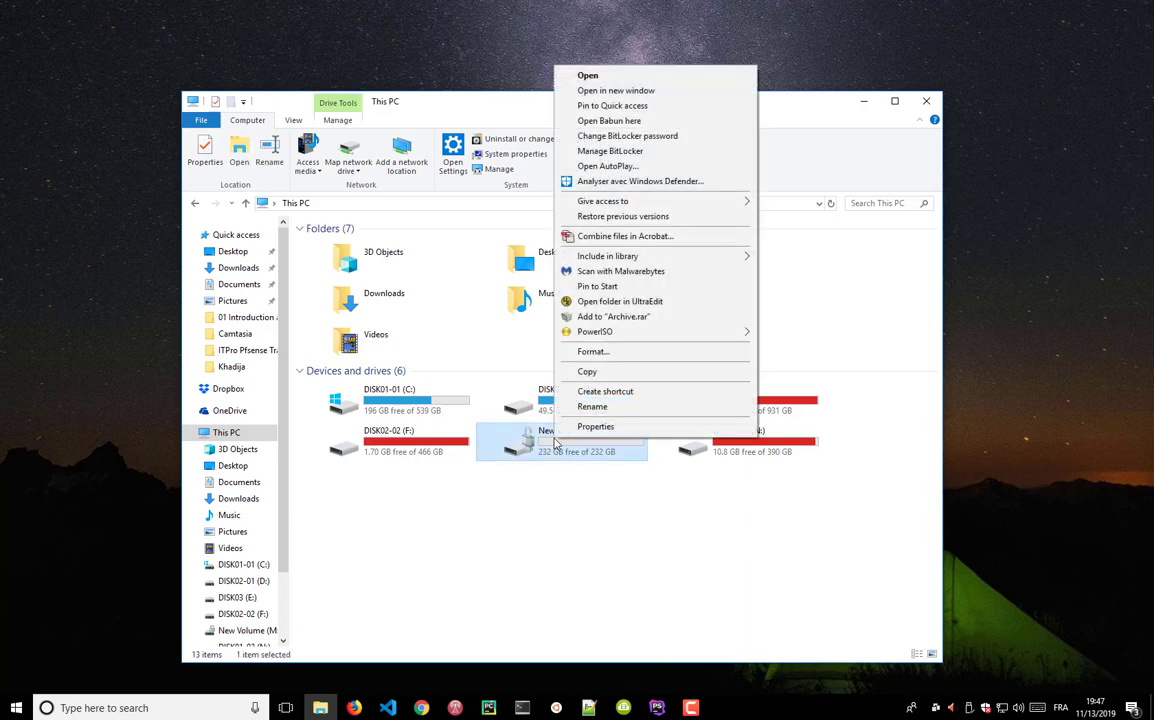
mouse_move(618, 249)
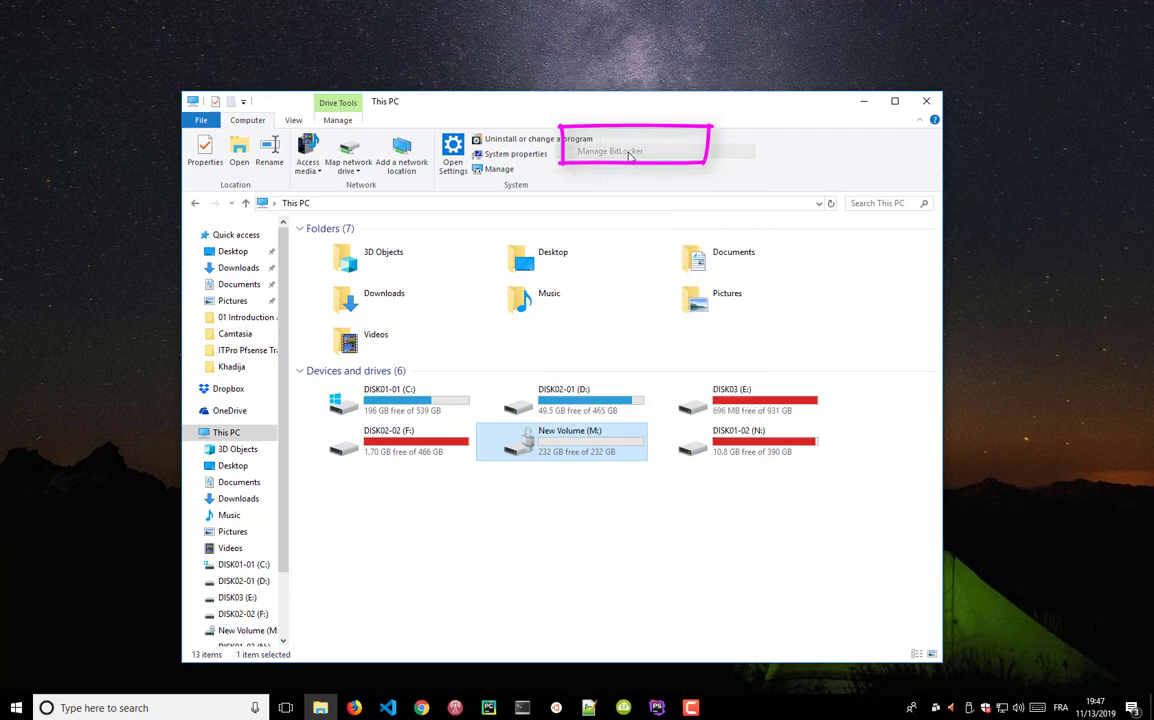
left_click(610, 151)
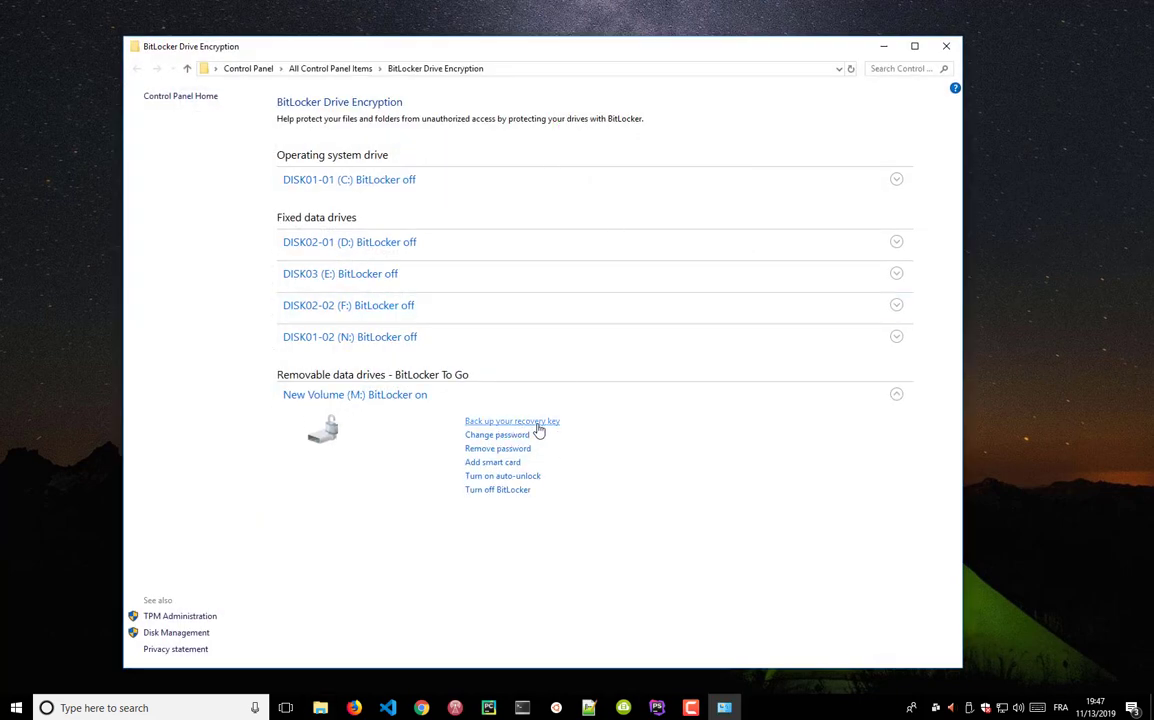
mouse_move(512, 434)
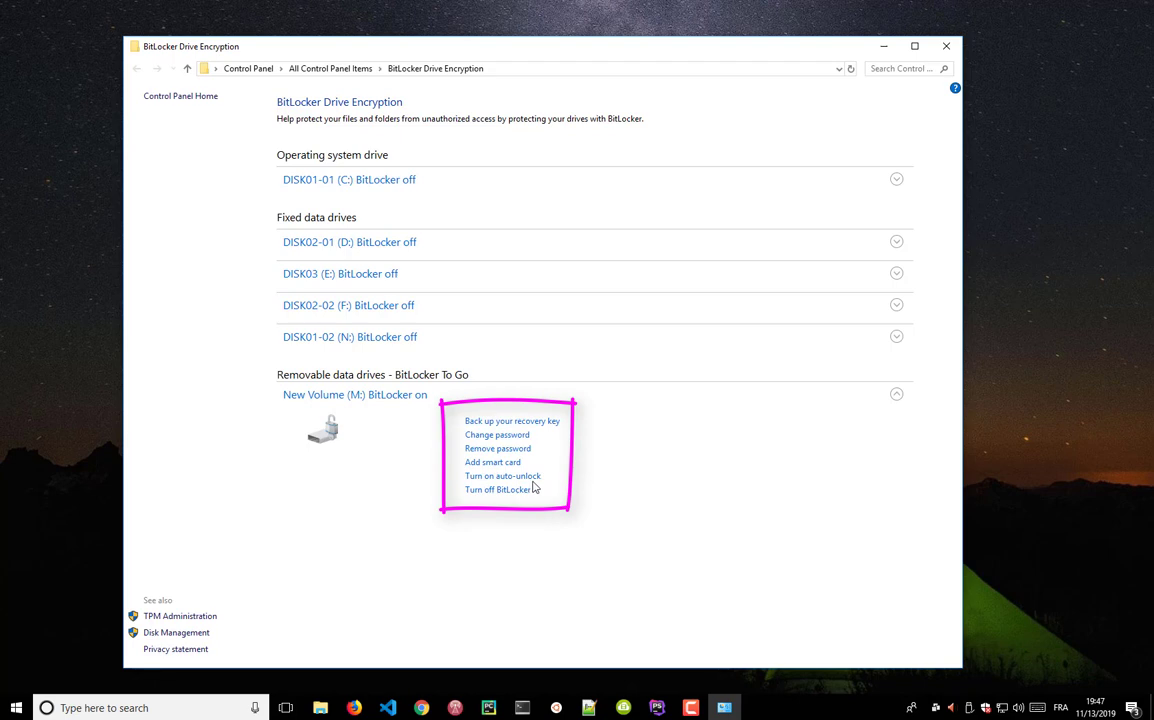
mouse_move(502, 476)
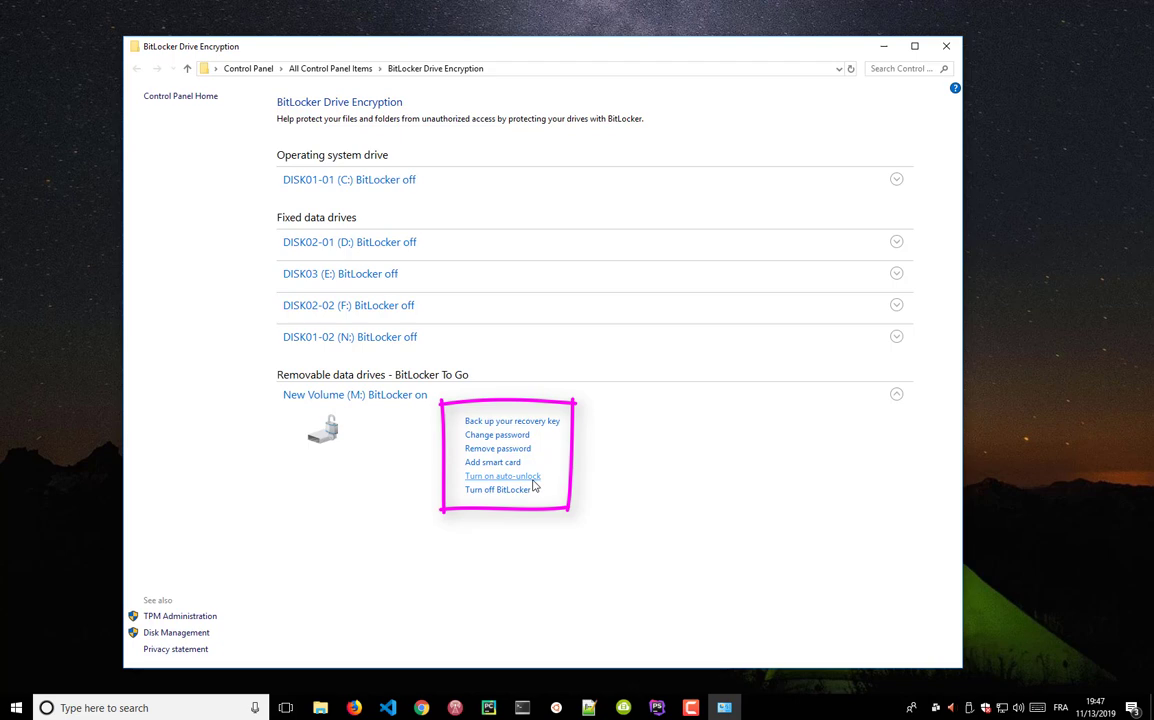
mouse_move(480, 507)
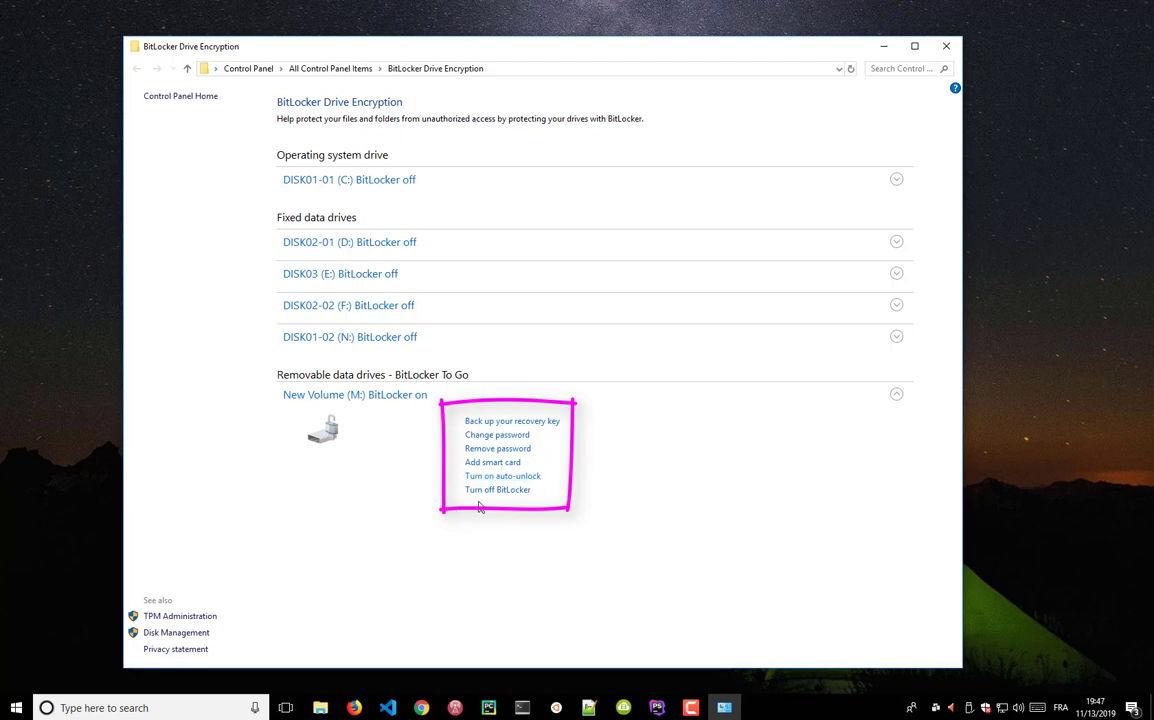
mouse_move(508, 499)
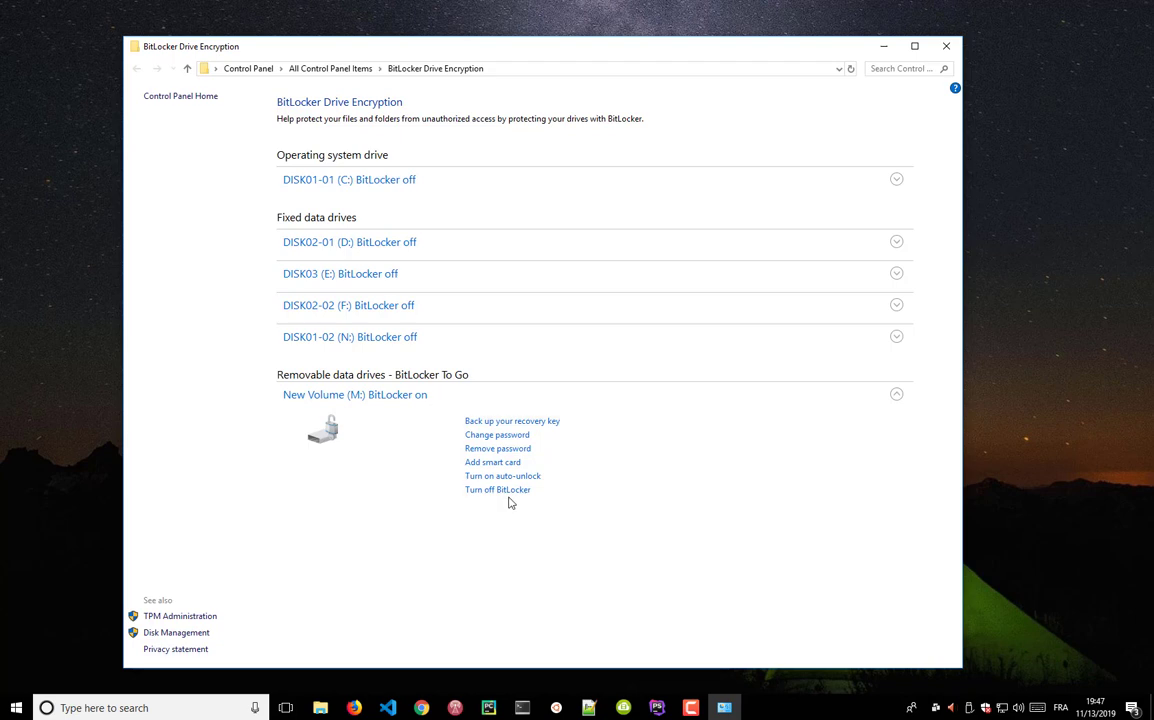
mouse_move(668, 480)
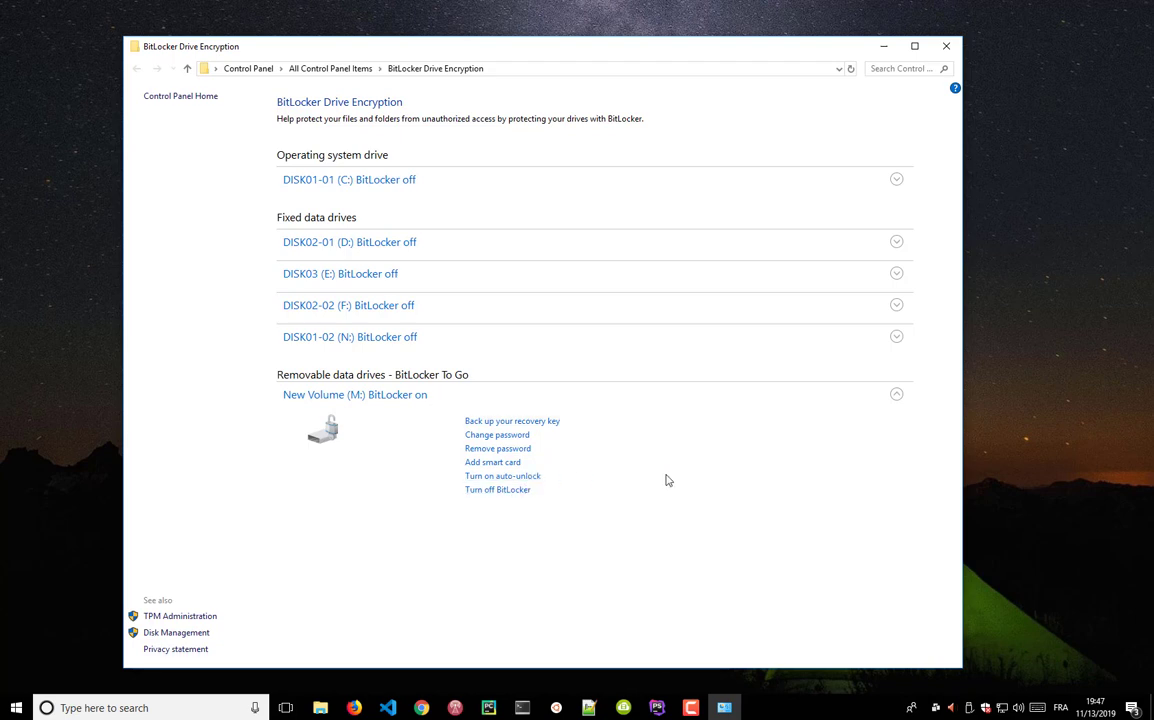
mouse_move(679, 475)
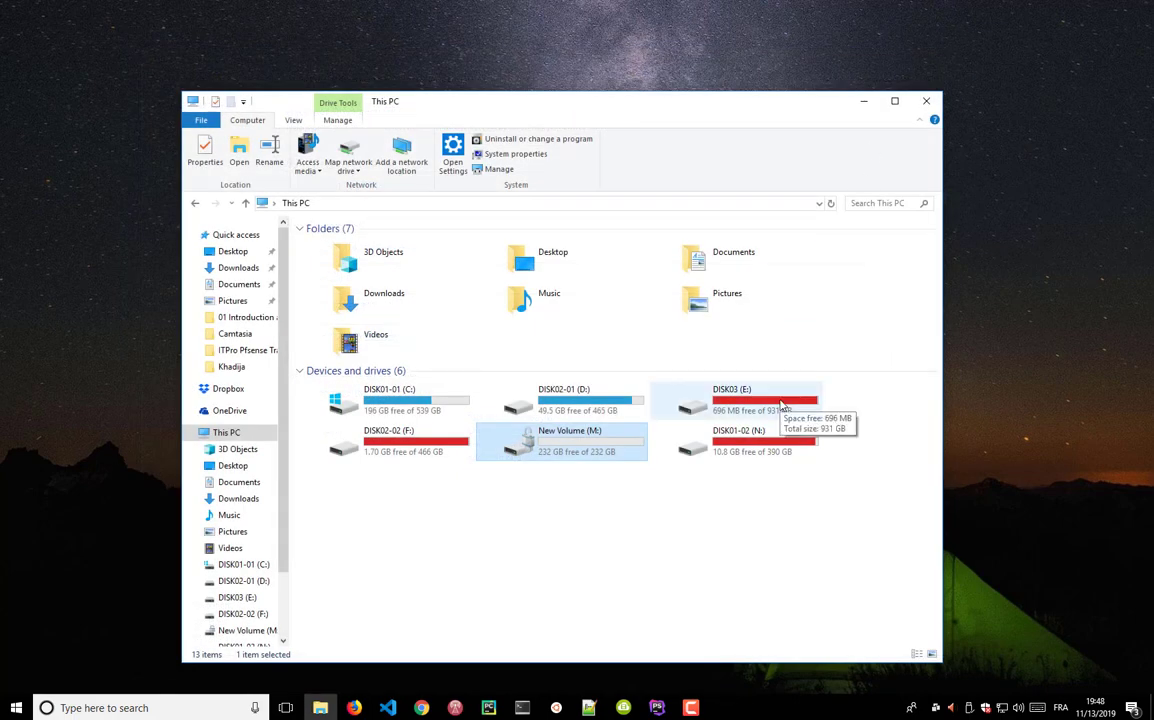
mouse_move(800, 452)
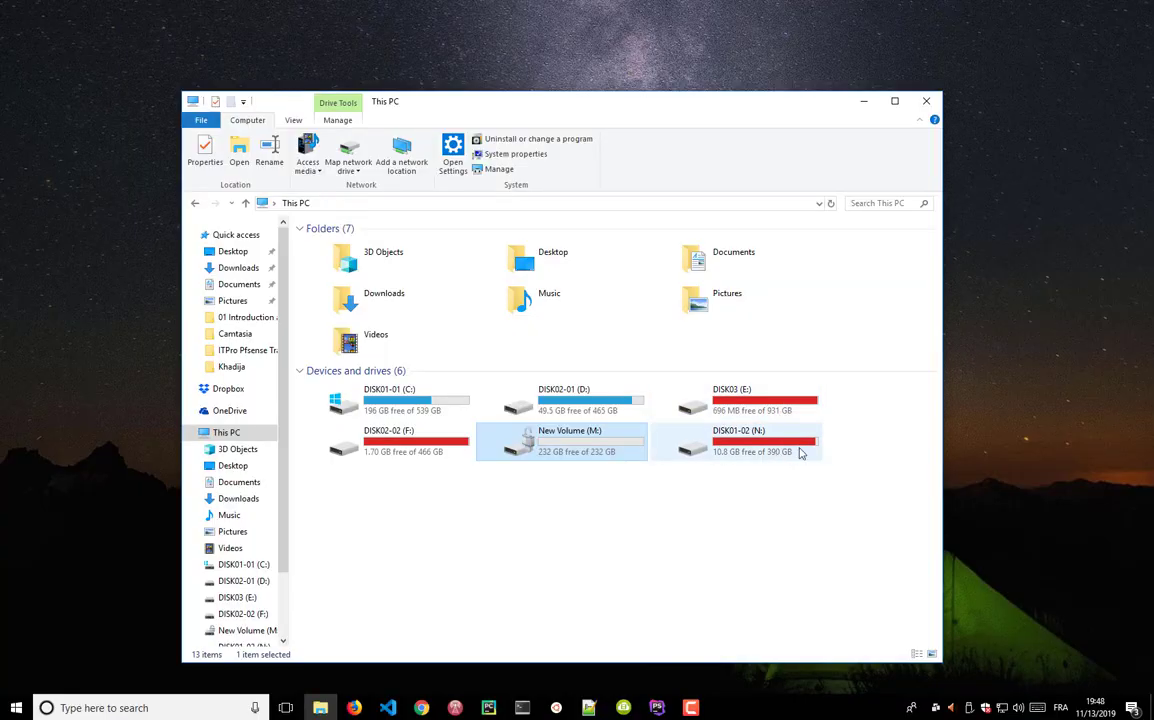